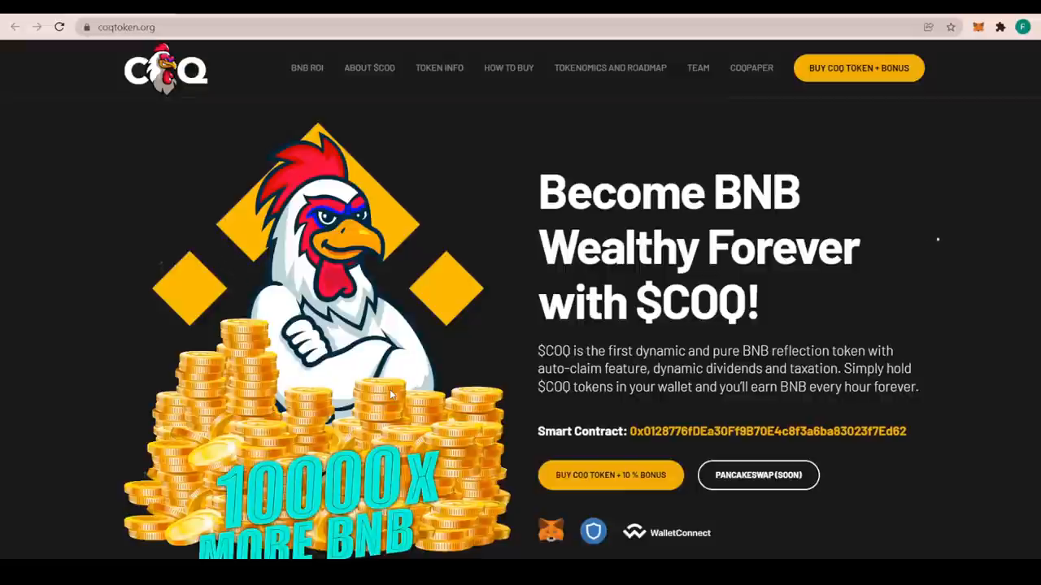
mouse_move(301, 326)
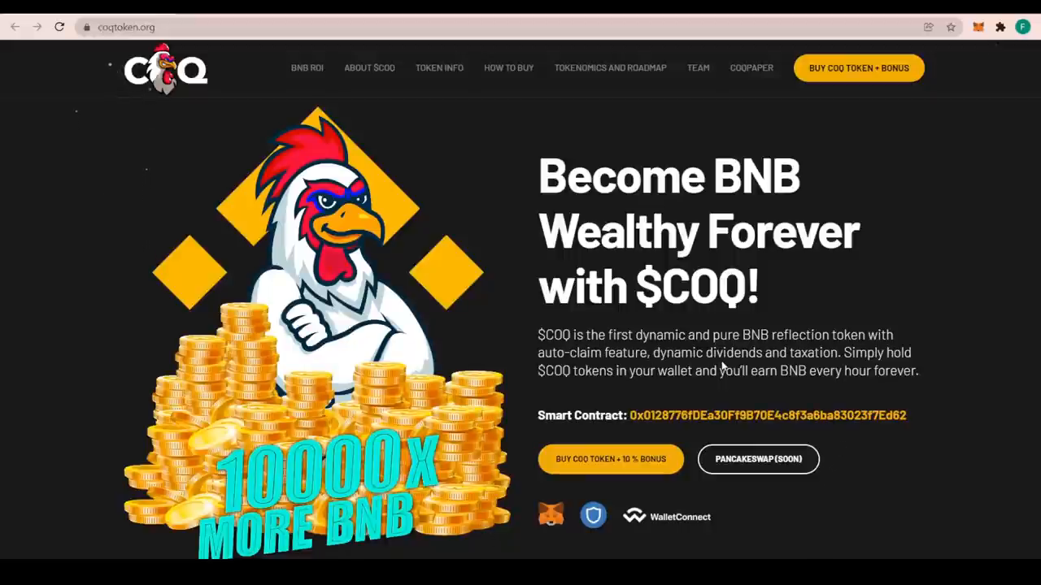
mouse_move(666, 375)
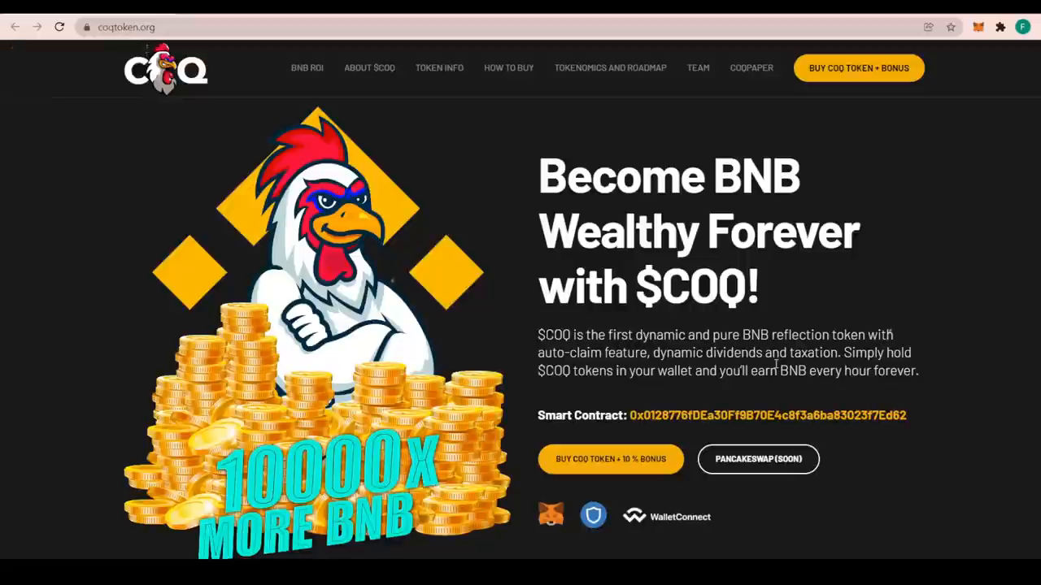
mouse_move(805, 391)
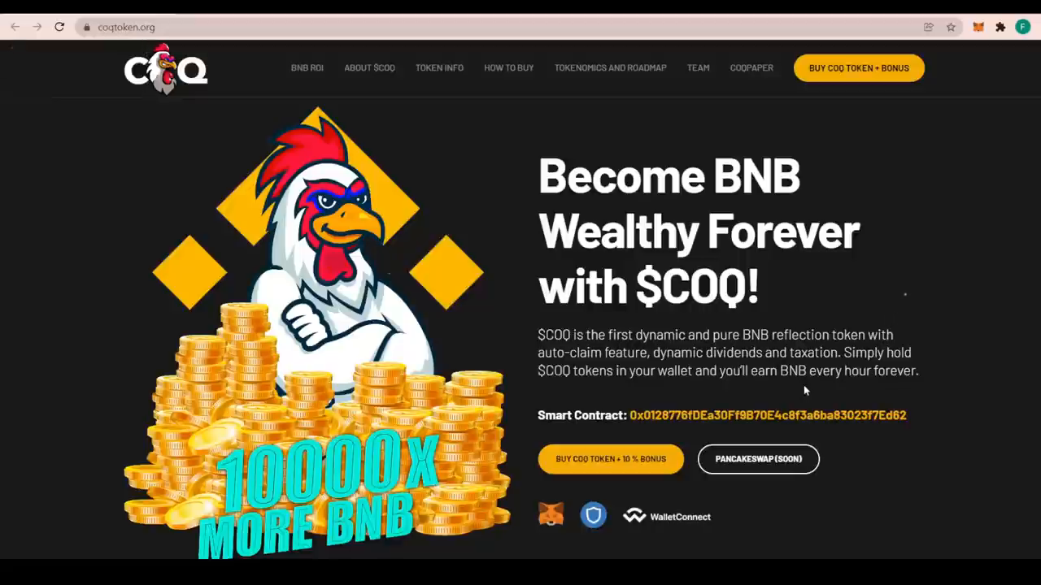
mouse_move(862, 397)
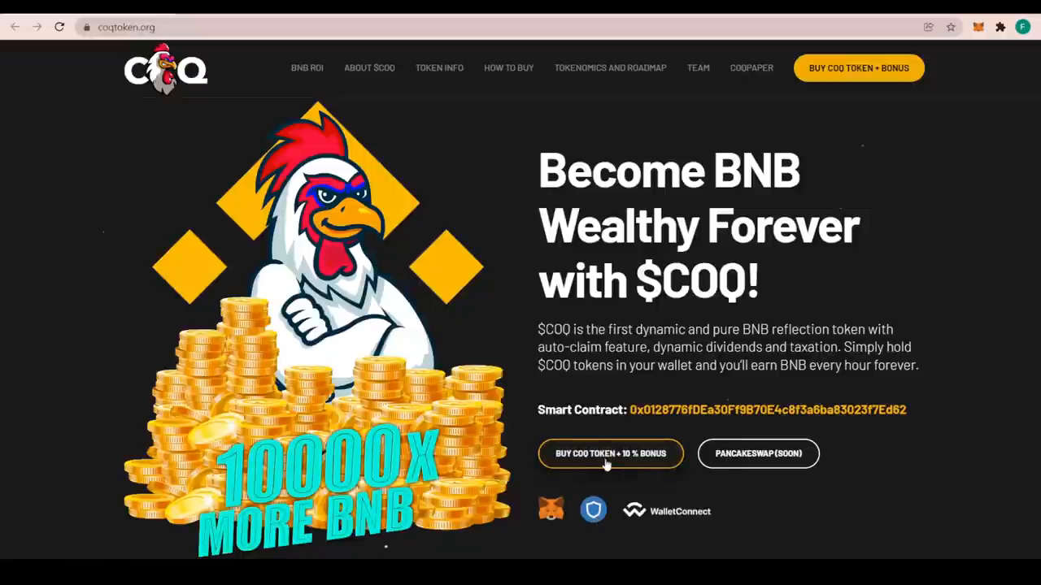
mouse_move(757, 454)
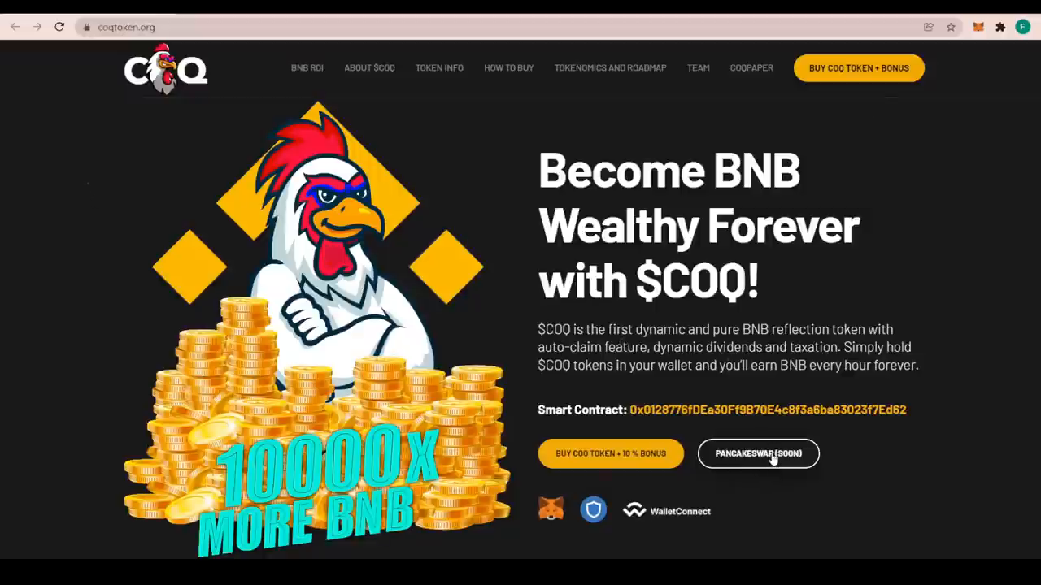
Go back from the swap page and scroll to the community endorsements and 'From Paris with love' footer
scroll("down", 3)
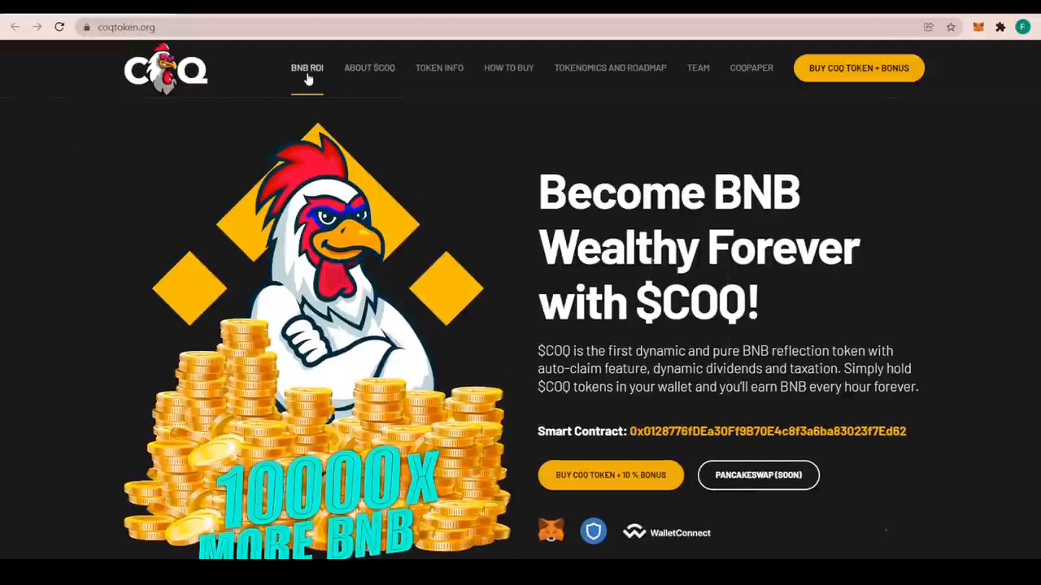
mouse_move(439, 68)
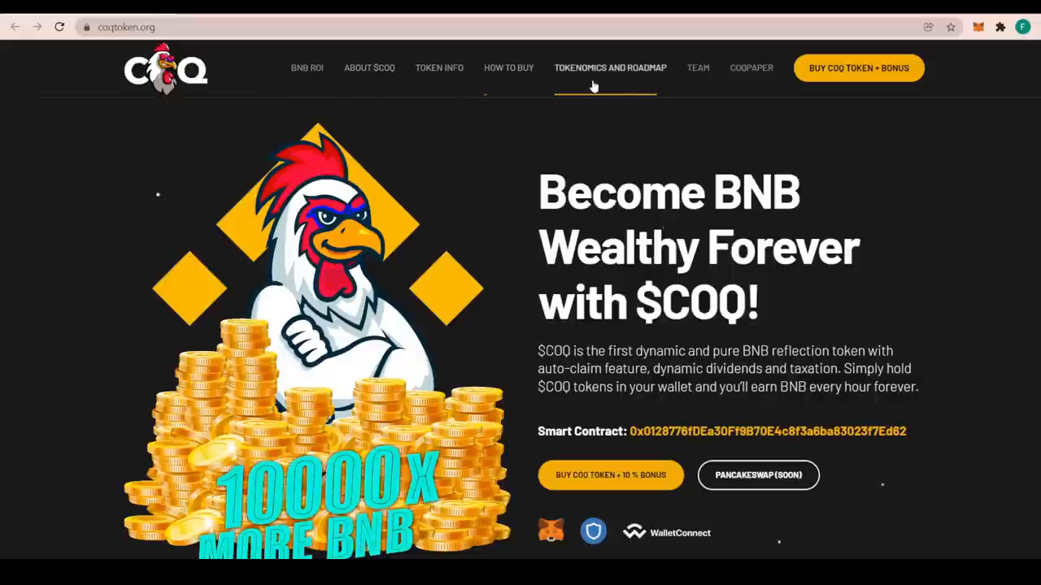
mouse_move(726, 95)
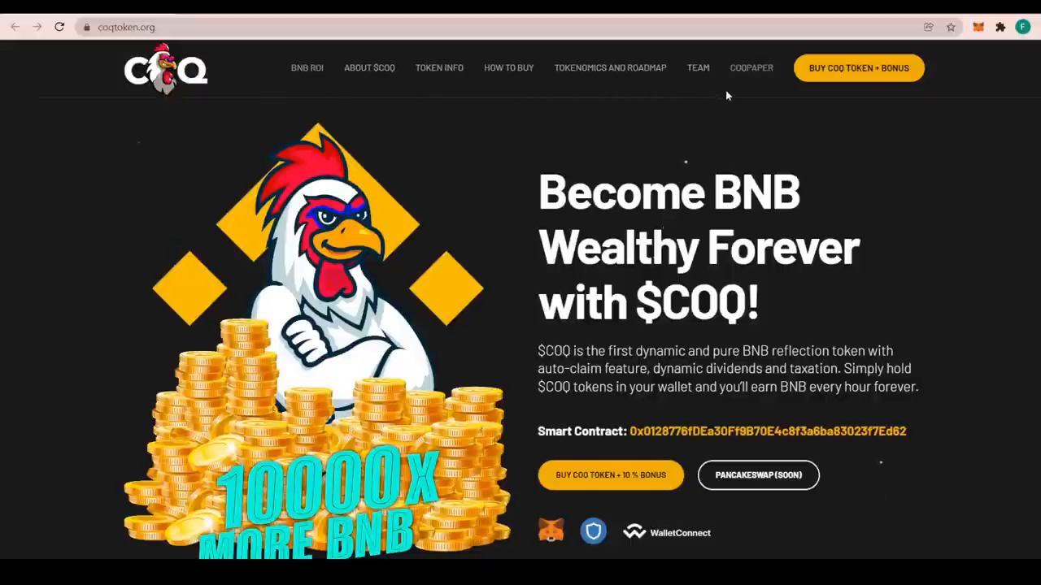
mouse_move(817, 41)
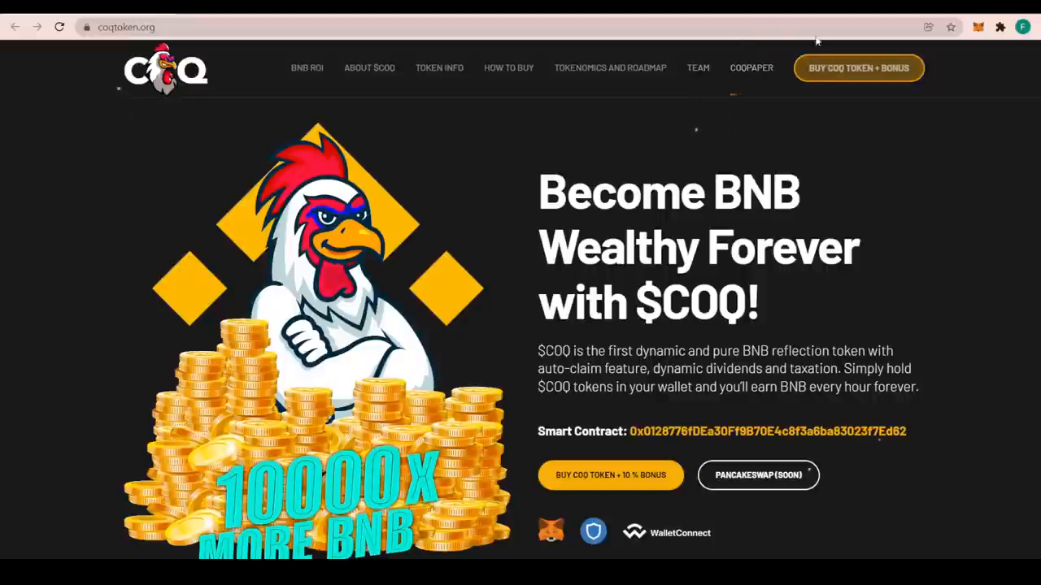
mouse_move(854, 98)
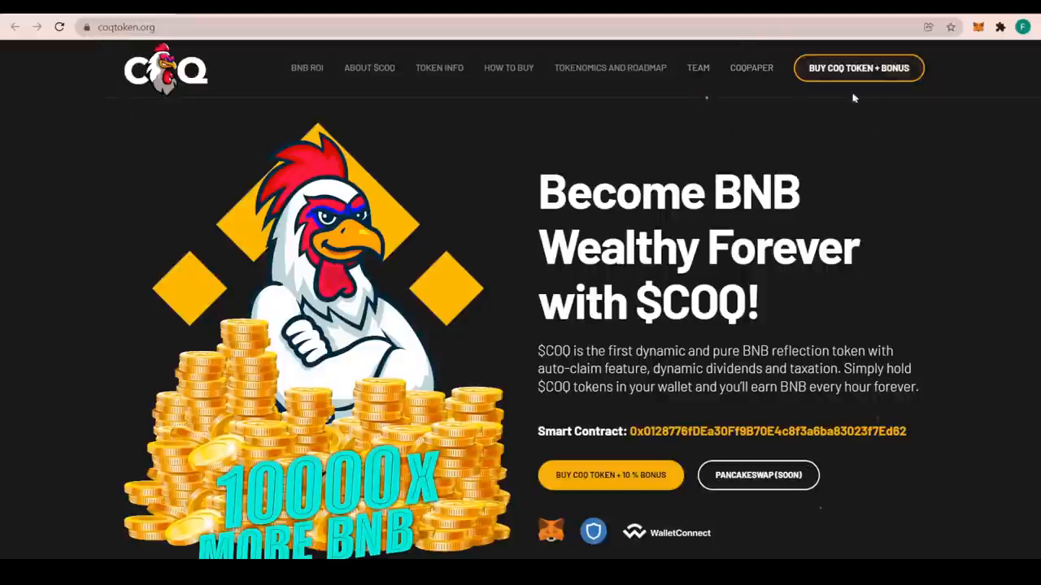
mouse_move(854, 75)
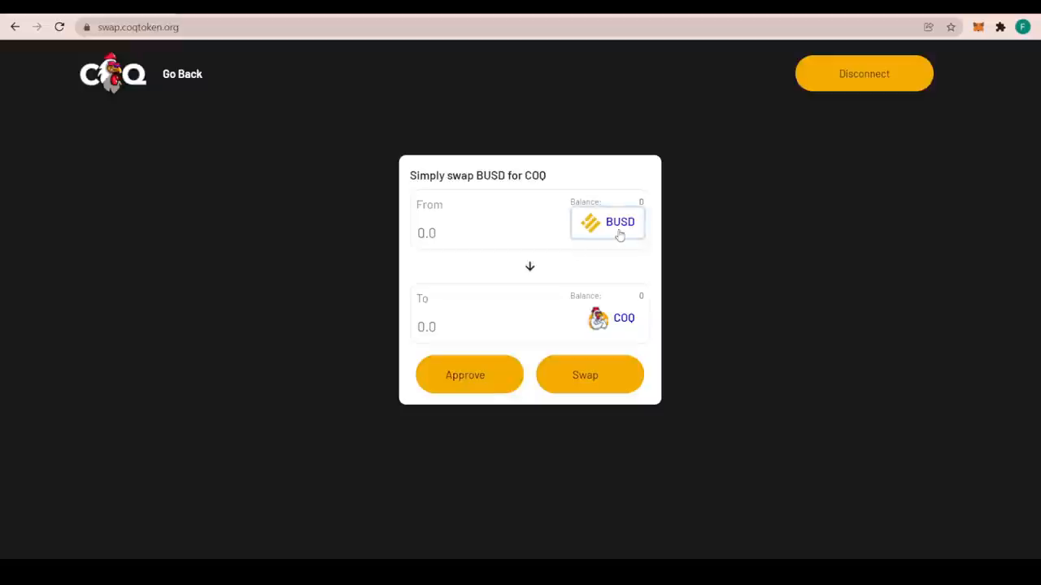
mouse_move(587, 234)
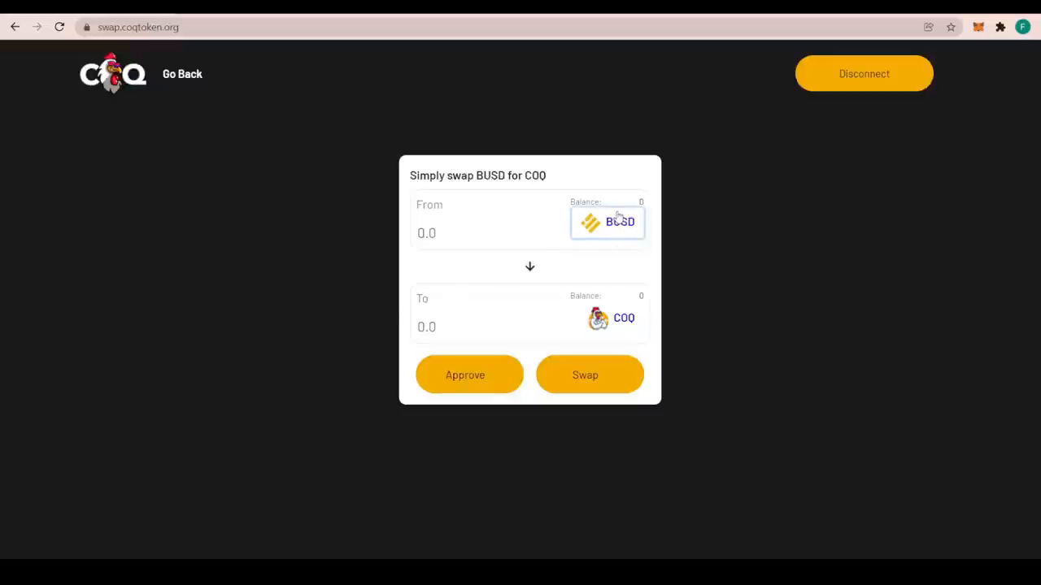
mouse_move(280, 124)
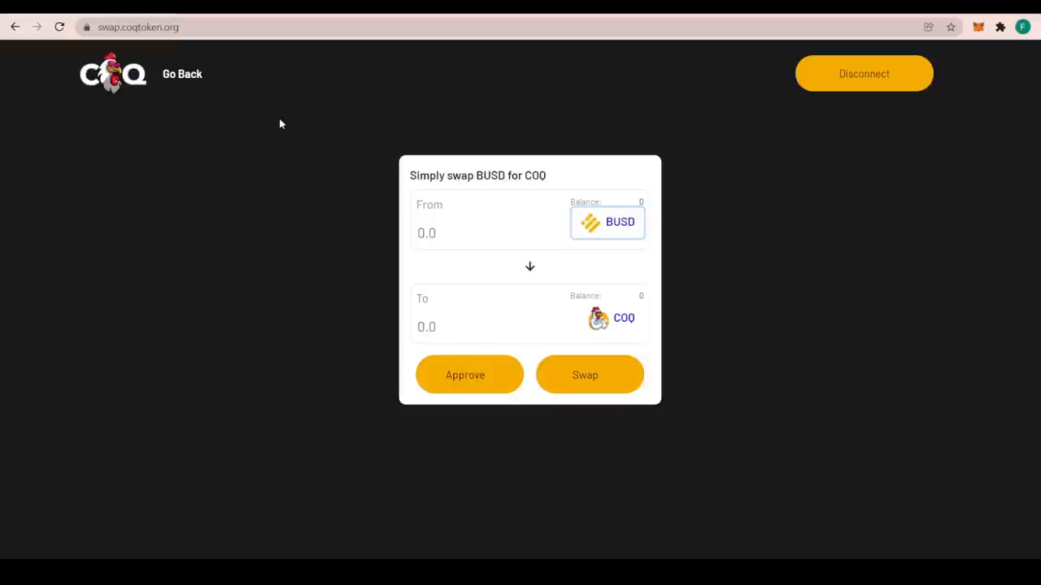
left_click(181, 74)
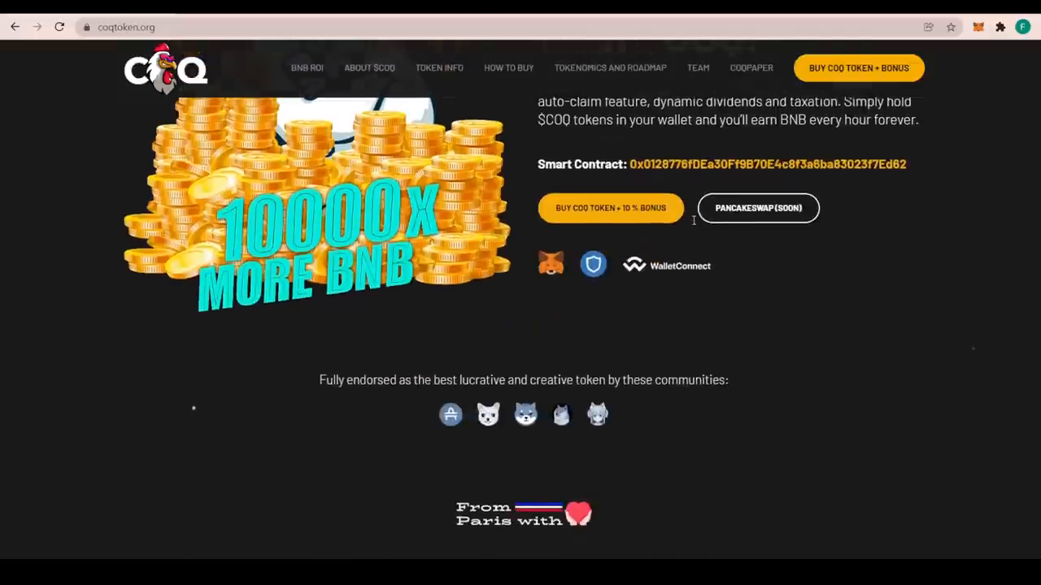
scroll("down", 3)
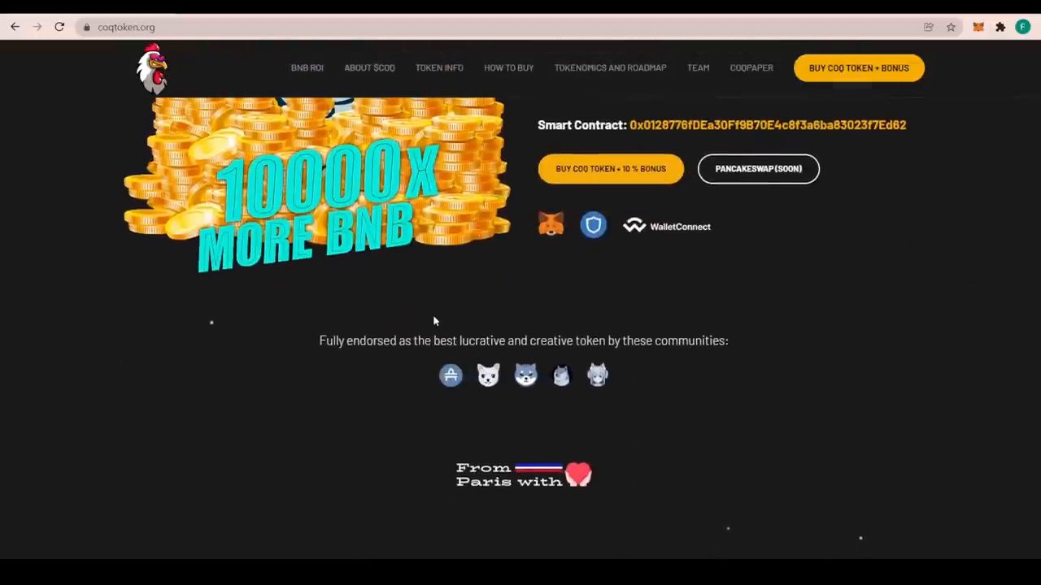
mouse_move(417, 370)
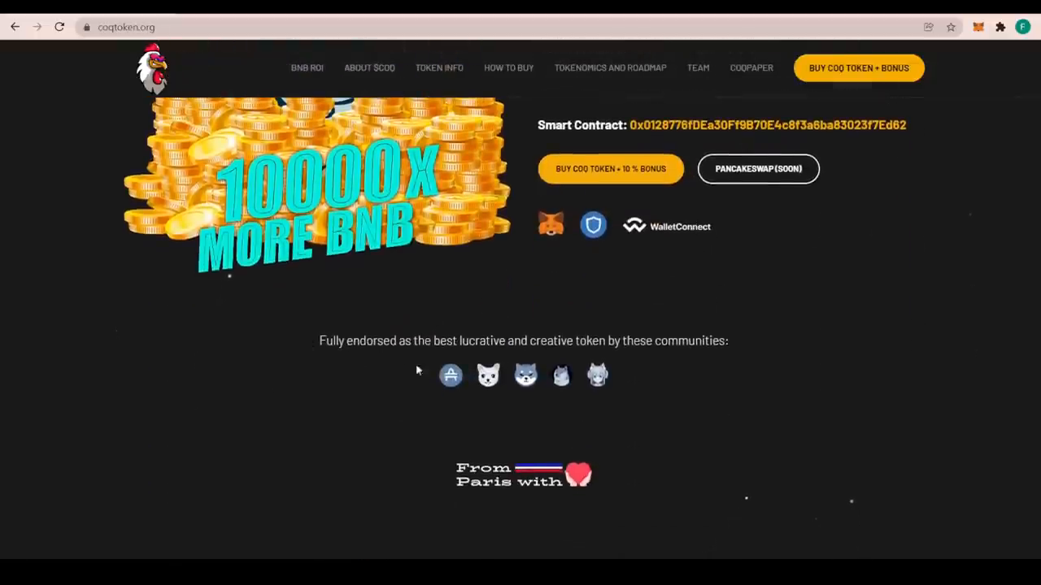
mouse_move(583, 376)
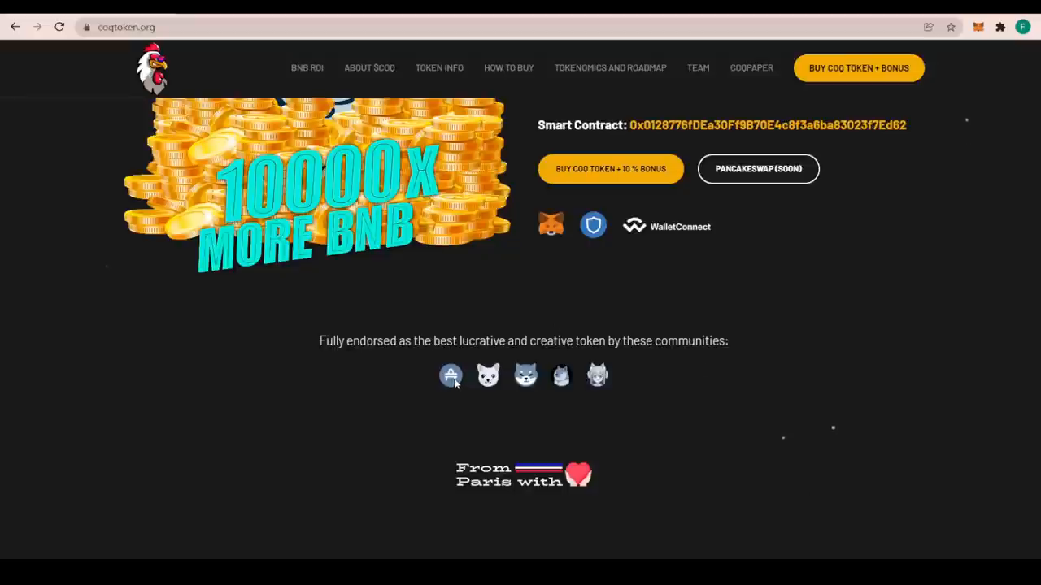
scroll("down", 3)
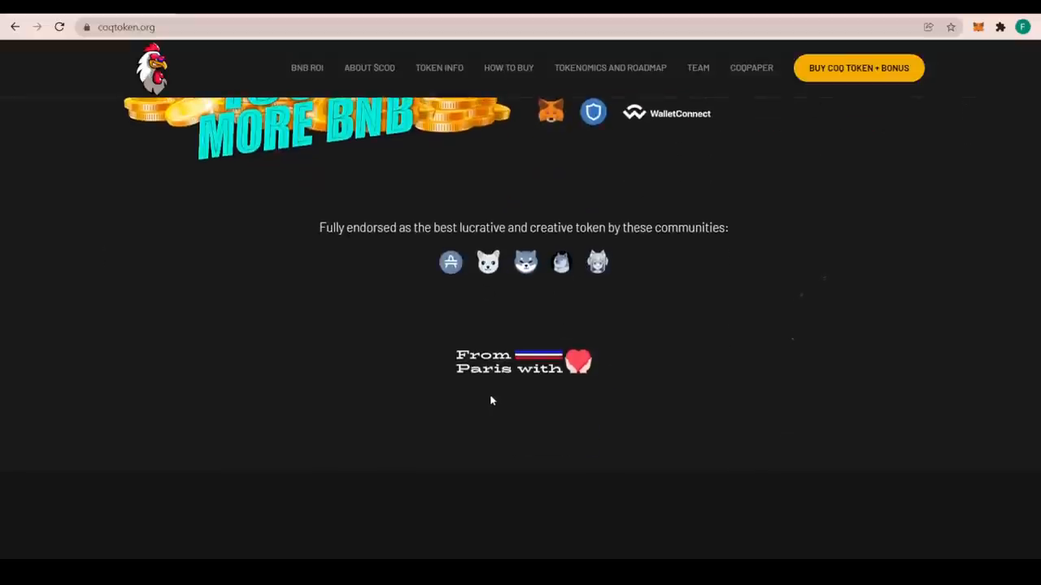
Scroll to the Live Presale cards for Rounds 1–4, with Round 3 current at 0.00003 BUSD
scroll("down", 3)
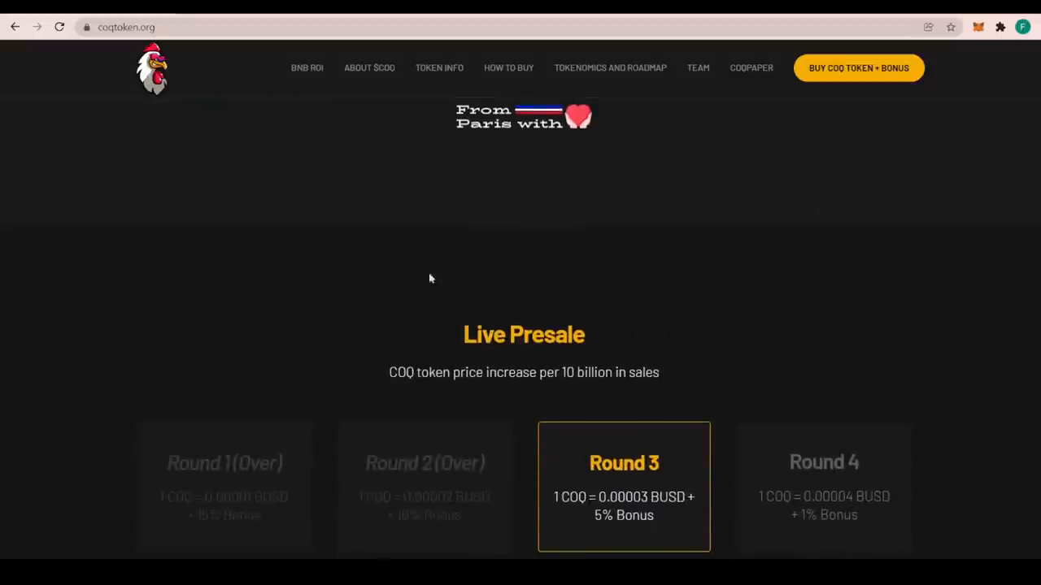
scroll("down", 3)
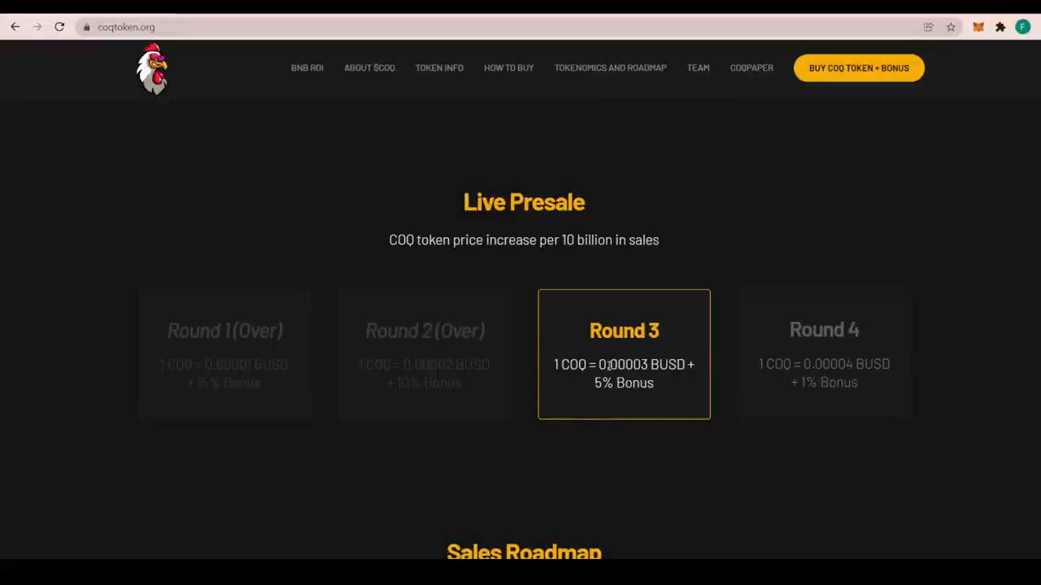
mouse_move(704, 390)
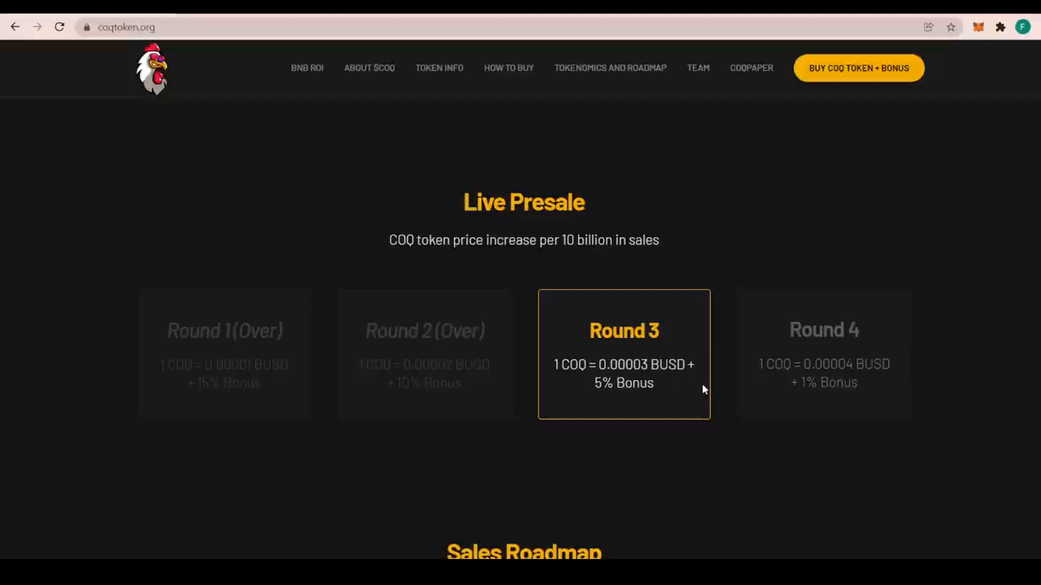
mouse_move(616, 355)
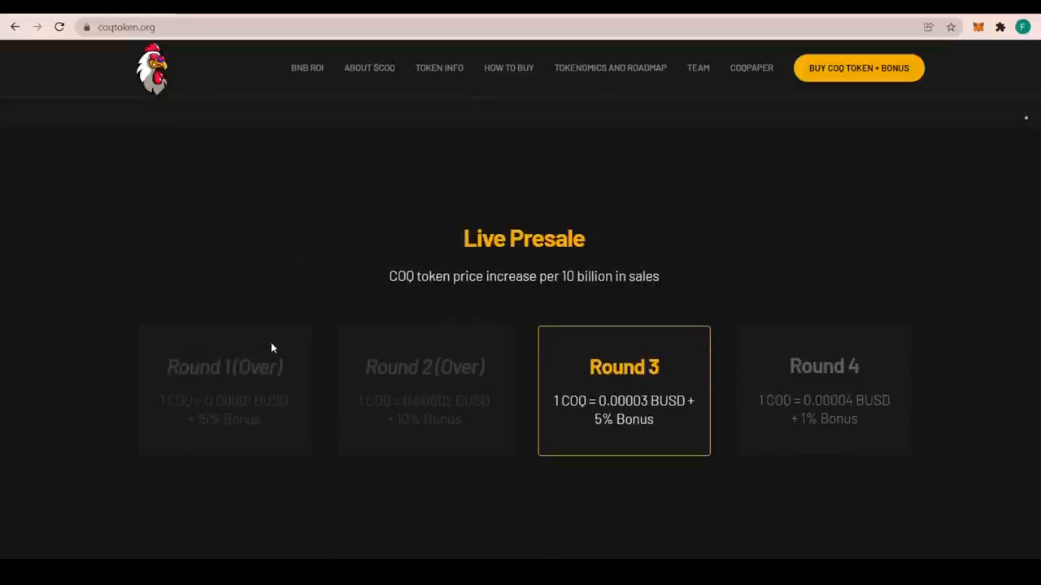
mouse_move(705, 398)
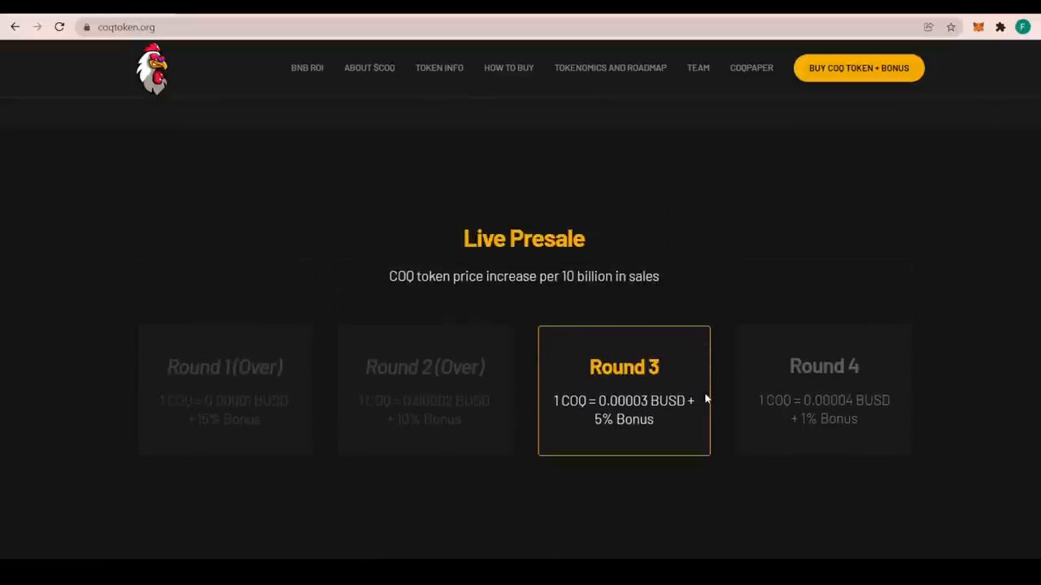
mouse_move(286, 417)
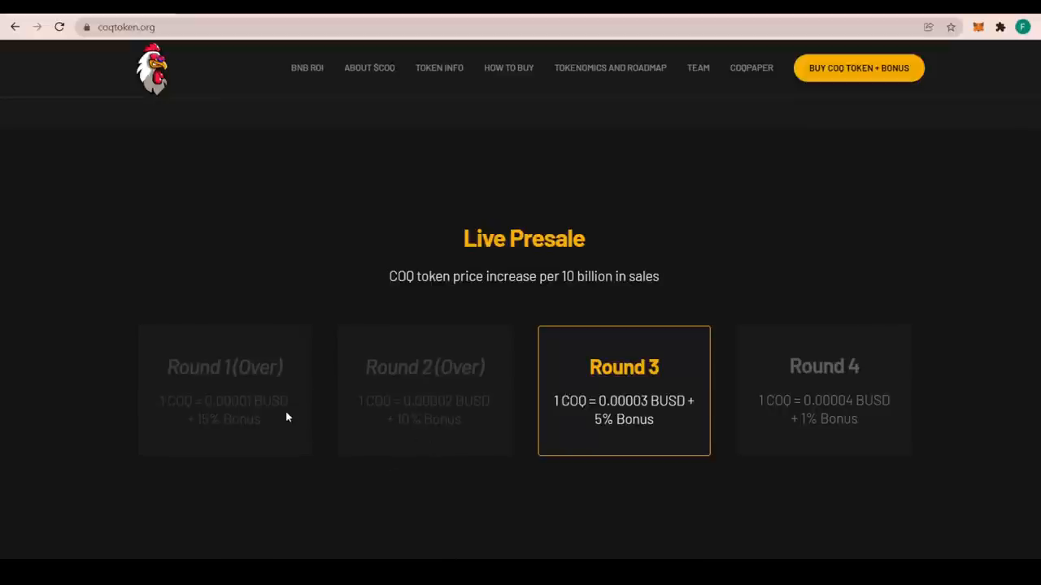
mouse_move(436, 439)
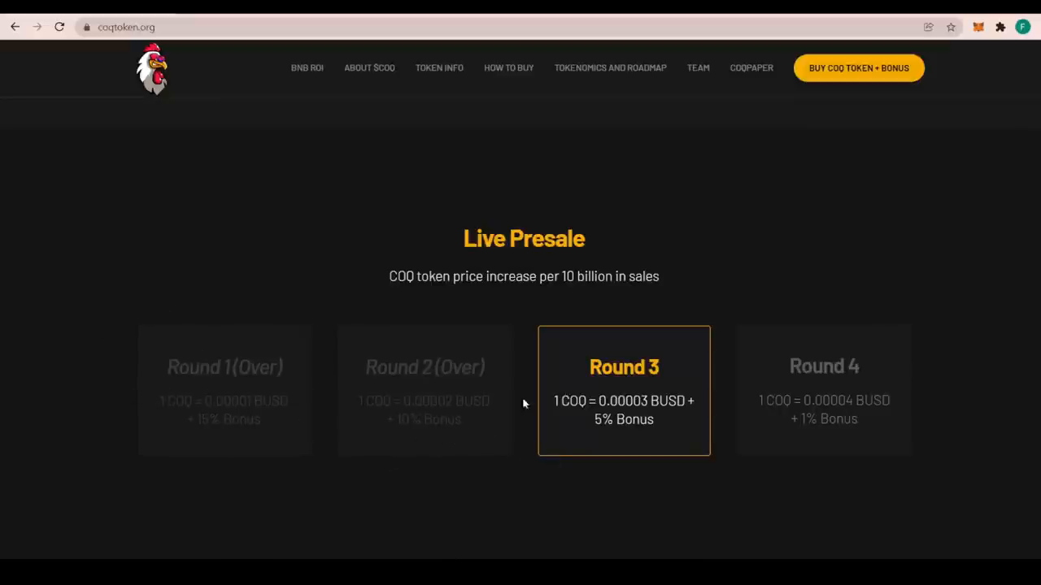
mouse_move(848, 365)
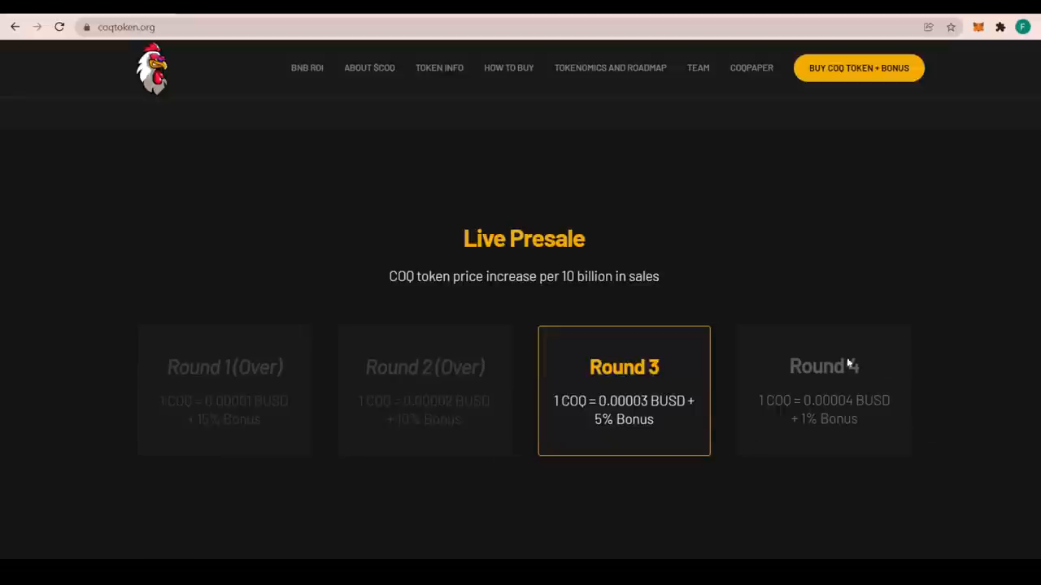
mouse_move(881, 426)
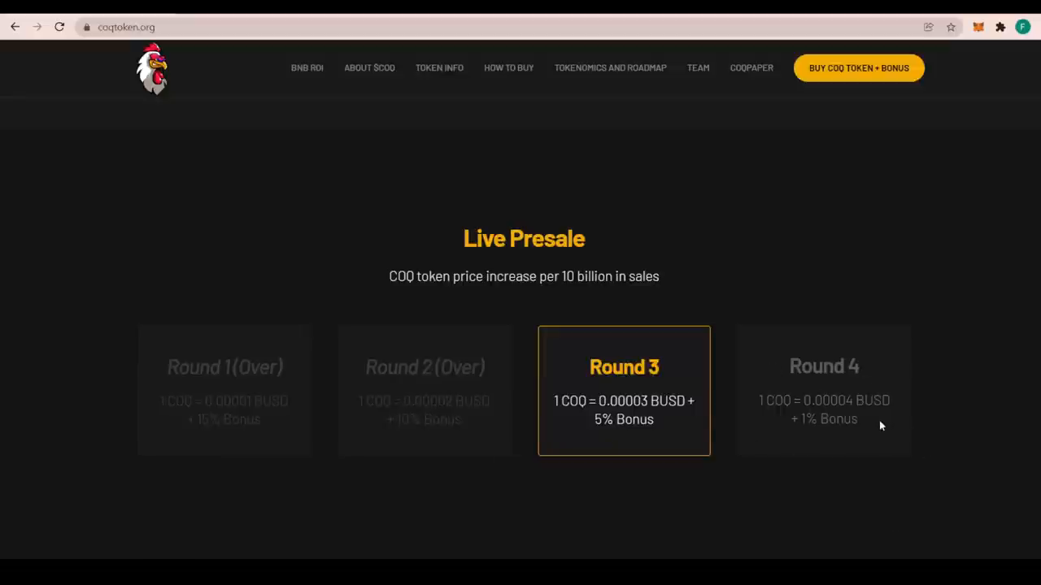
mouse_move(797, 405)
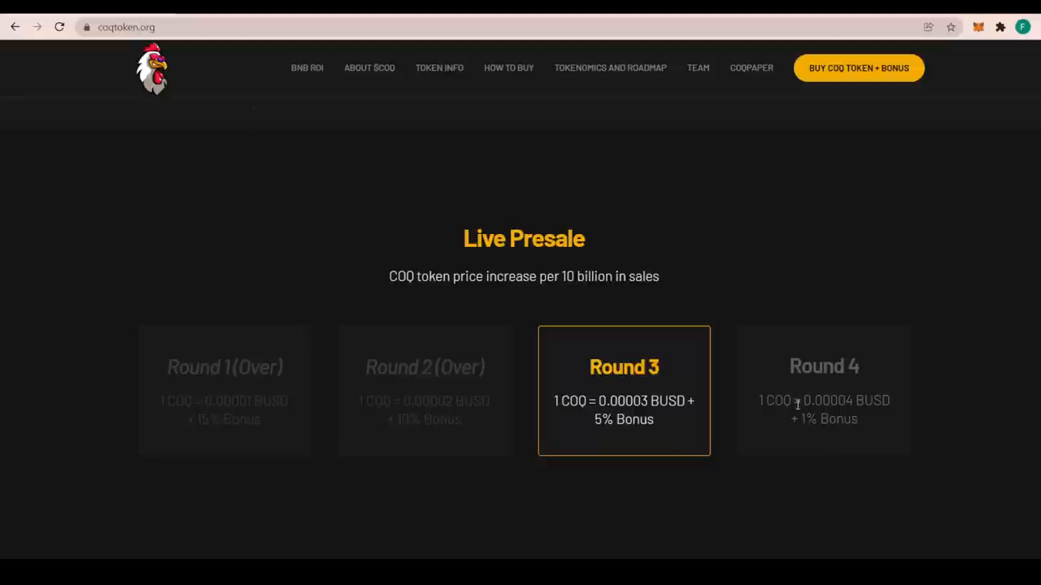
mouse_move(855, 413)
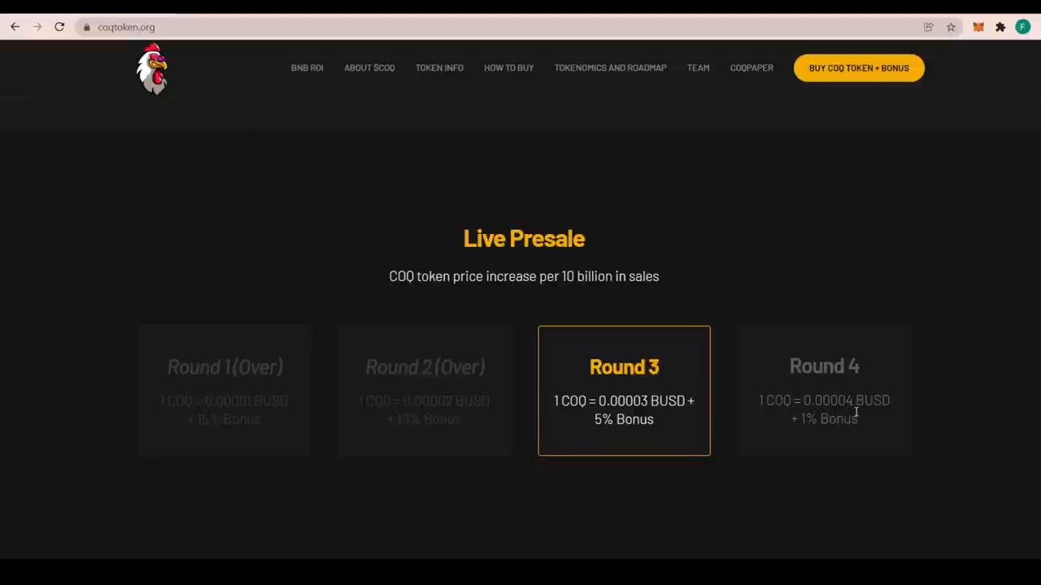
mouse_move(910, 448)
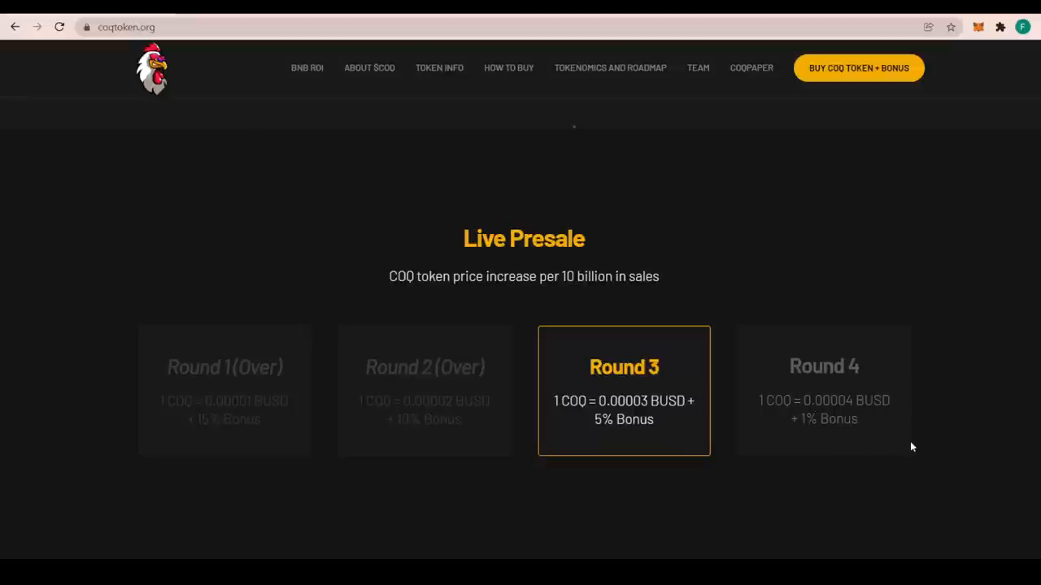
Scroll to the Sales Roadmap: Presale, PancakeSwap, Coinmarketcap + Coingecko, and Gate.io
scroll("down", 3)
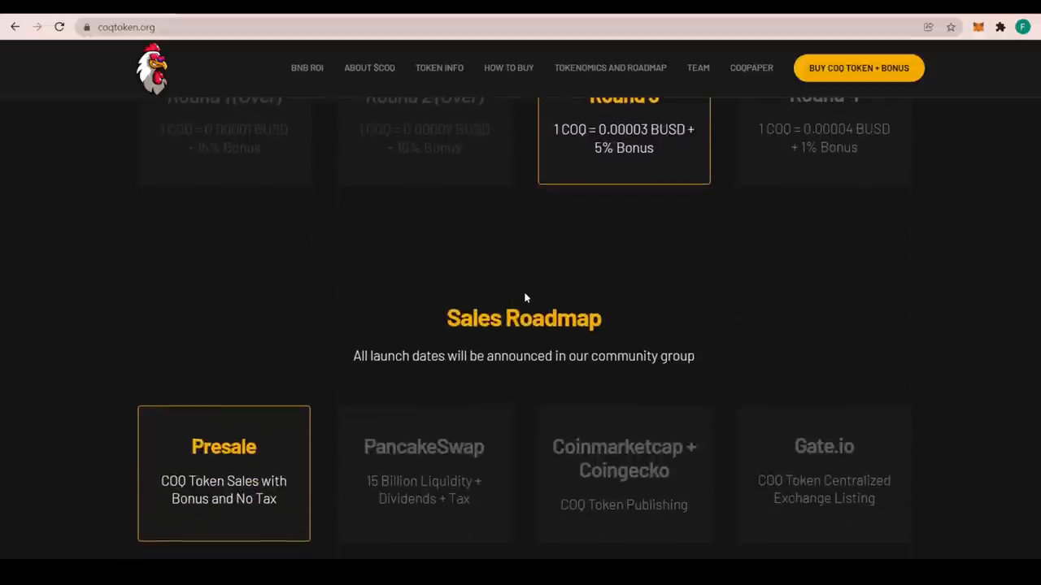
scroll("down", 3)
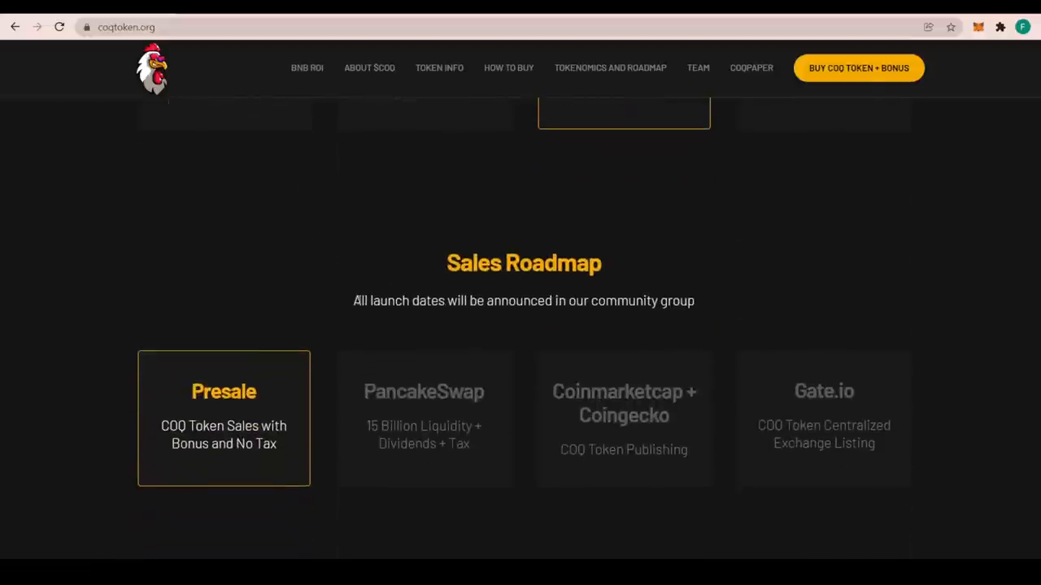
scroll("down", 3)
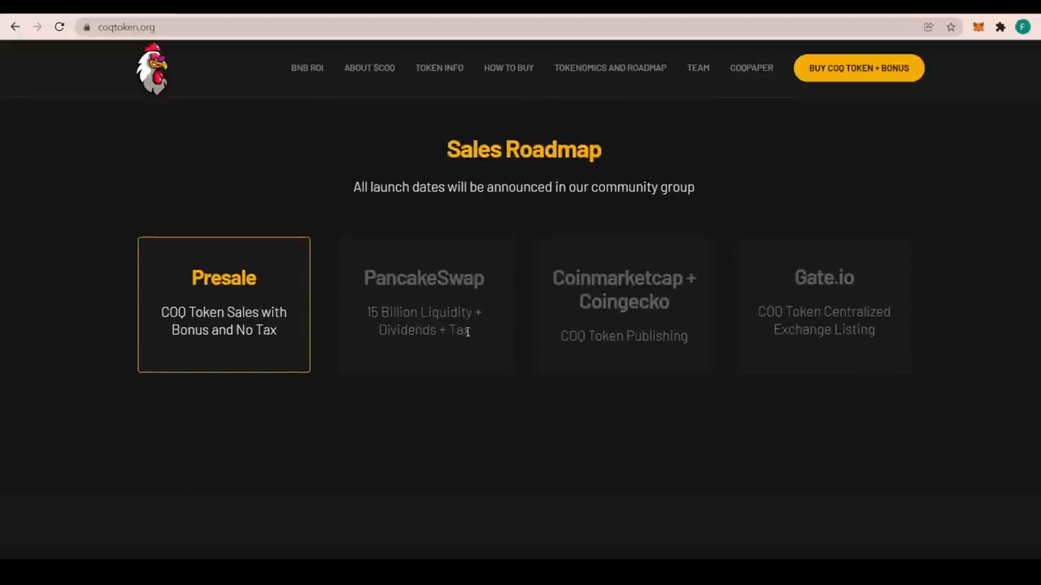
scroll("down", 3)
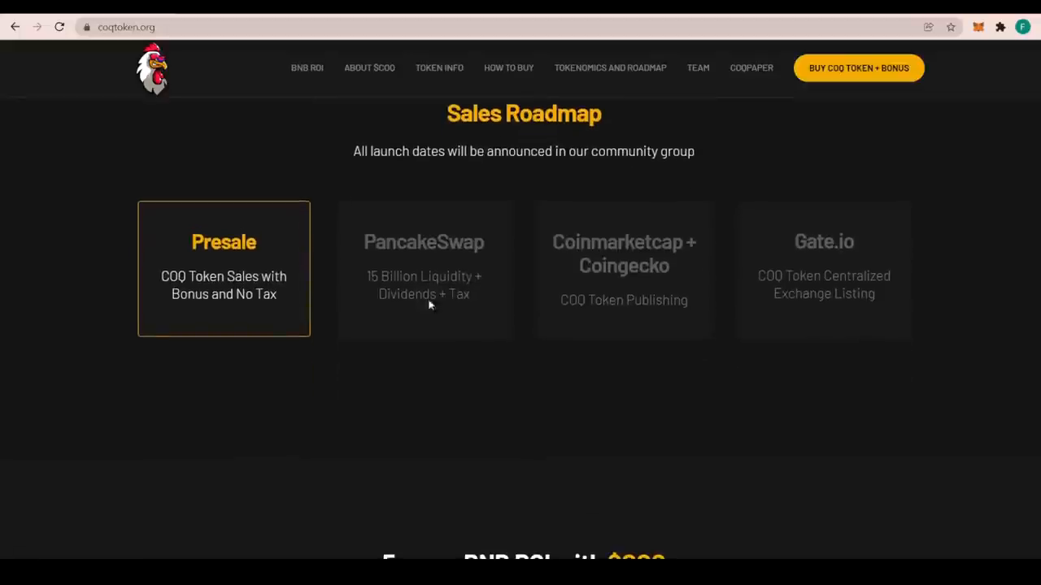
mouse_move(231, 189)
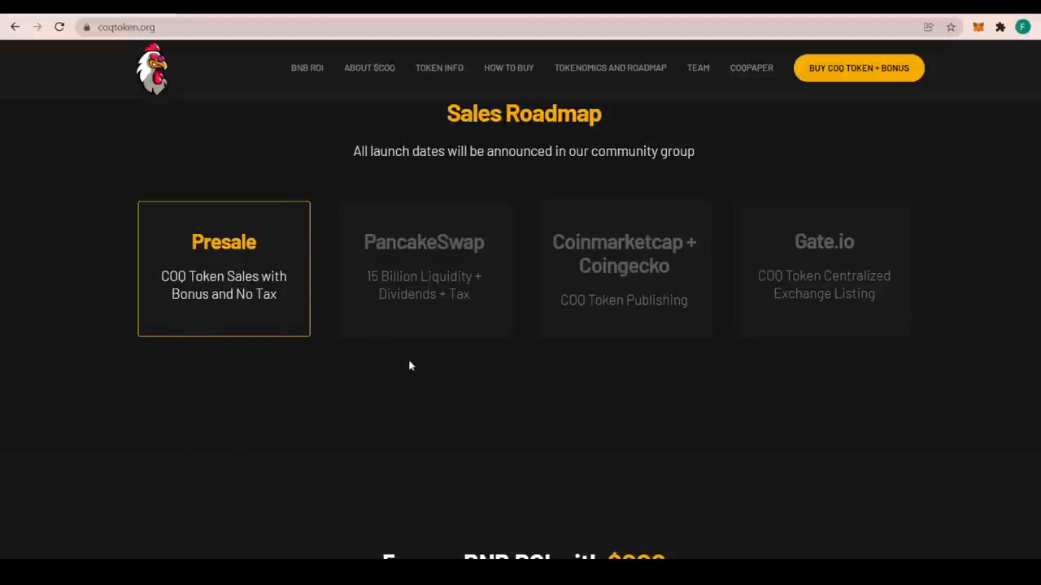
mouse_move(395, 285)
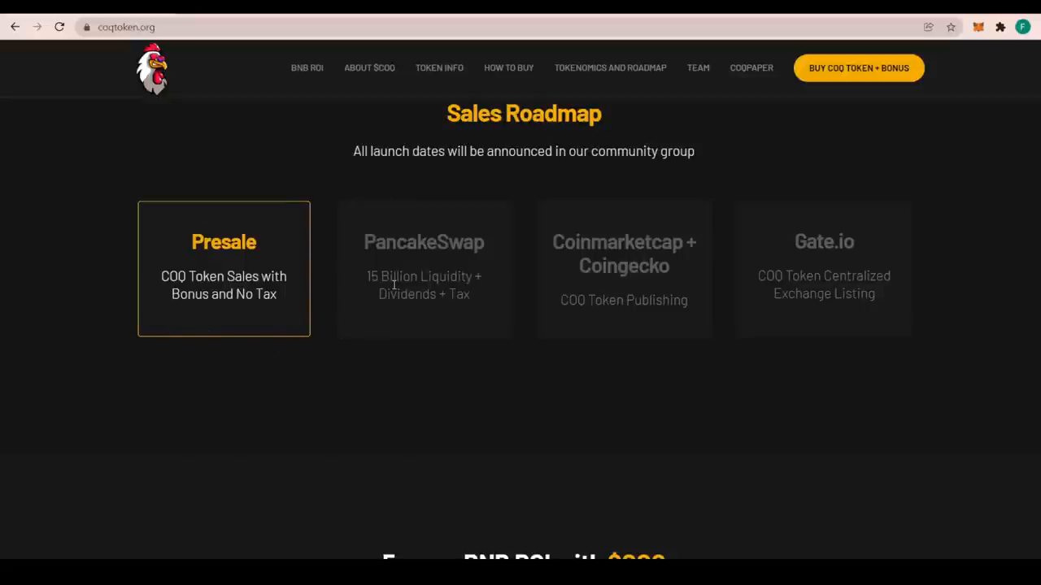
mouse_move(463, 310)
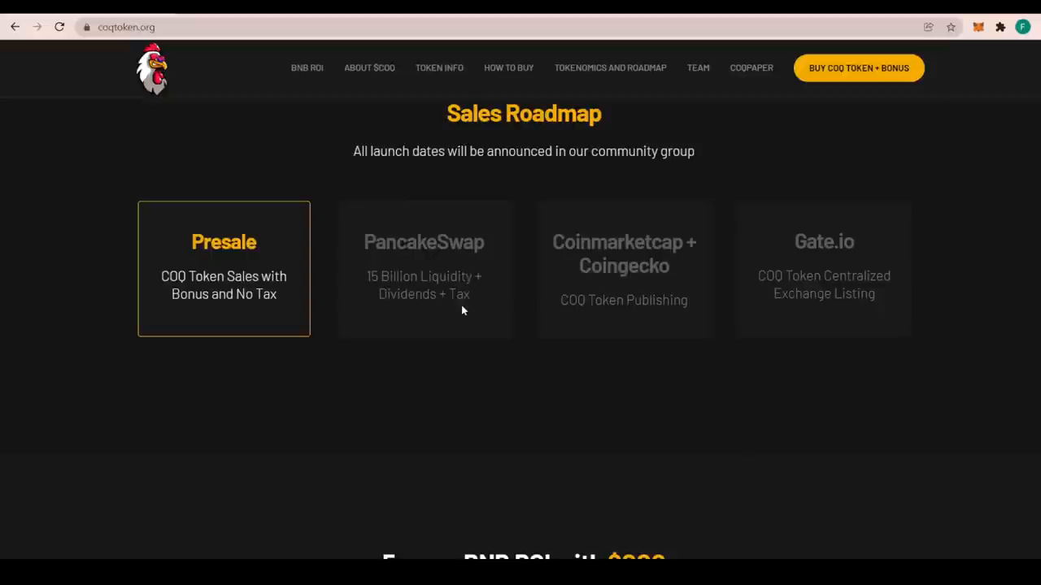
mouse_move(474, 303)
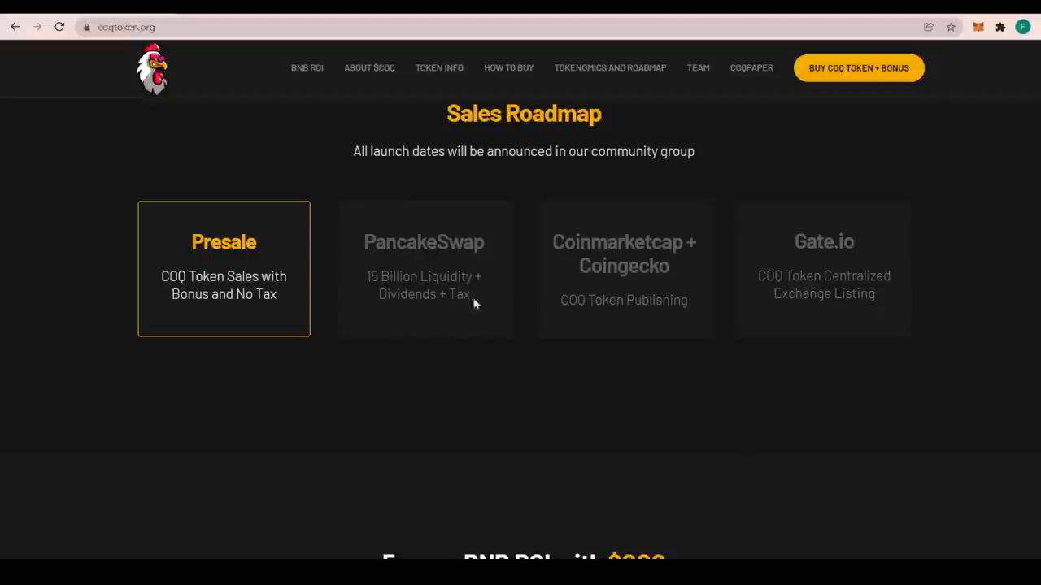
mouse_move(585, 265)
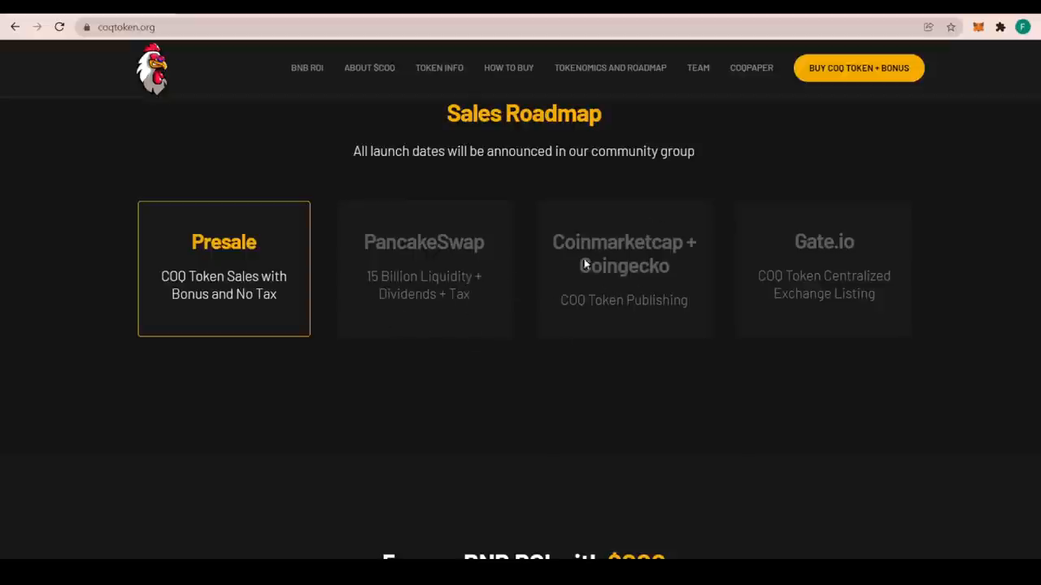
mouse_move(613, 331)
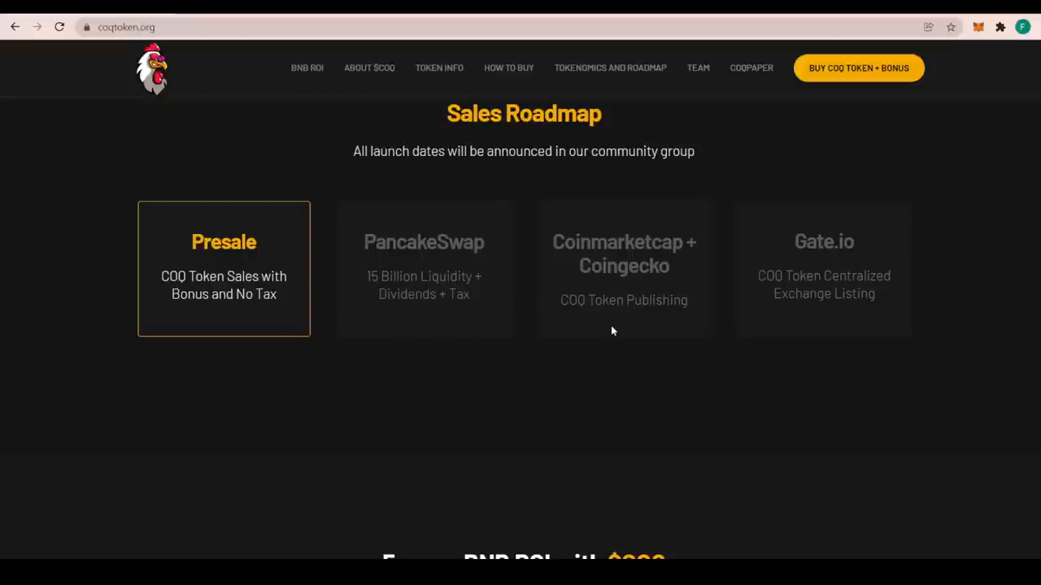
mouse_move(892, 280)
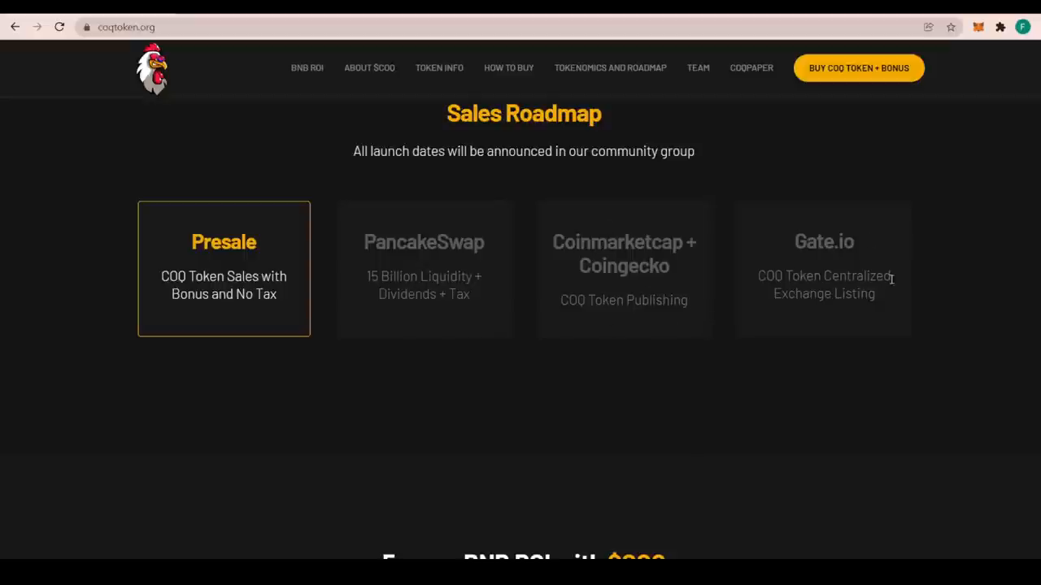
mouse_move(801, 328)
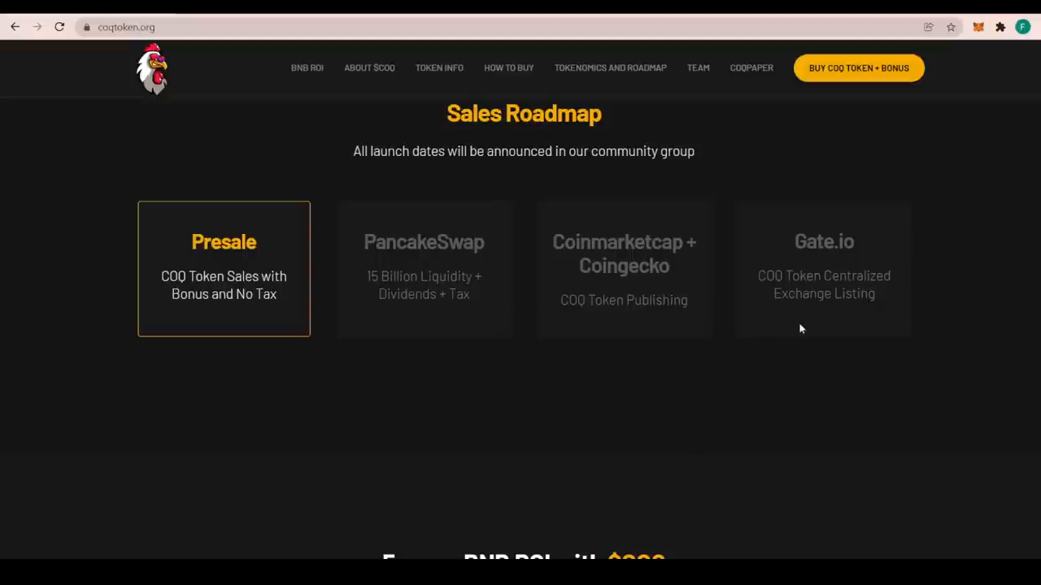
Scroll to the 5-year BNB ROI calculator showing 100000000 $COQ yielding about 24 BNB
scroll("down", 3)
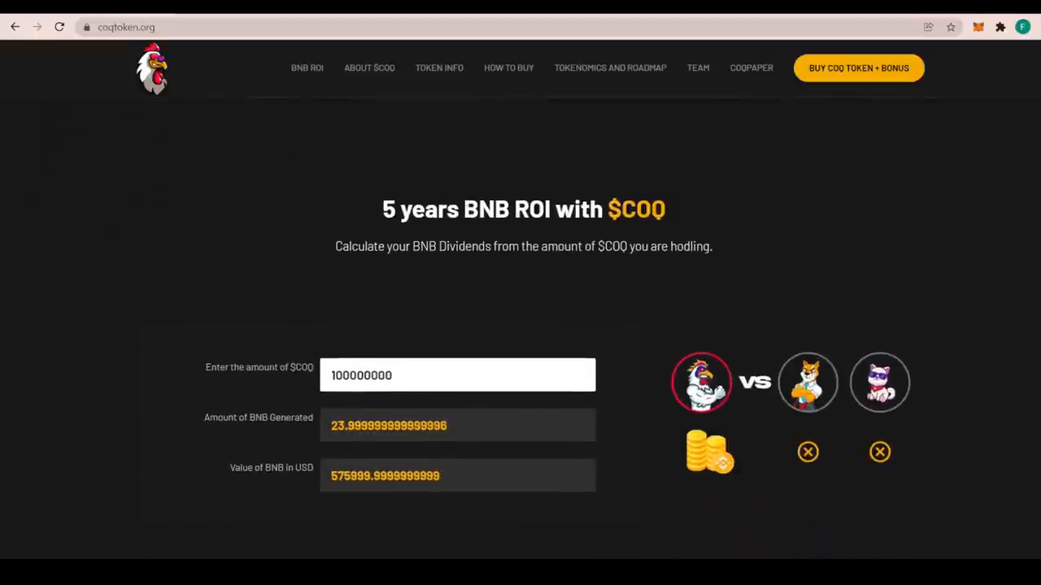
mouse_move(624, 242)
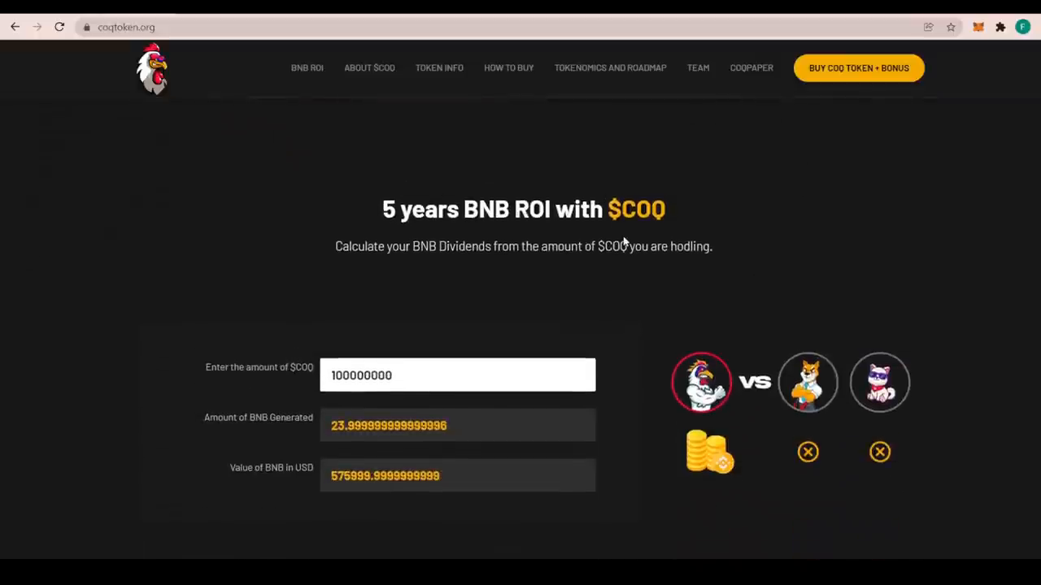
mouse_move(468, 338)
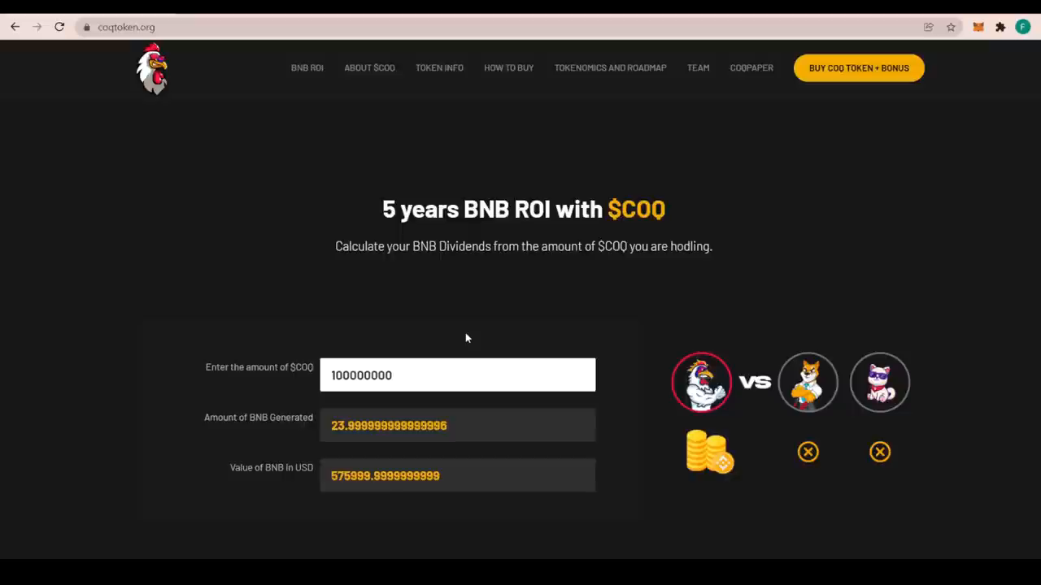
mouse_move(421, 351)
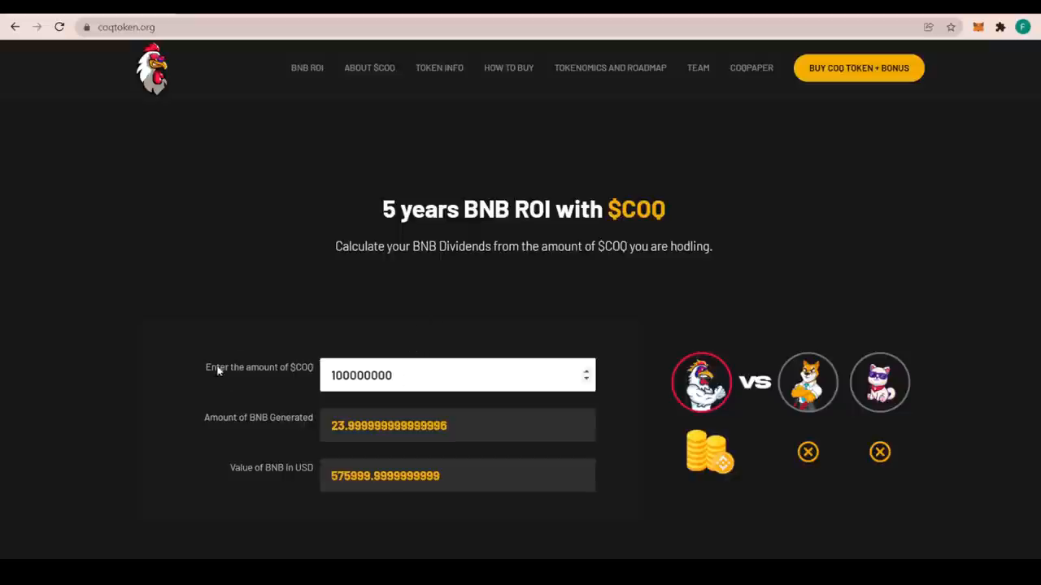
mouse_move(274, 418)
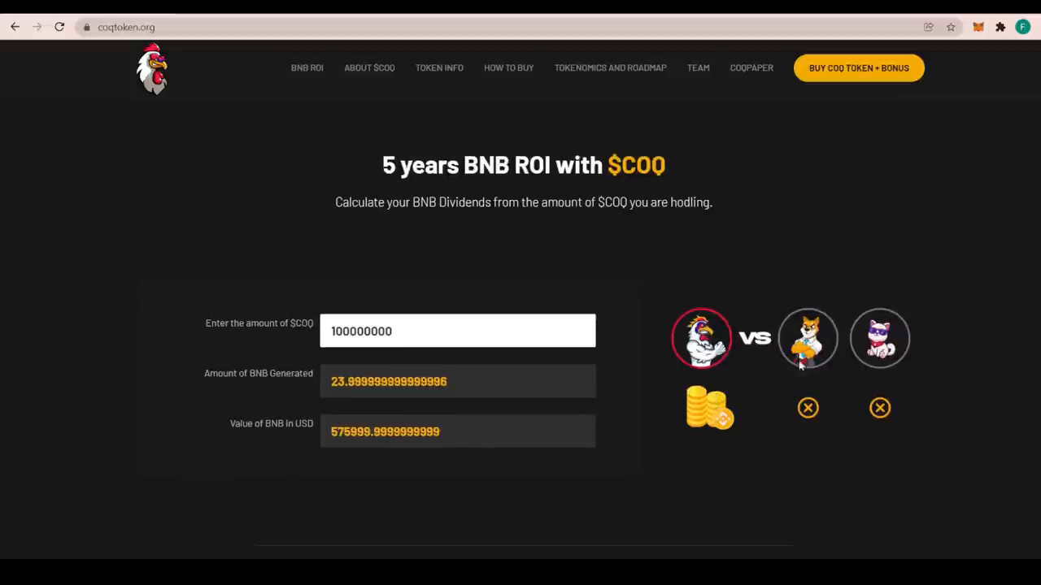
Scroll past the 'Buy COQ Token + 5% Bonus' banner toward 'One Token Does it All'
scroll("down", 3)
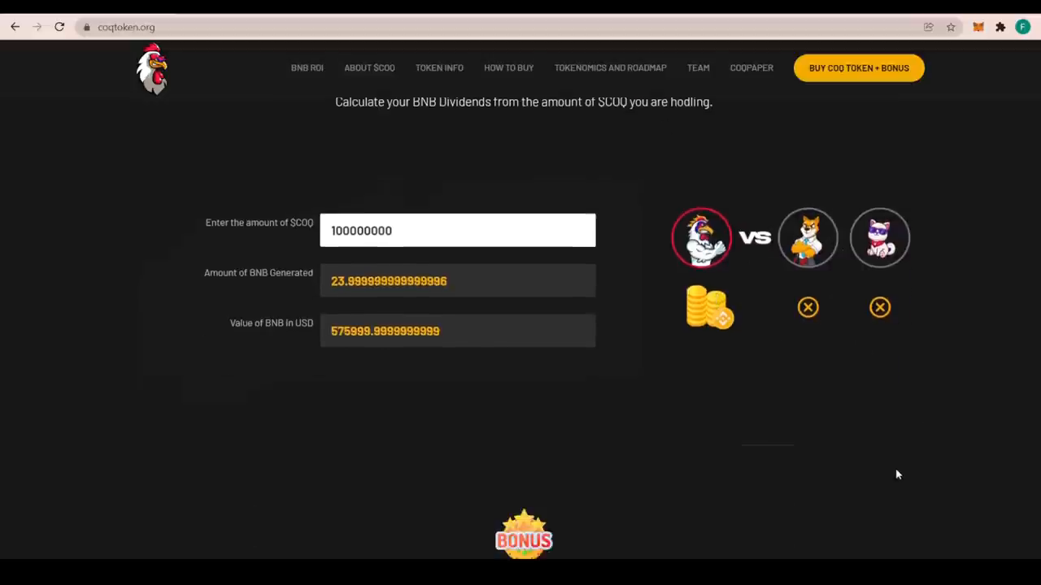
scroll("down", 3)
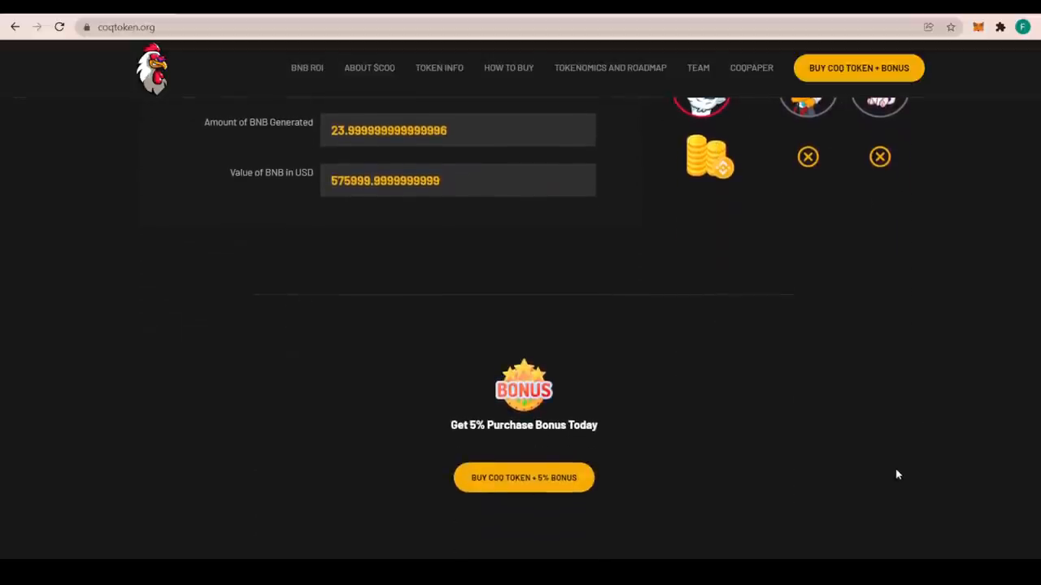
mouse_move(585, 401)
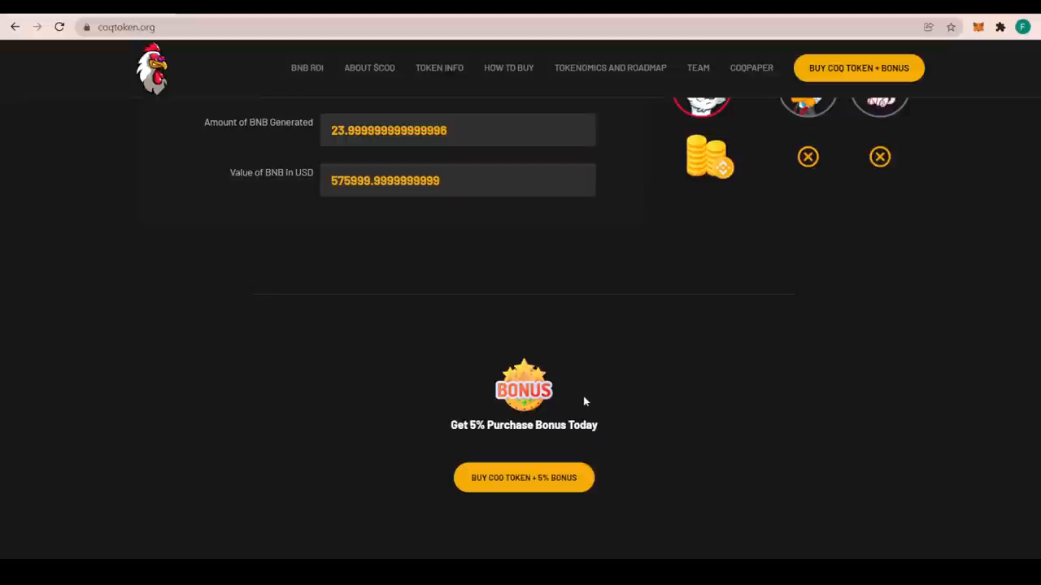
scroll("down", 3)
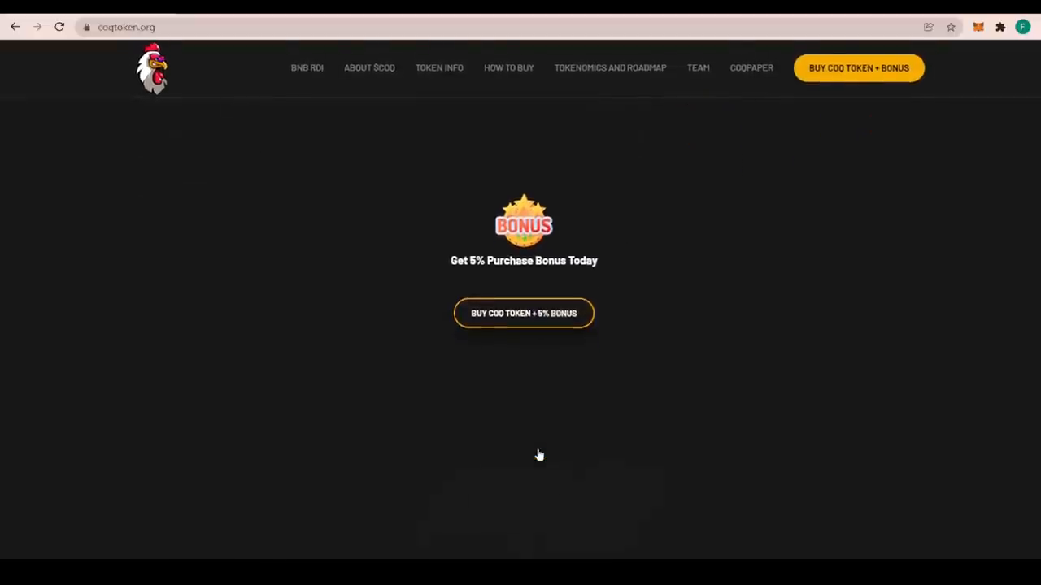
scroll("down", 3)
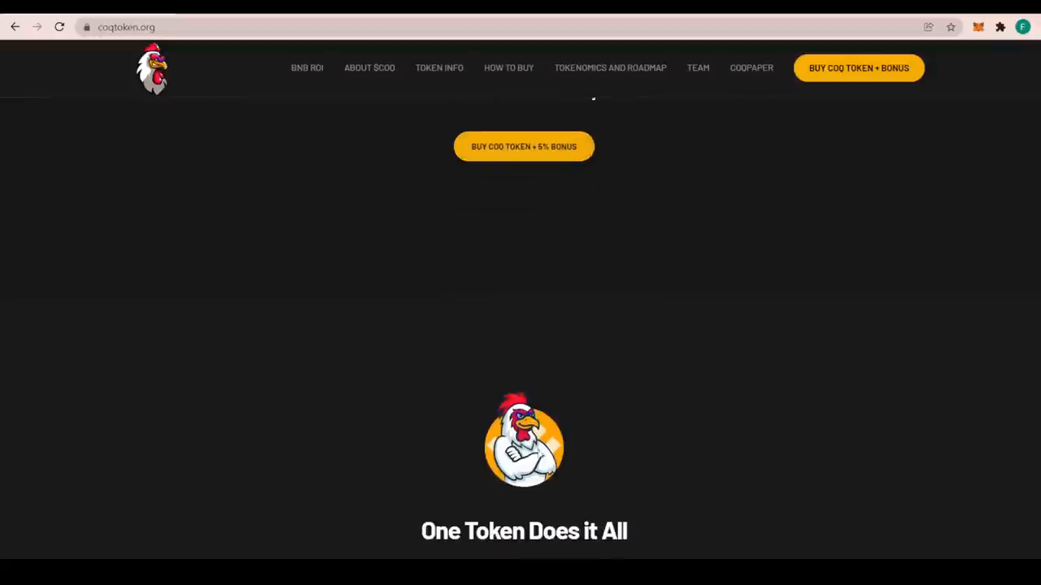
Scroll to the Dynamic and Reflective and Full Trading & DeFi Mechanism feature cards
scroll("down", 3)
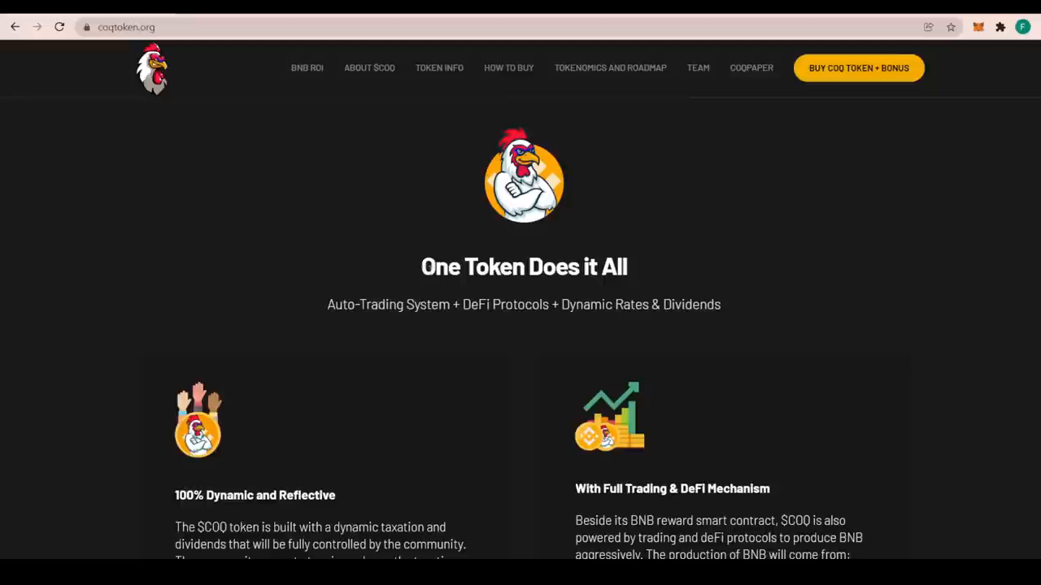
scroll("down", 3)
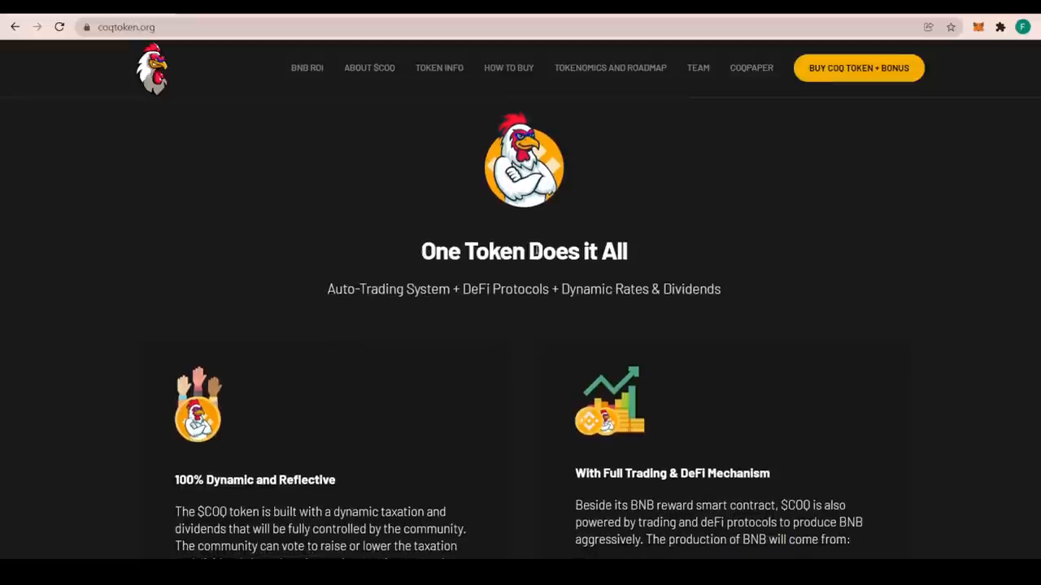
mouse_move(387, 307)
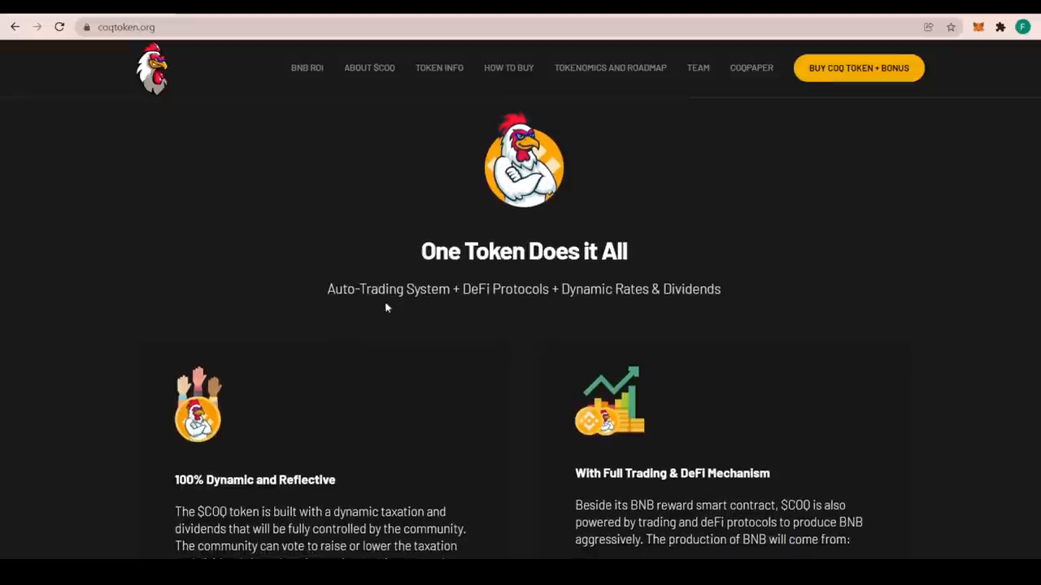
mouse_move(819, 413)
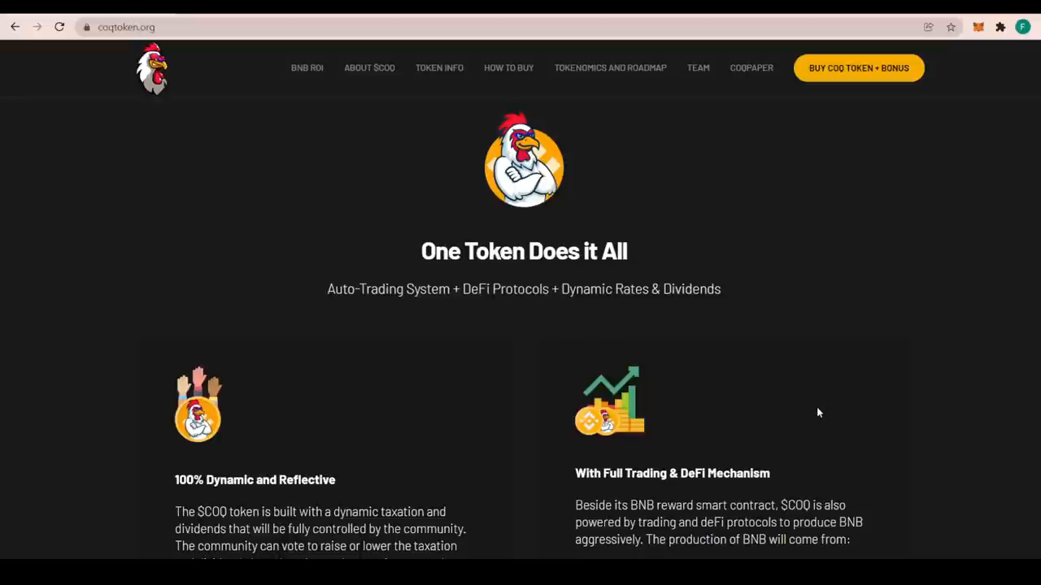
scroll("down", 3)
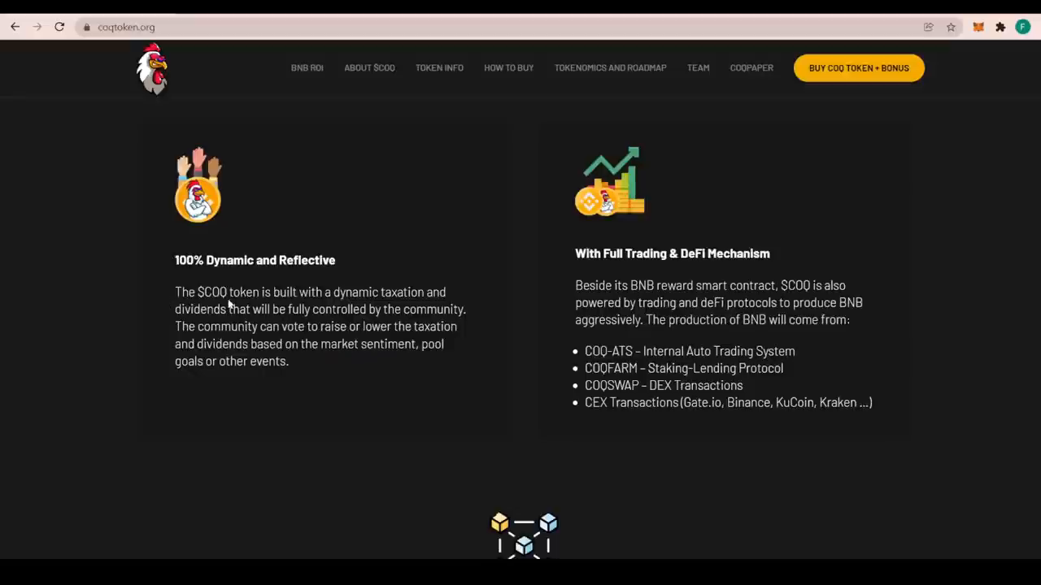
mouse_move(283, 310)
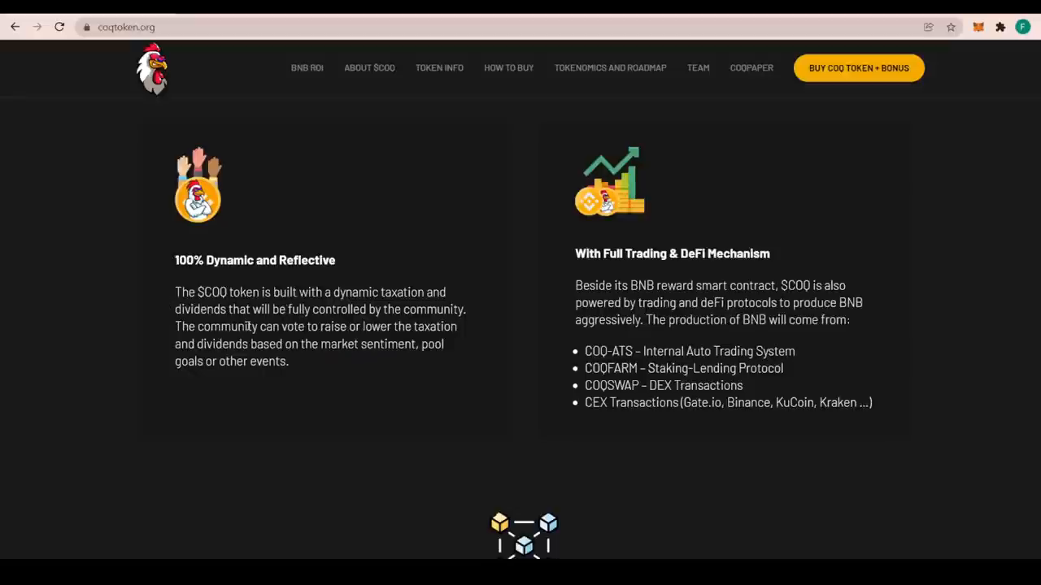
mouse_move(352, 336)
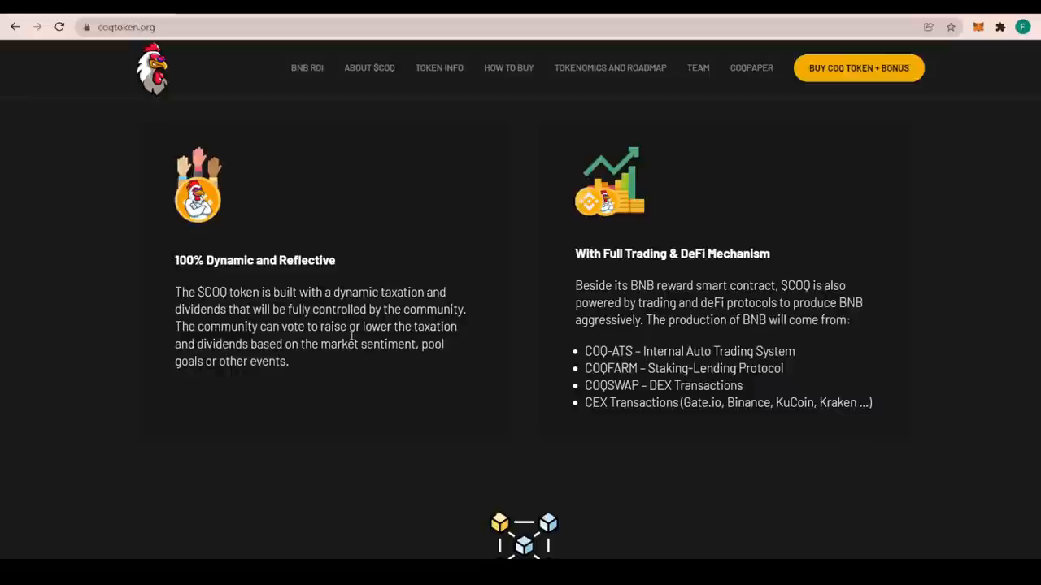
mouse_move(319, 326)
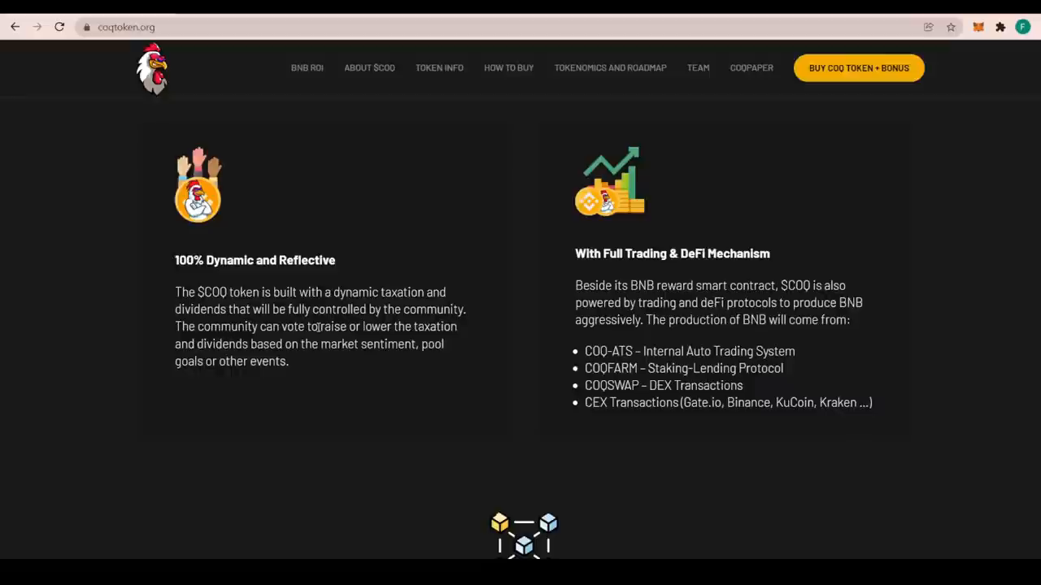
mouse_move(226, 346)
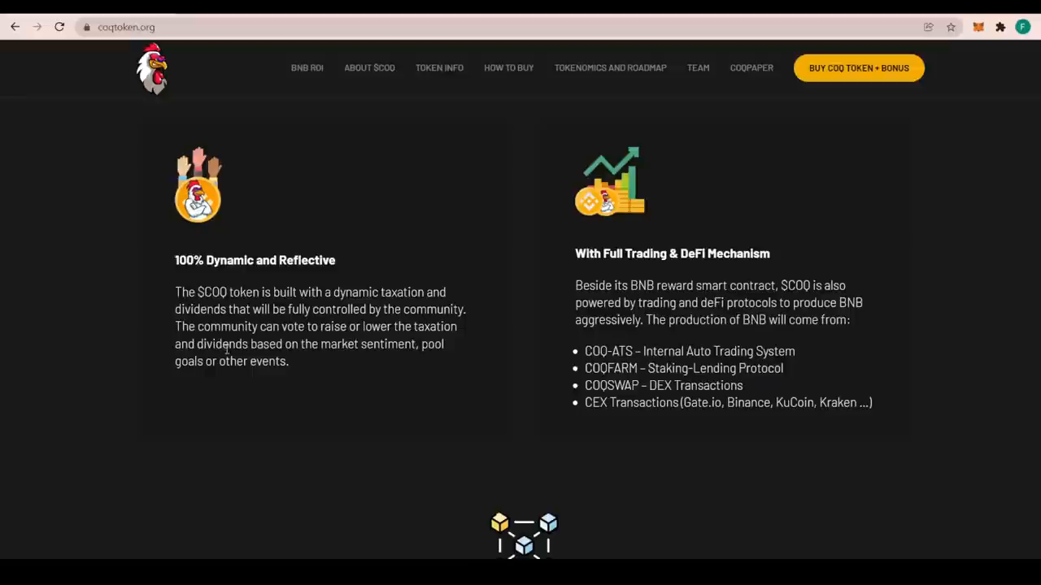
mouse_move(409, 370)
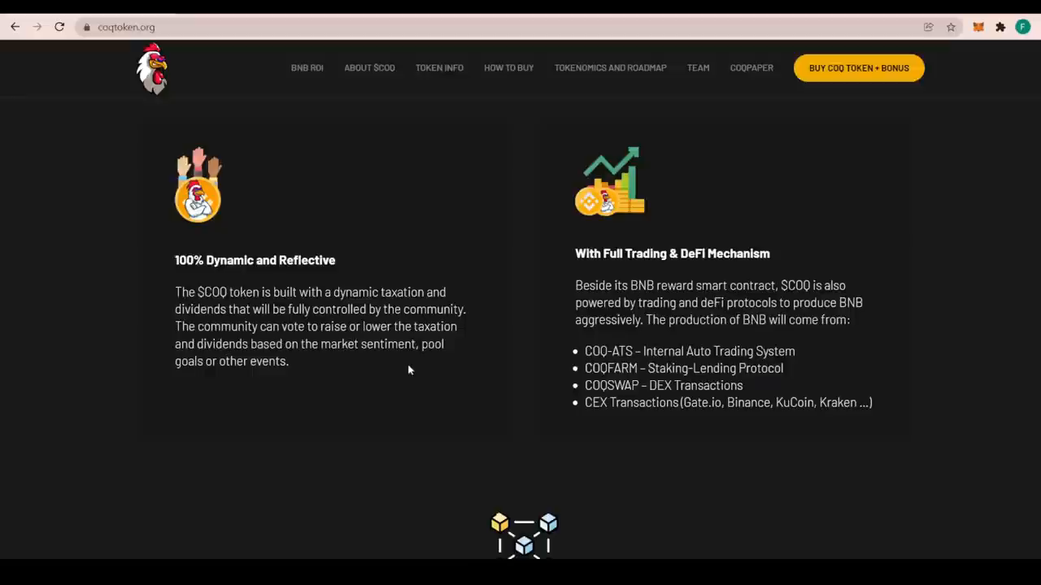
mouse_move(310, 391)
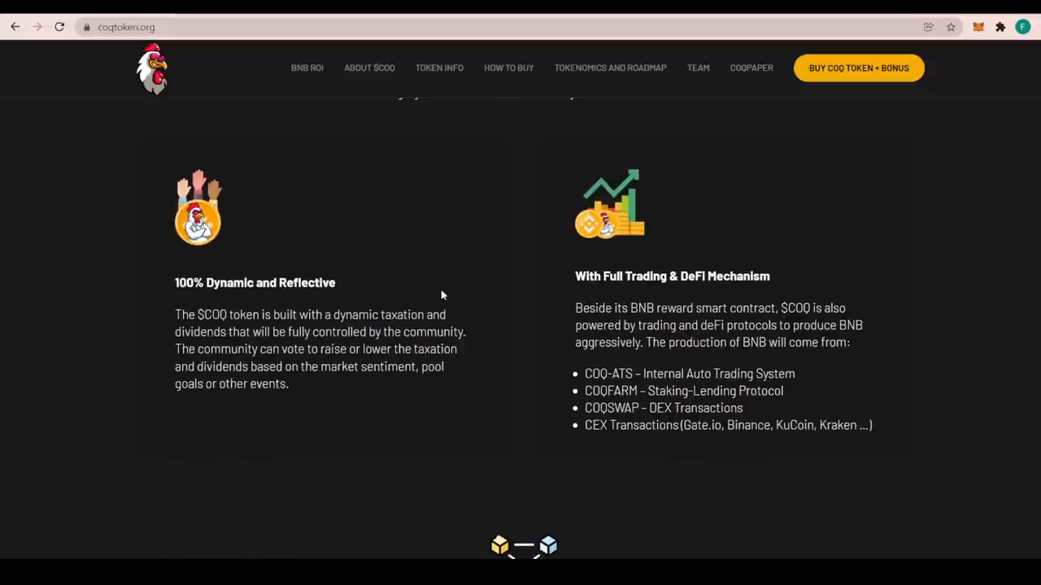
scroll("down", 3)
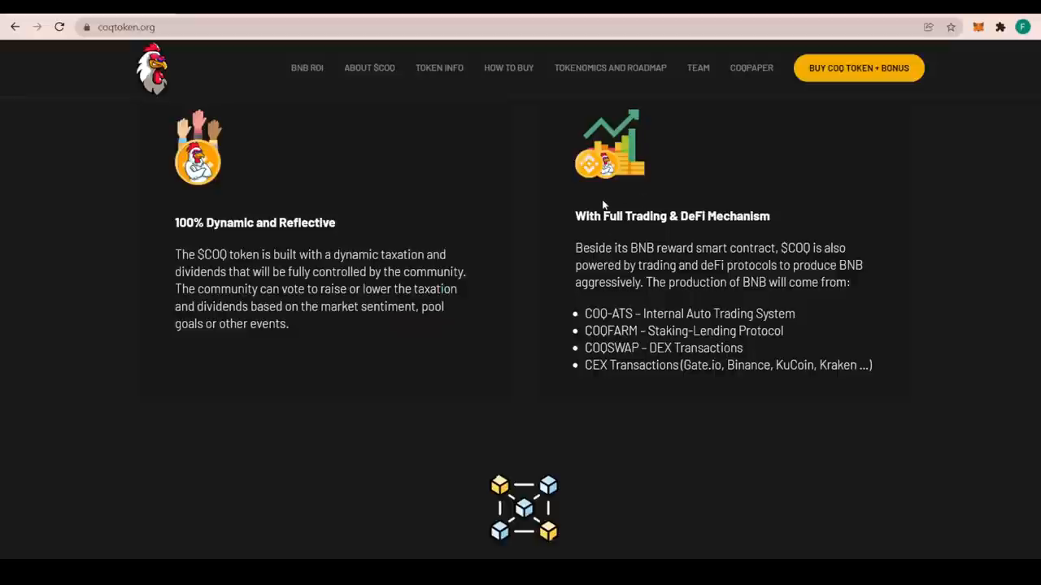
mouse_move(726, 244)
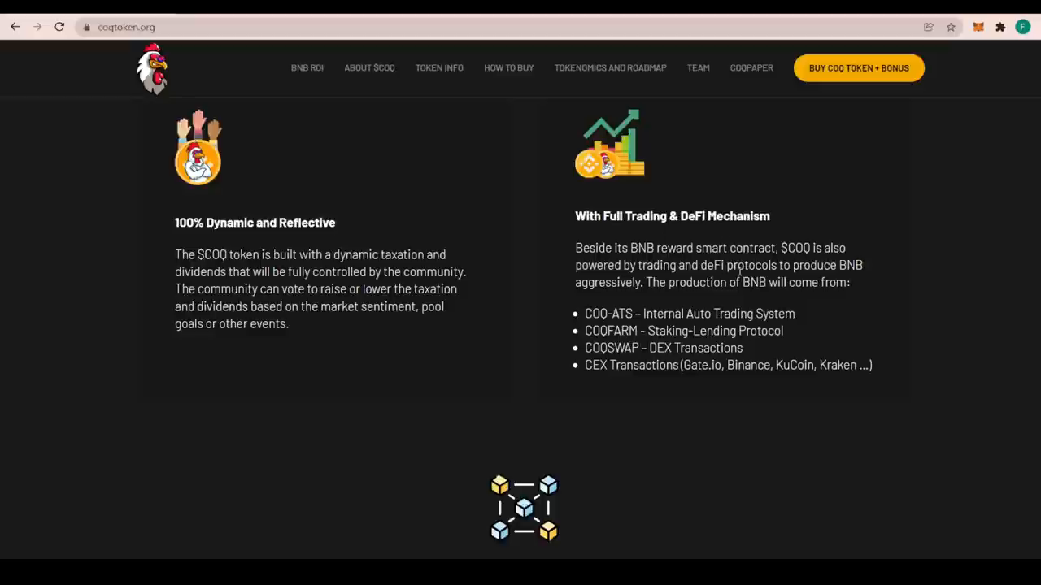
scroll("down", 3)
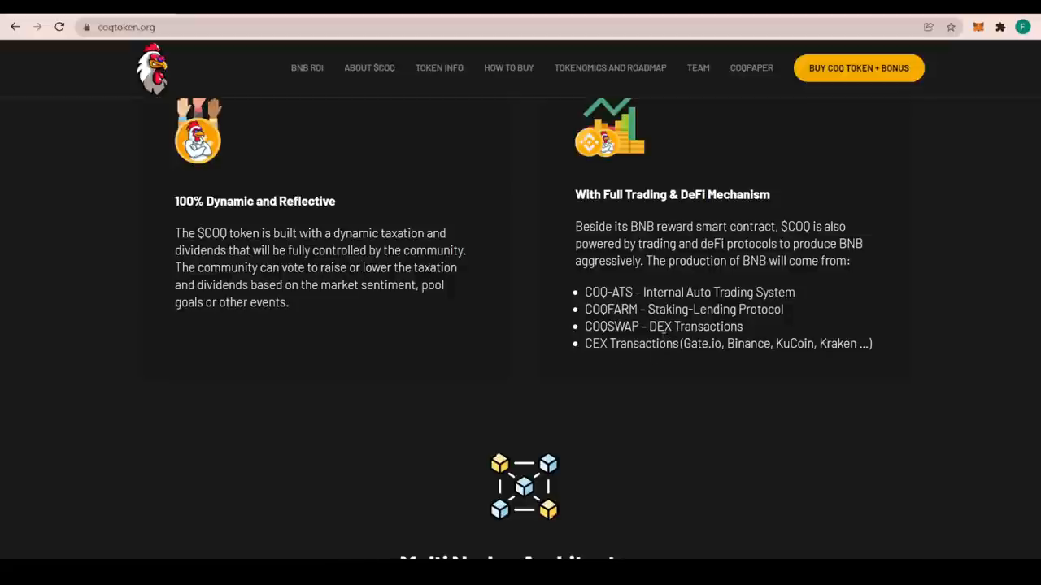
mouse_move(690, 365)
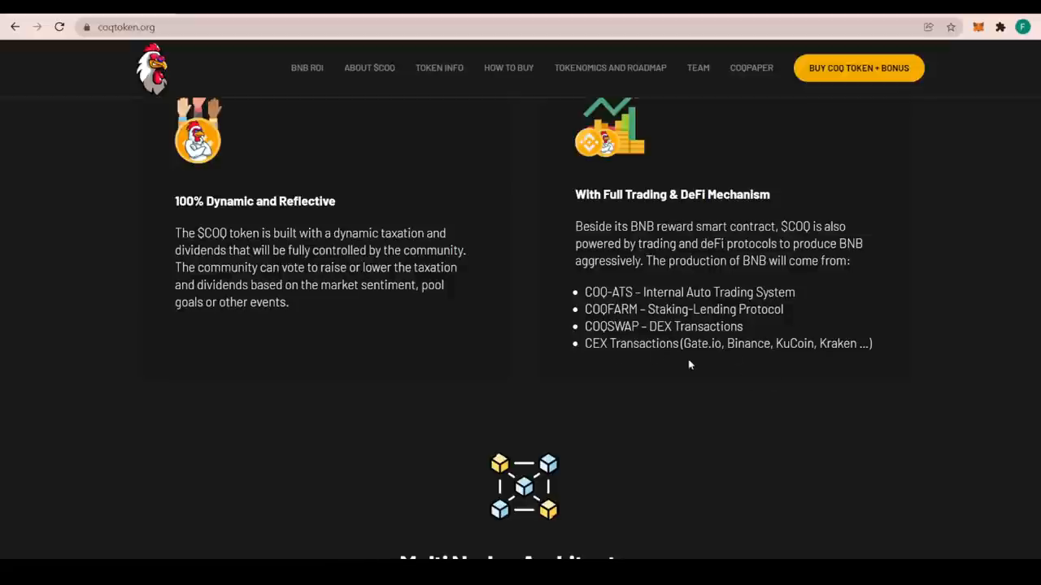
mouse_move(688, 379)
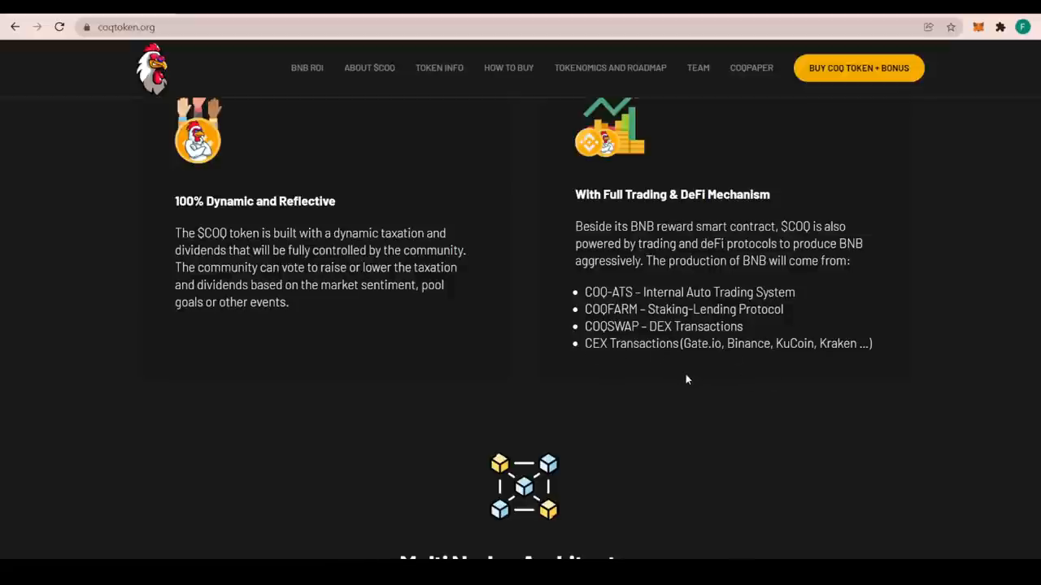
scroll("down", 3)
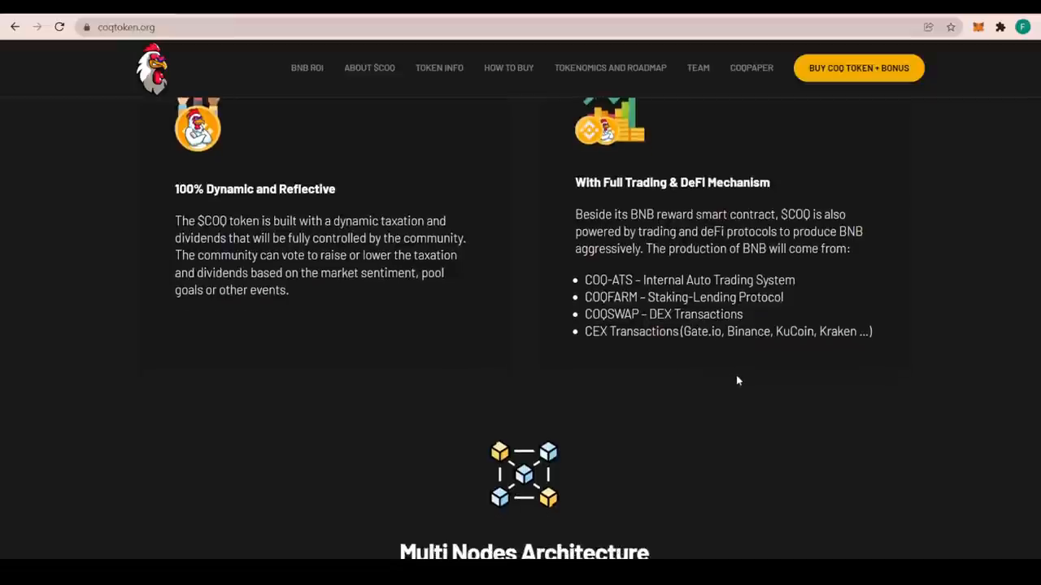
Scroll to the Multi Nodes Architecture description and its BNB dividends flow diagram
scroll("down", 3)
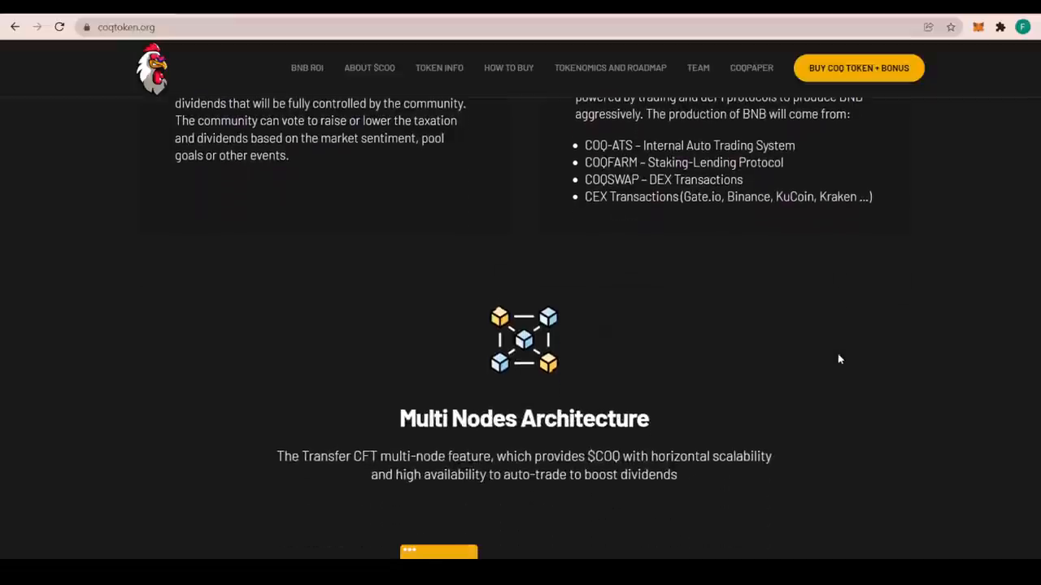
scroll("down", 3)
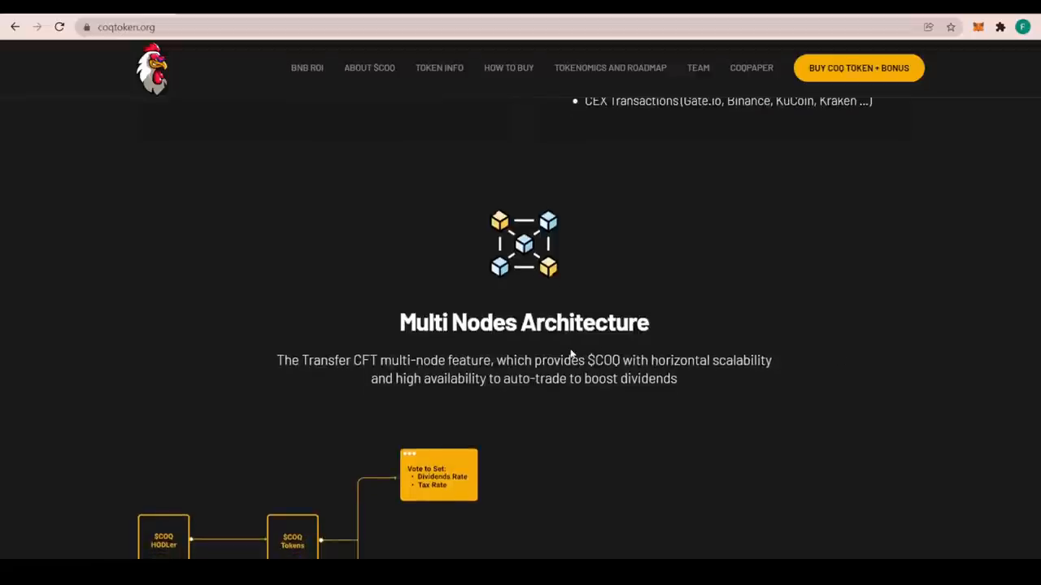
scroll("down", 3)
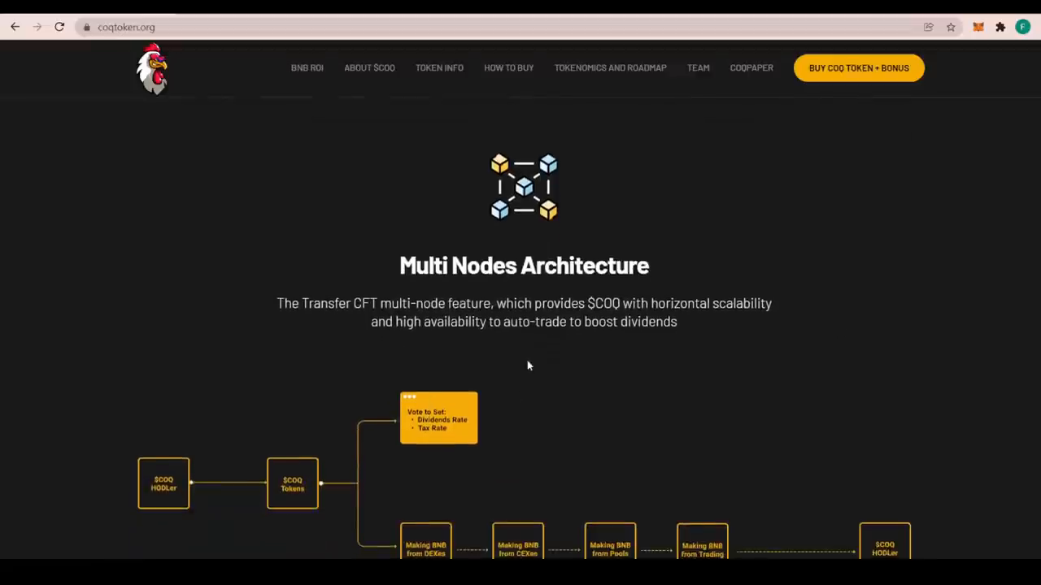
scroll("up", 3)
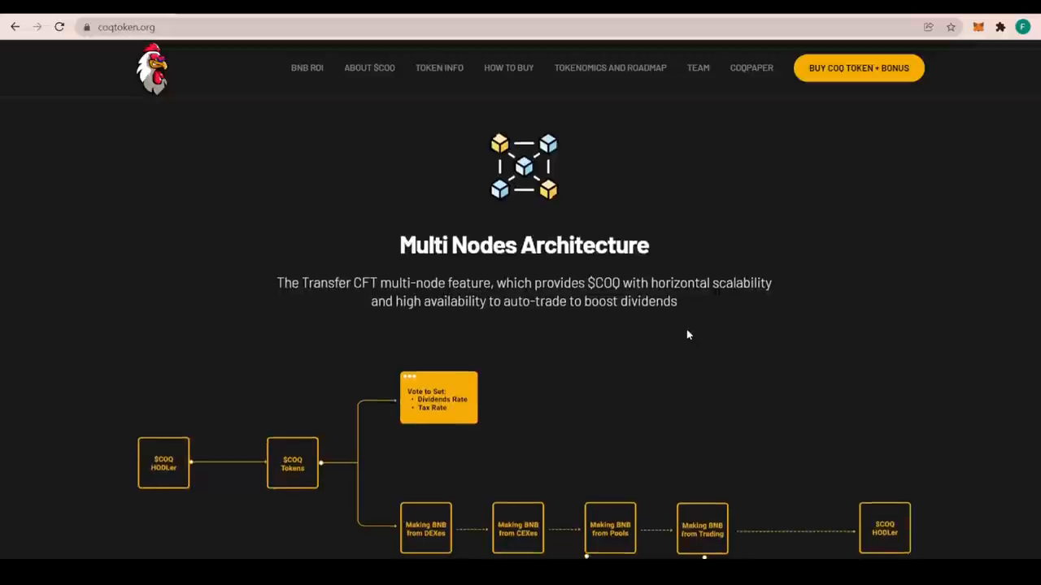
scroll("down", 3)
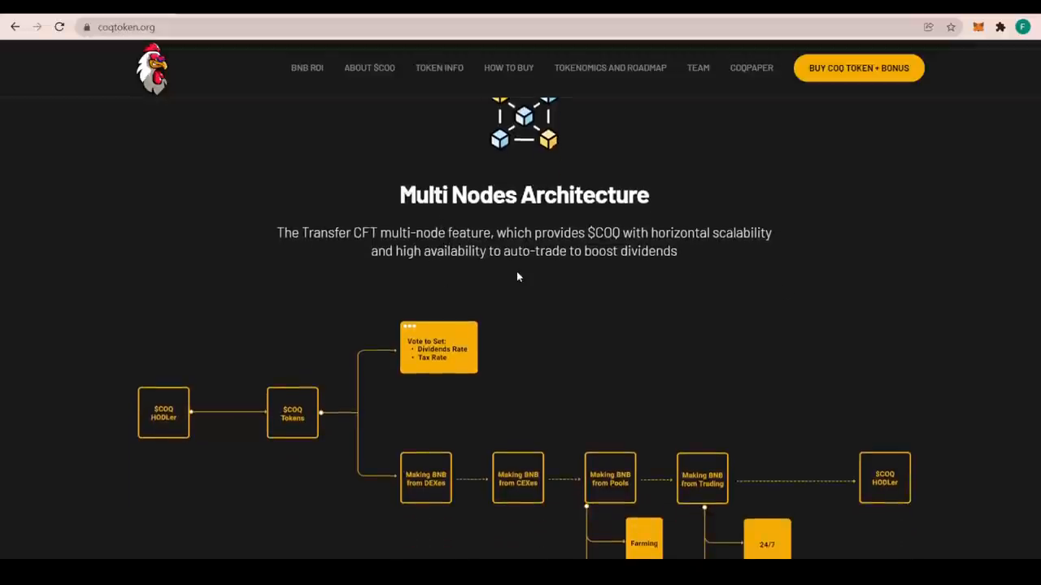
scroll("down", 3)
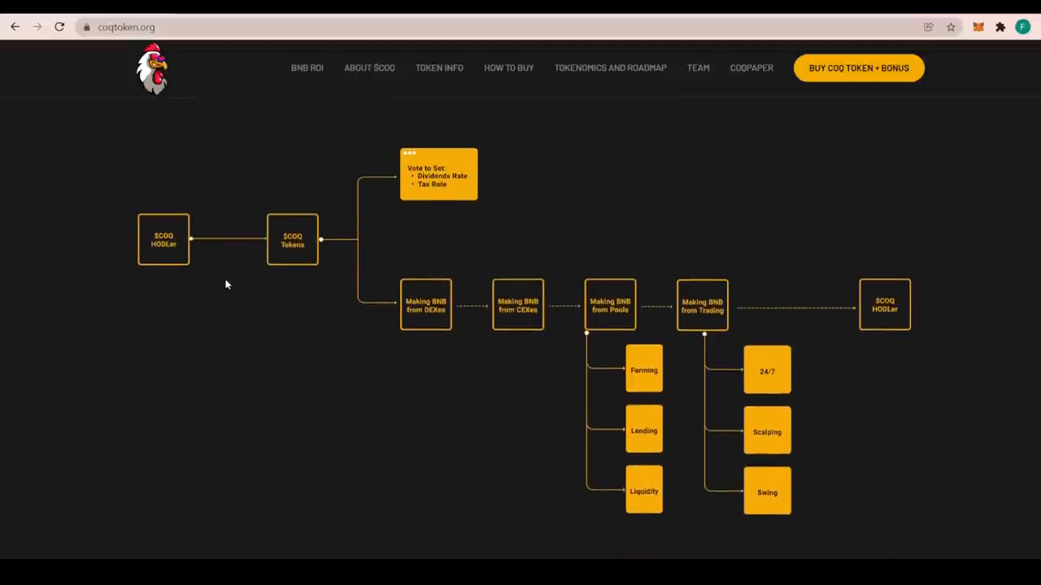
mouse_move(151, 228)
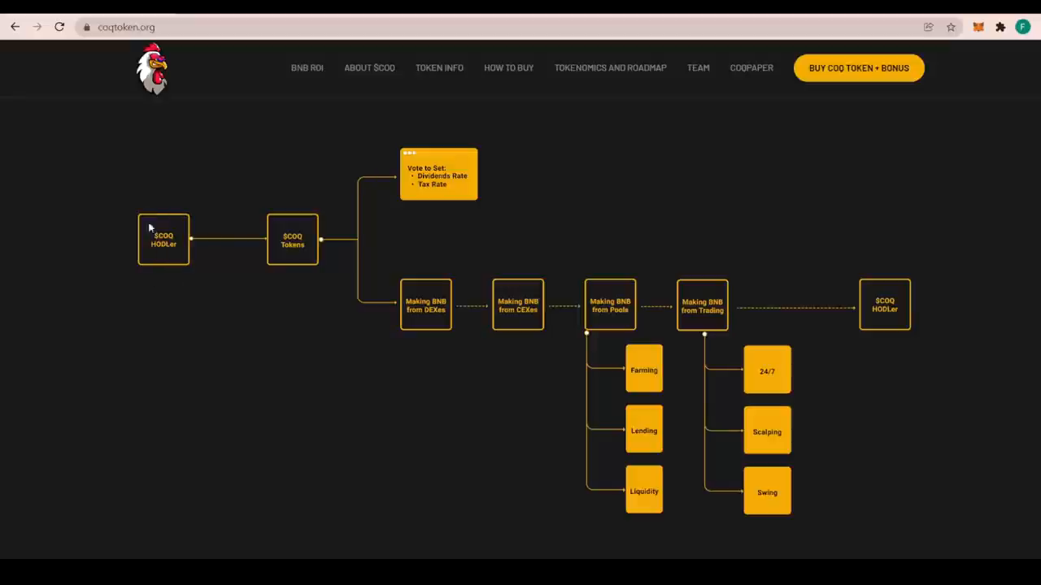
mouse_move(299, 254)
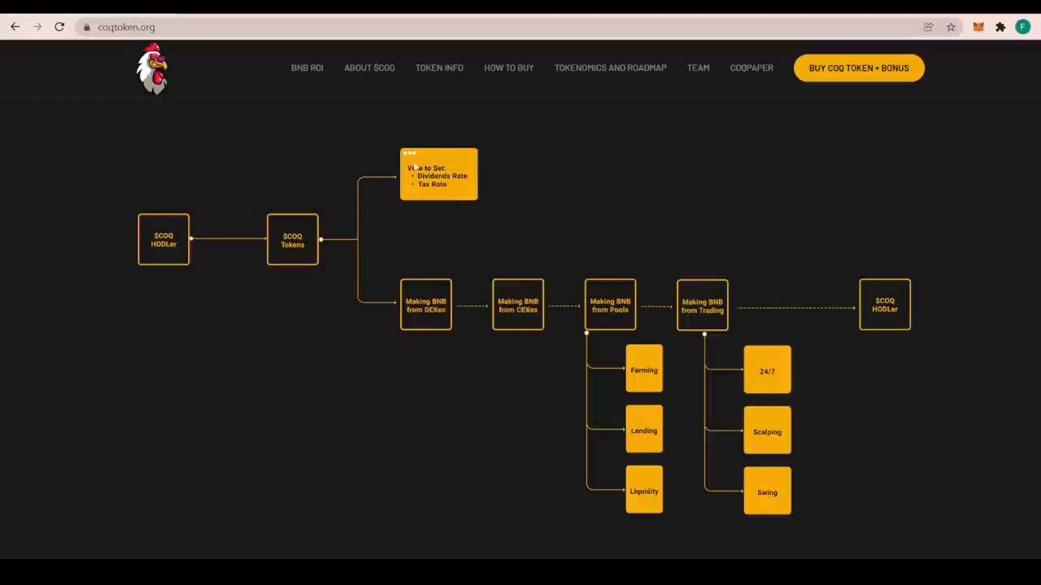
mouse_move(423, 204)
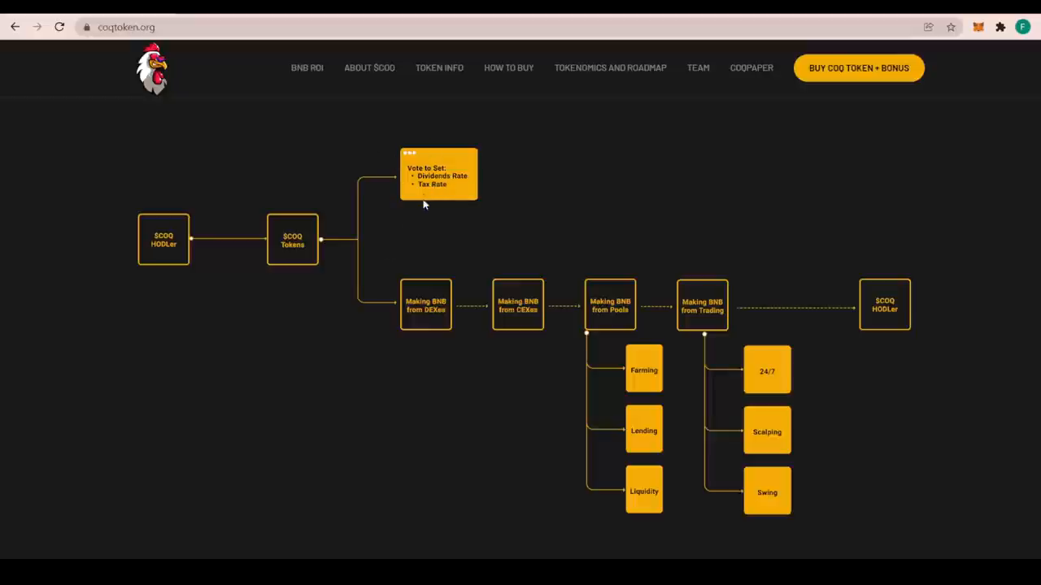
mouse_move(411, 329)
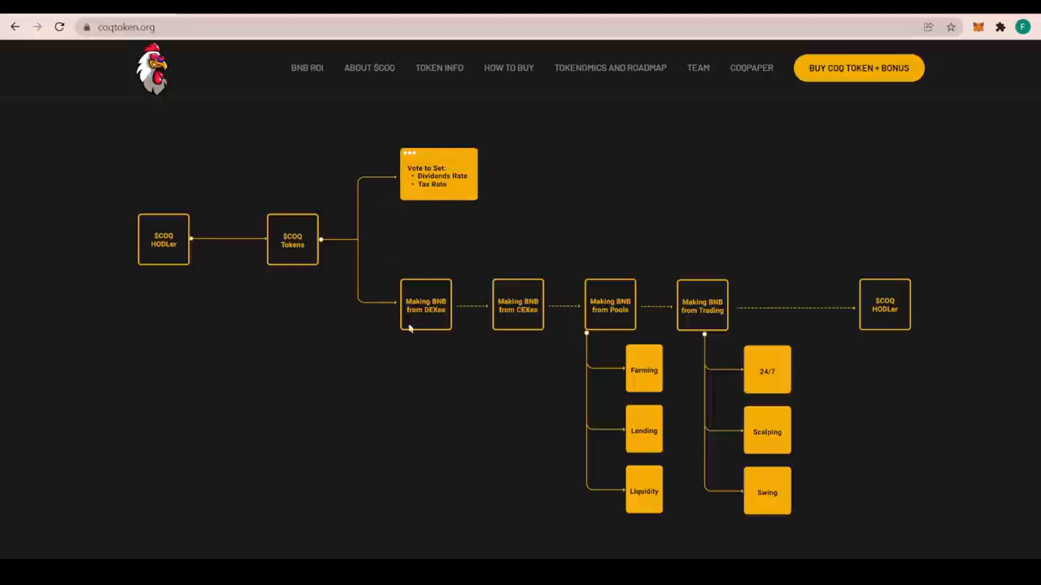
mouse_move(447, 319)
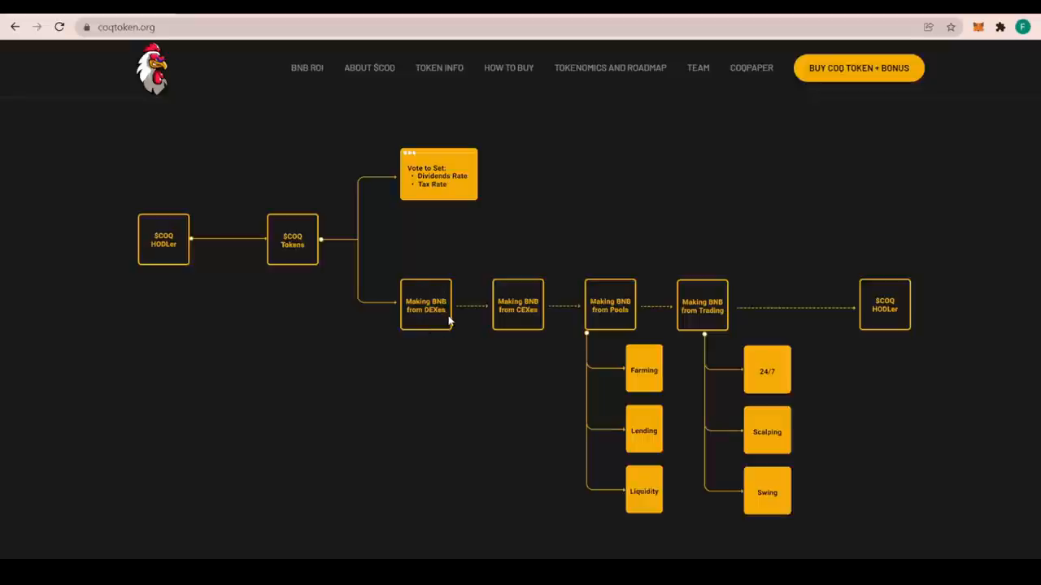
mouse_move(527, 297)
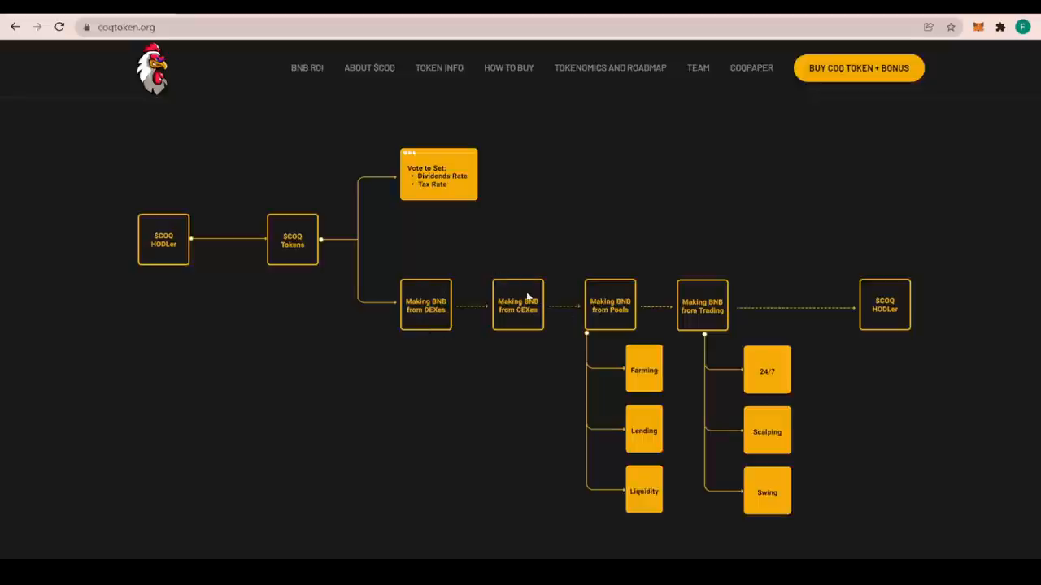
mouse_move(611, 310)
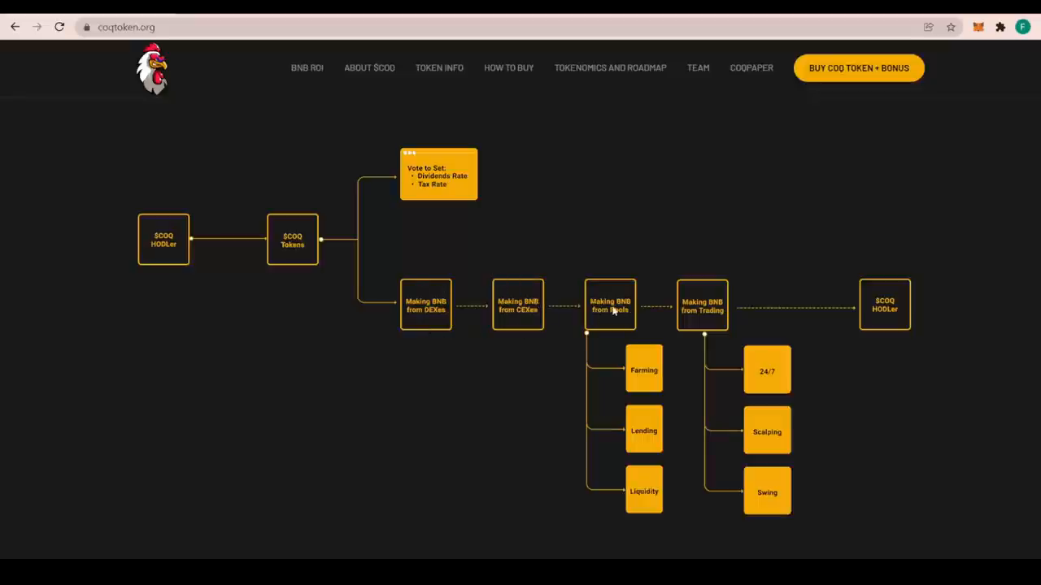
mouse_move(612, 308)
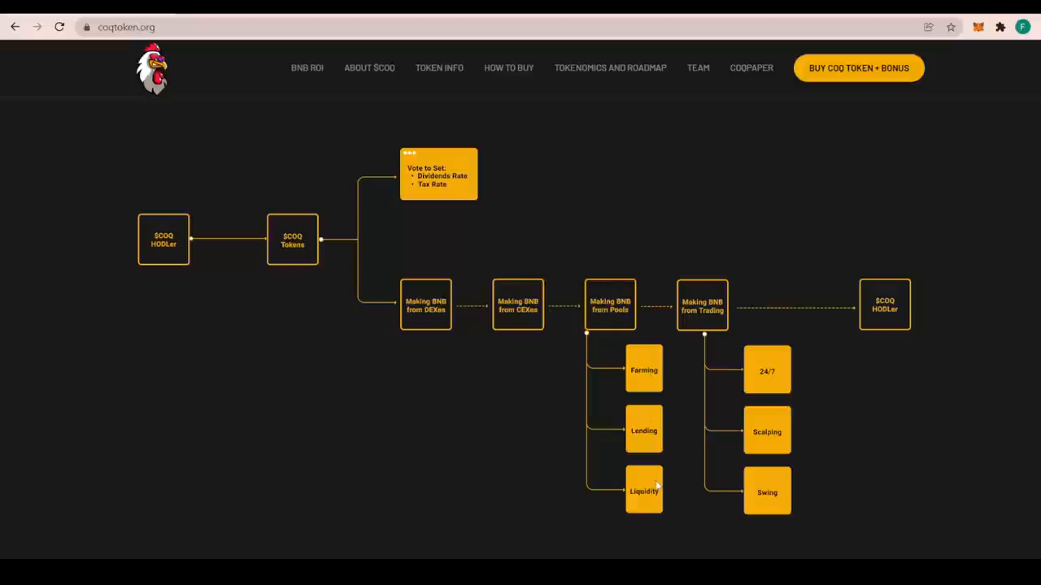
mouse_move(718, 331)
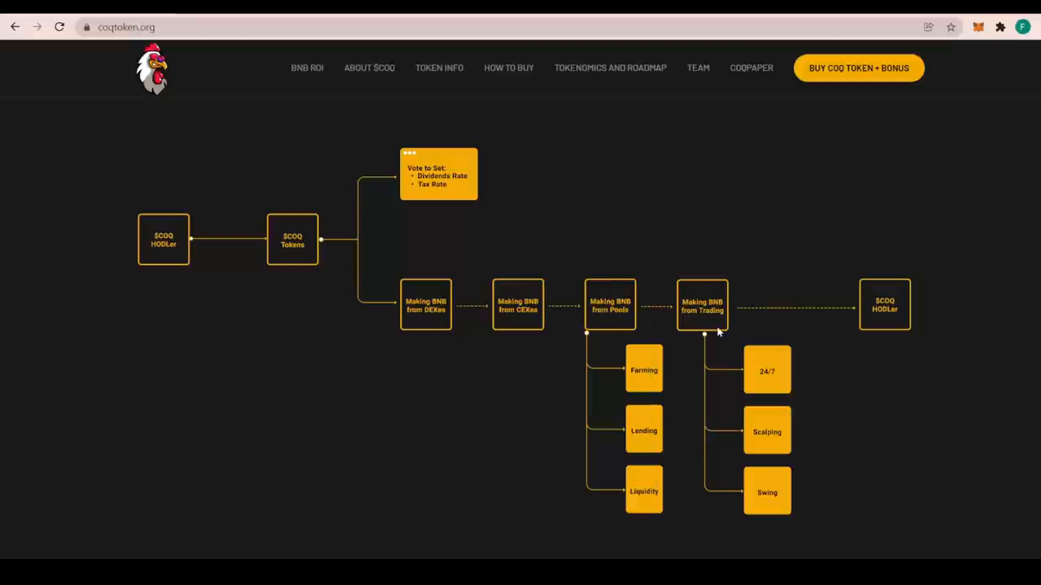
mouse_move(714, 310)
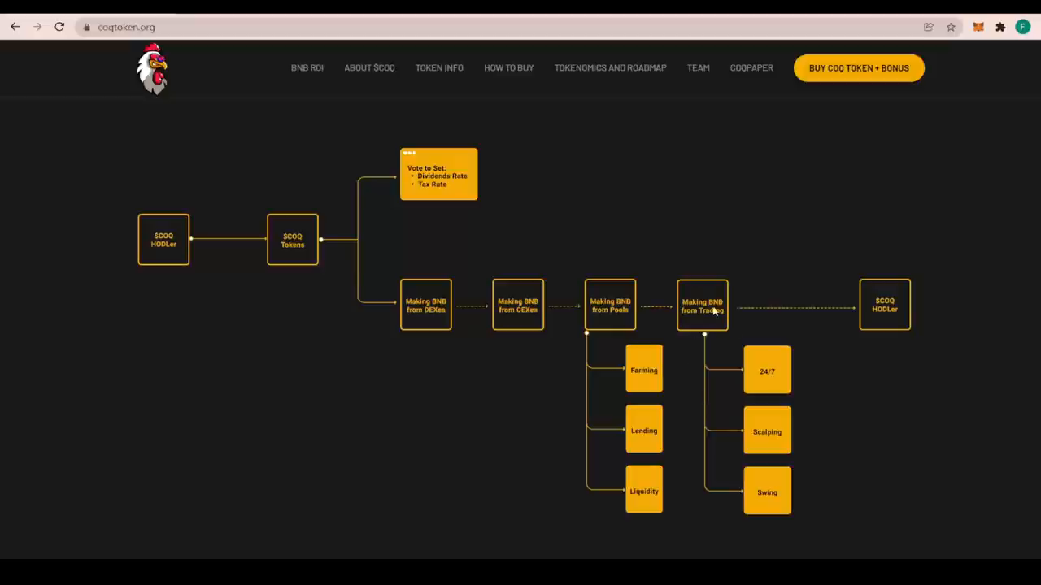
mouse_move(778, 454)
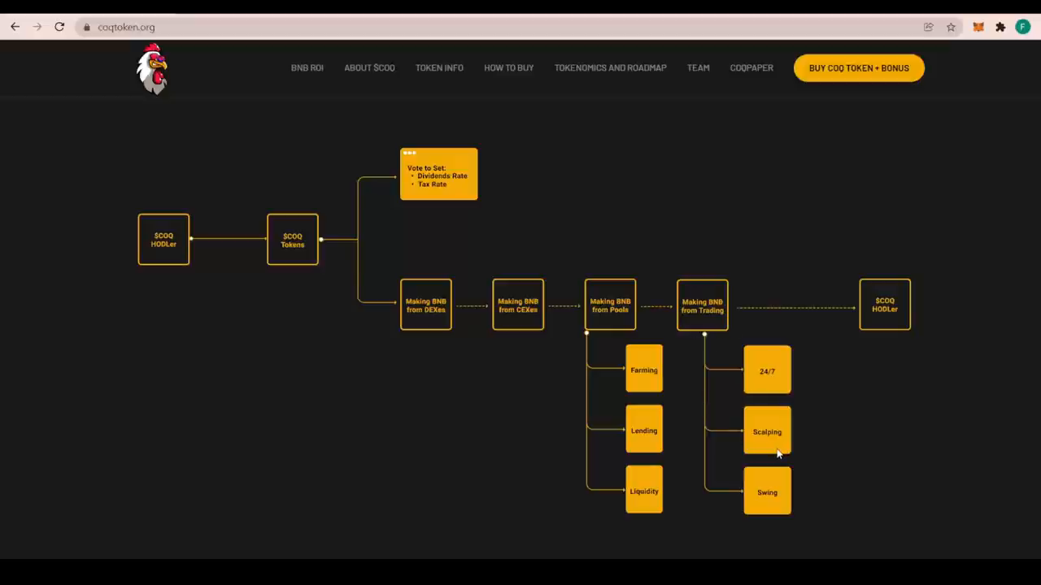
mouse_move(894, 317)
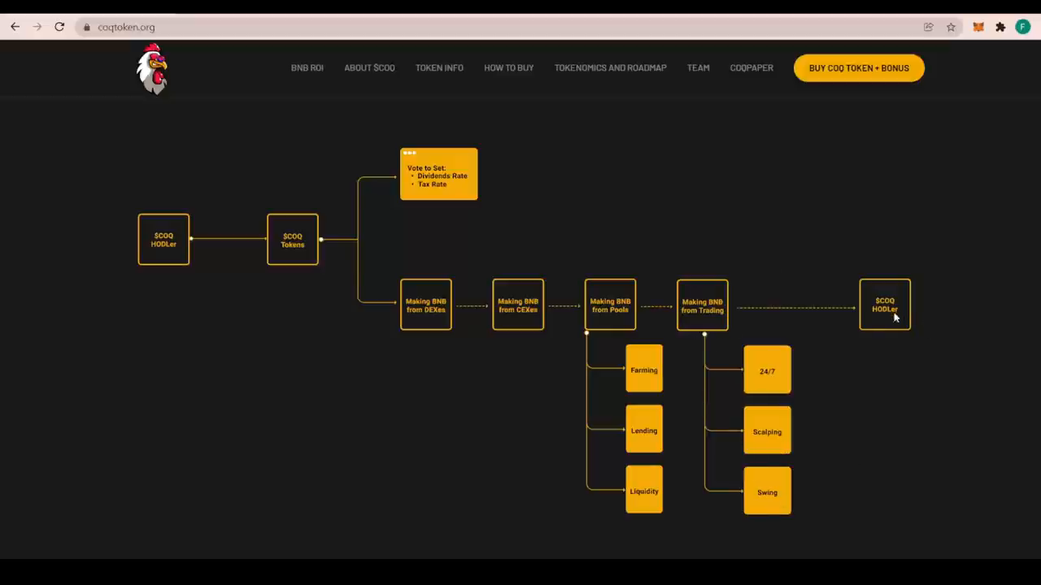
Scroll to the CoqView dApp dashboard with 305,000,000 COQ holdings and 15,000 BNB paid
scroll("down", 3)
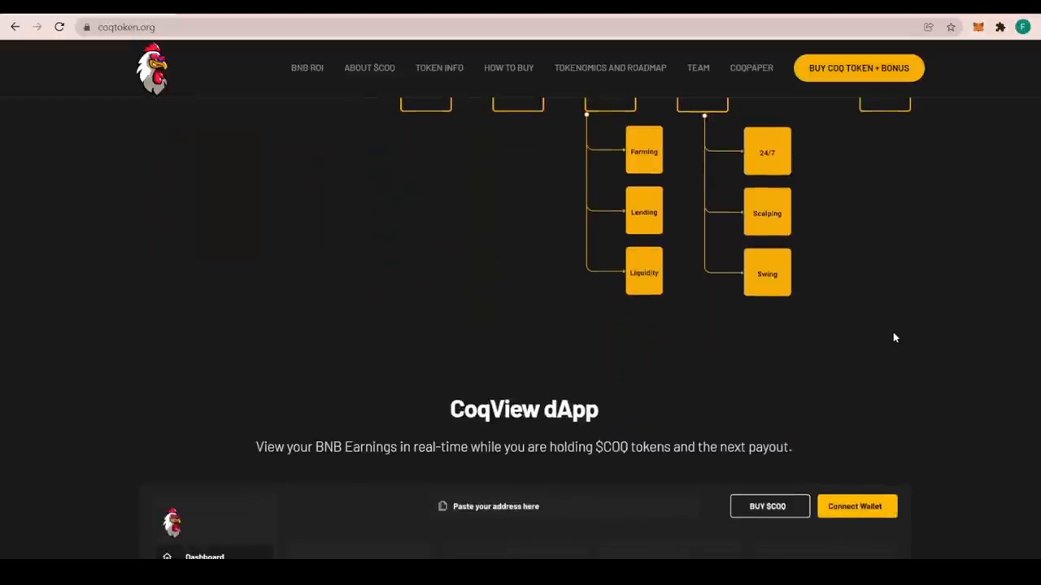
scroll("down", 3)
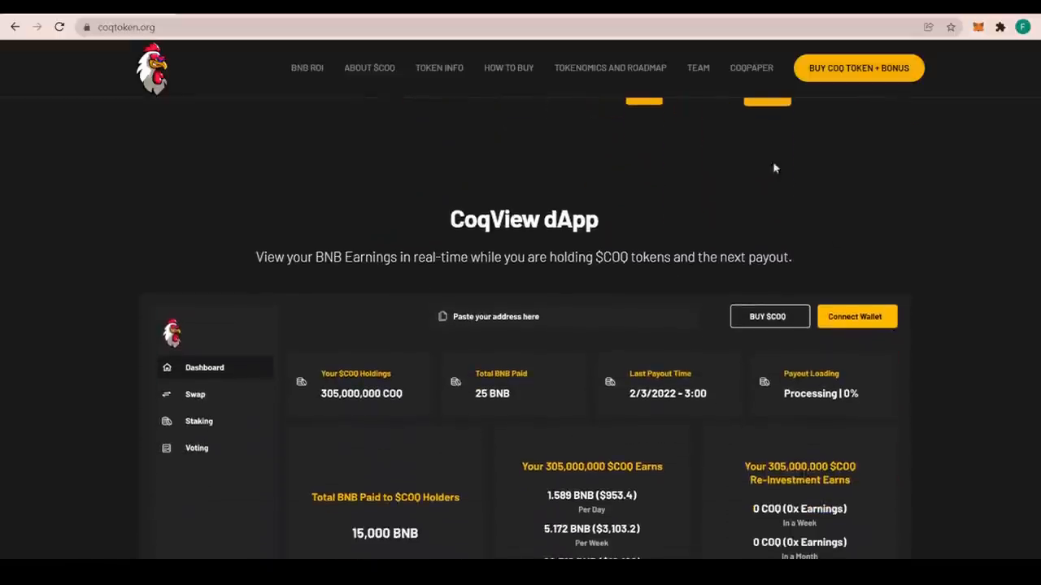
scroll("down", 3)
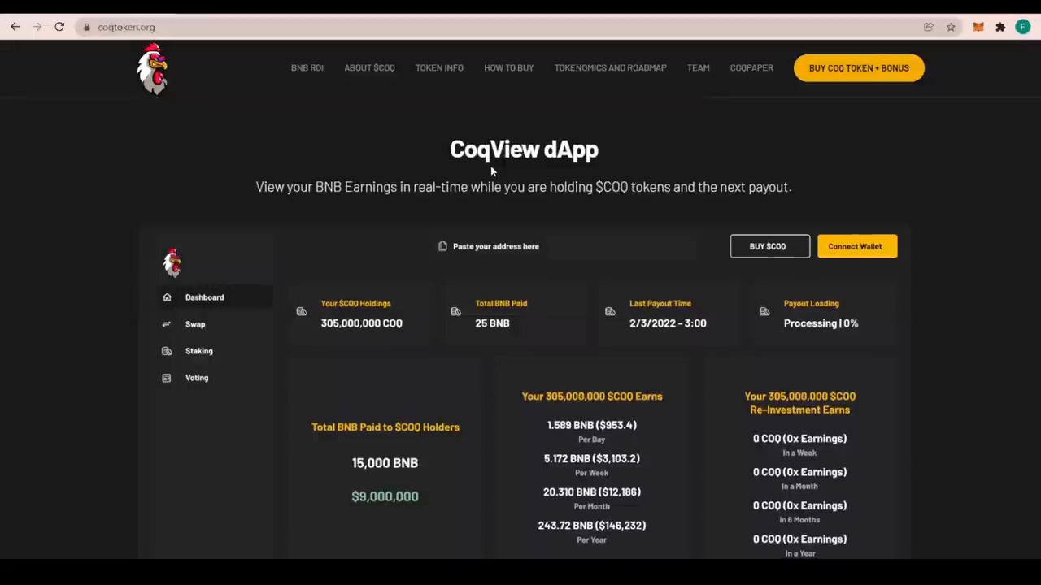
mouse_move(296, 210)
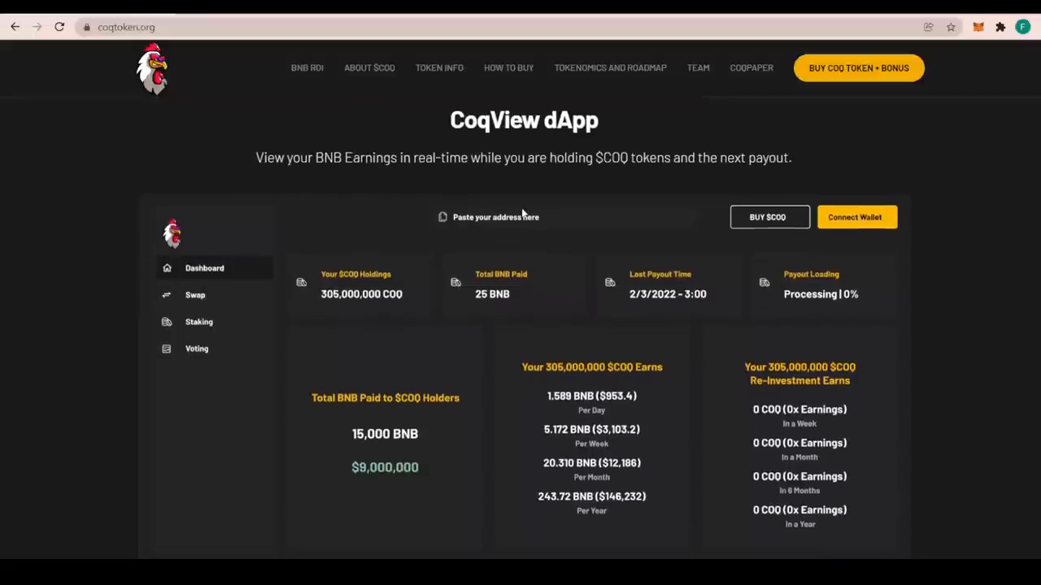
mouse_move(703, 189)
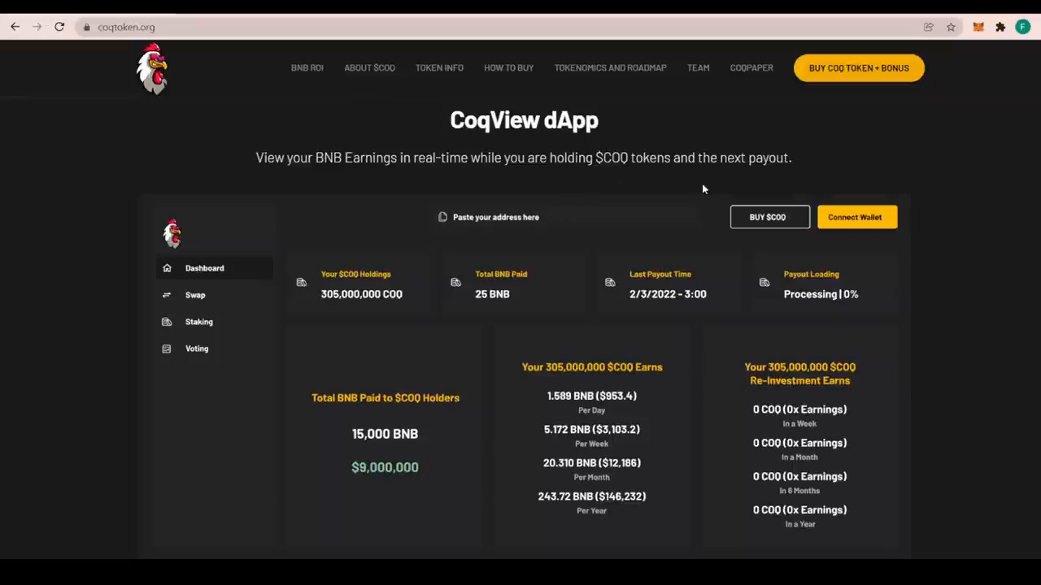
scroll("down", 3)
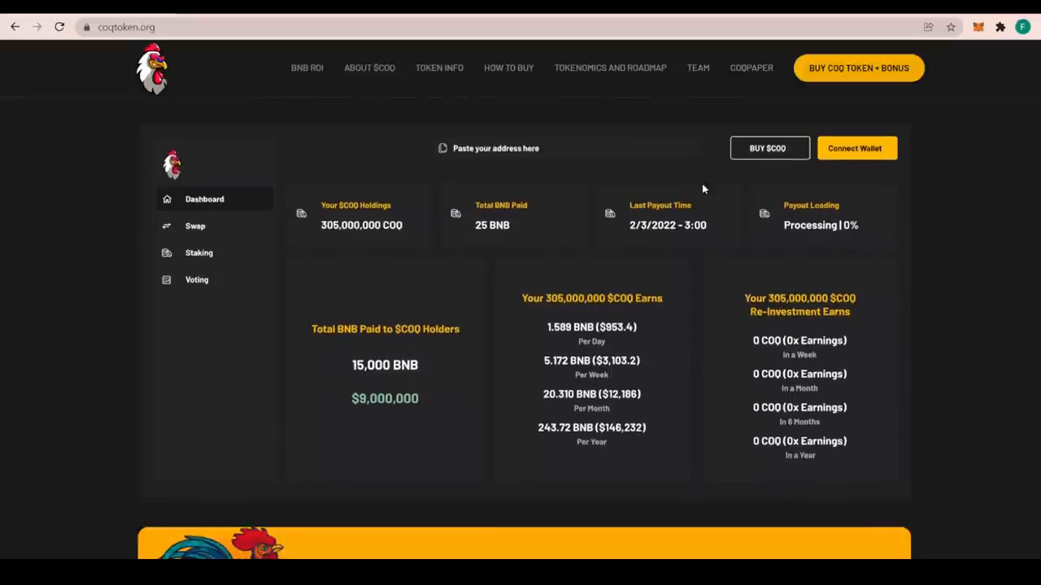
scroll("down", 3)
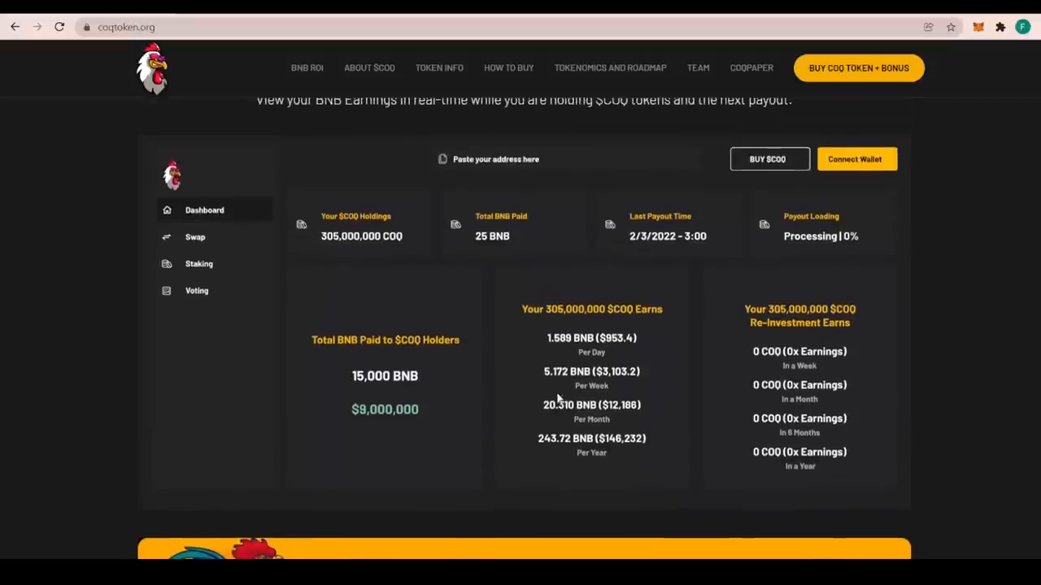
scroll("up", 3)
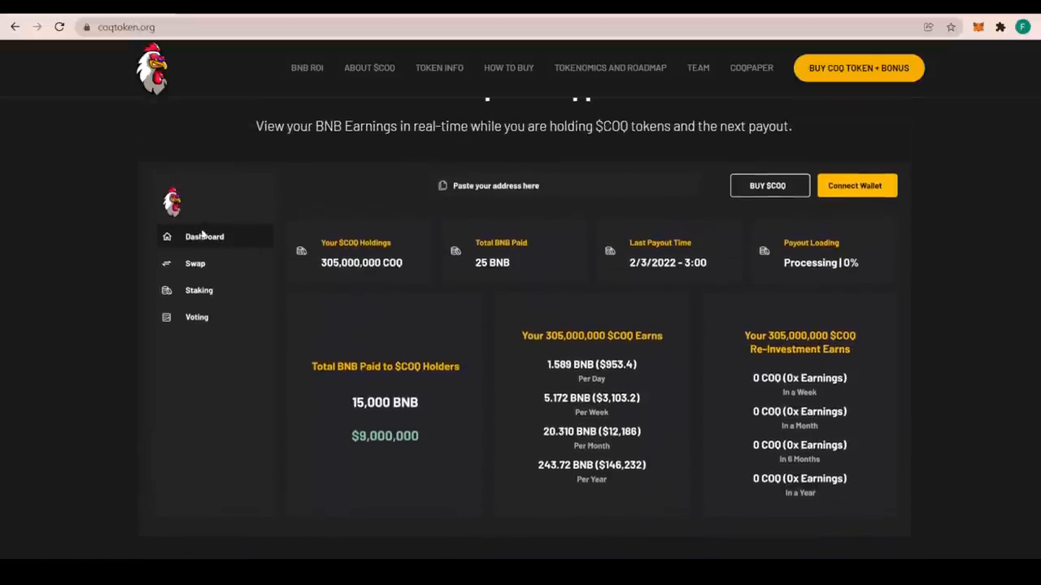
mouse_move(180, 302)
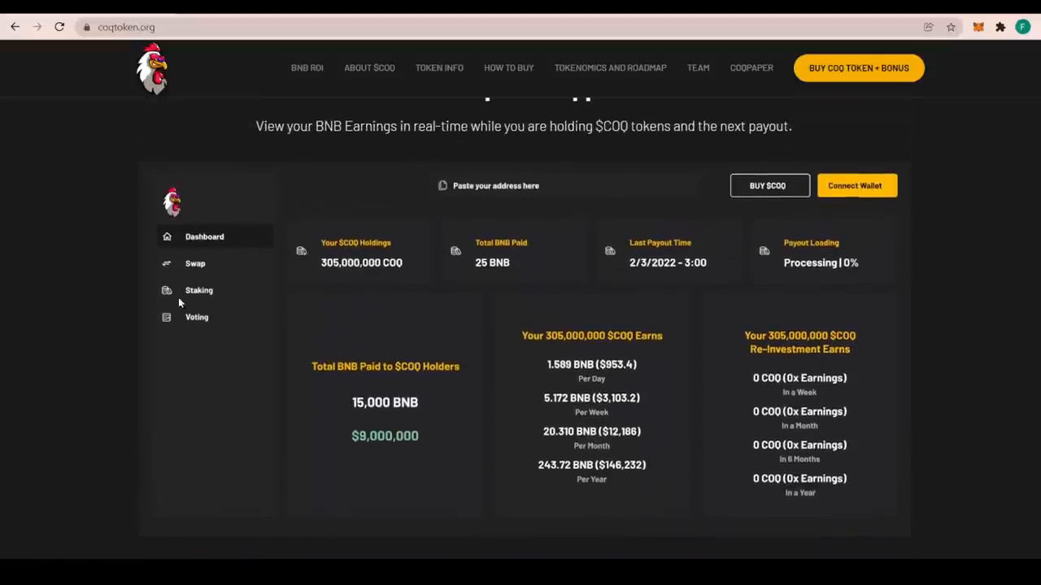
mouse_move(388, 243)
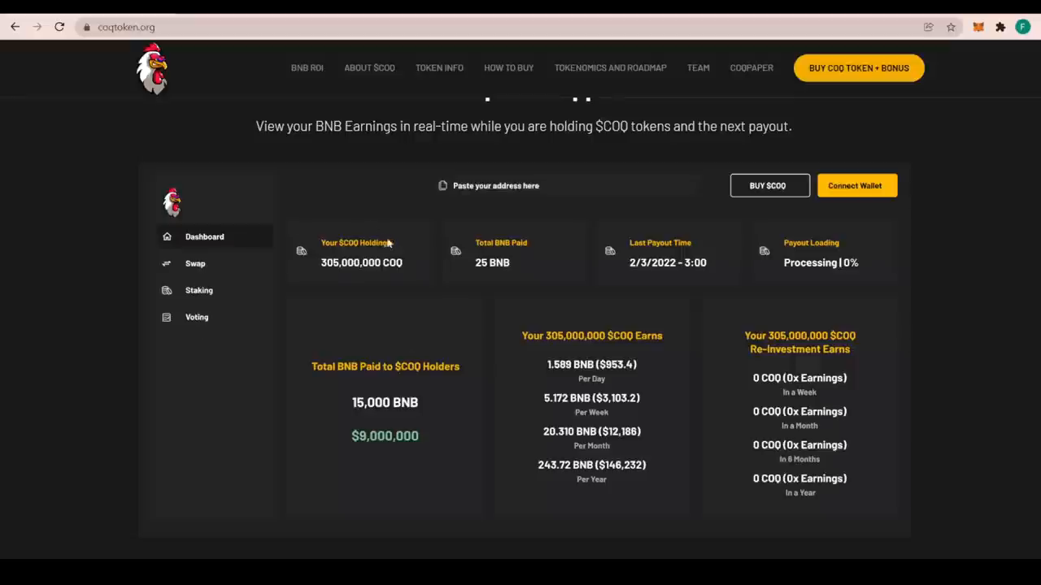
mouse_move(787, 232)
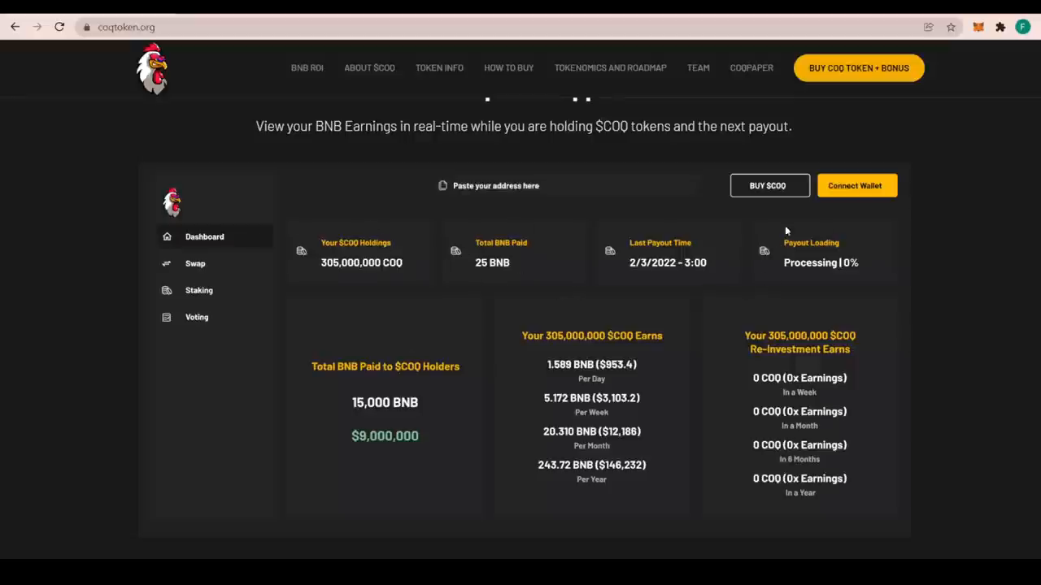
mouse_move(755, 306)
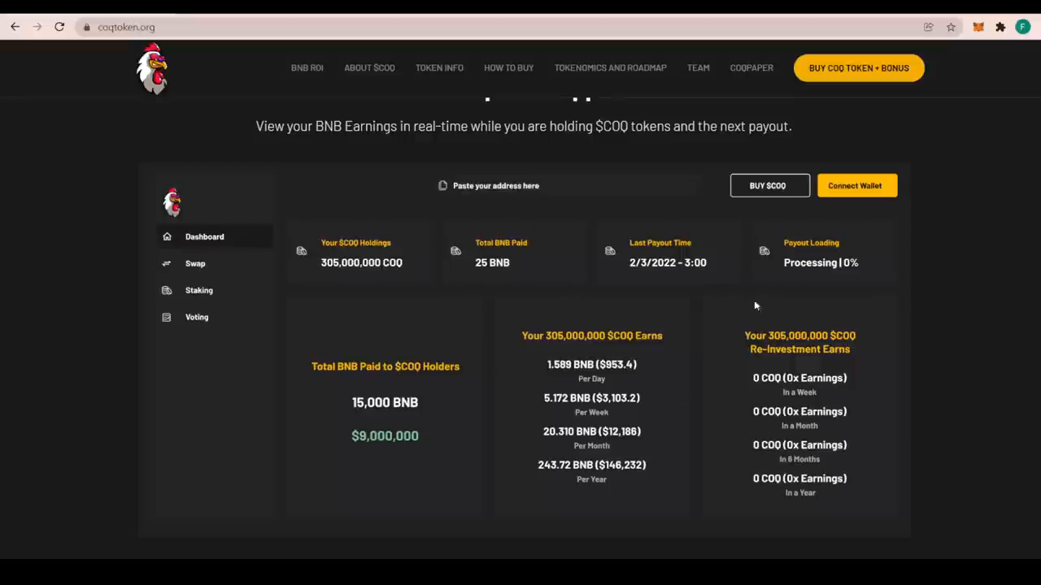
Scroll to the NFT + Marketplace coming-soon banner above $COQ Token Features
scroll("down", 3)
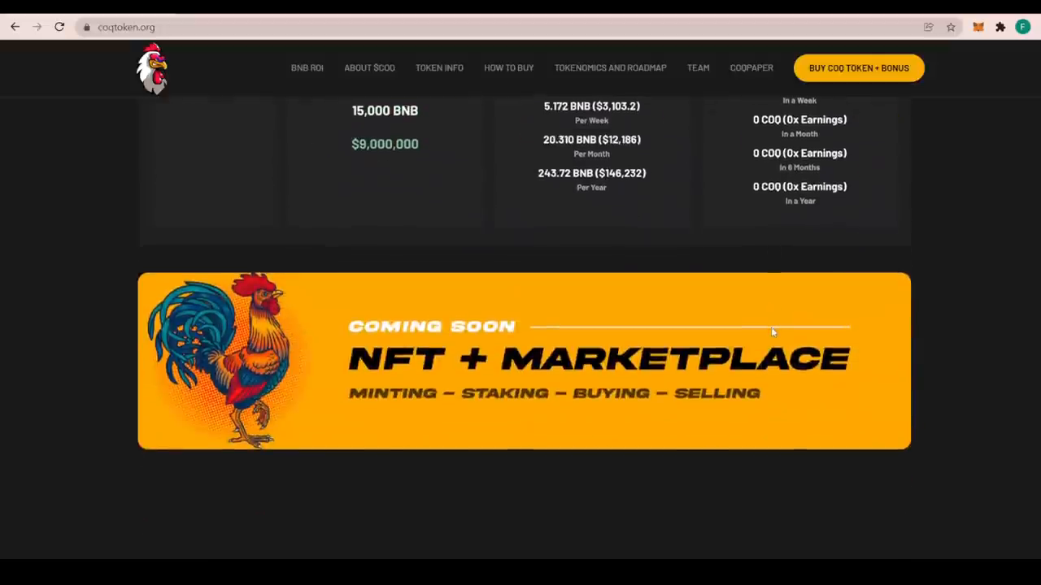
scroll("down", 3)
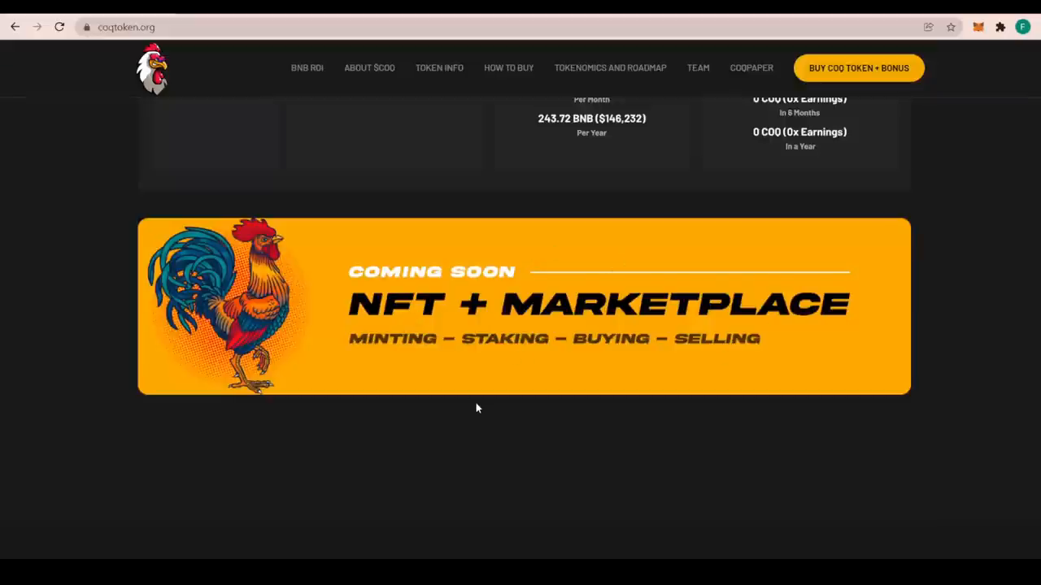
scroll("down", 3)
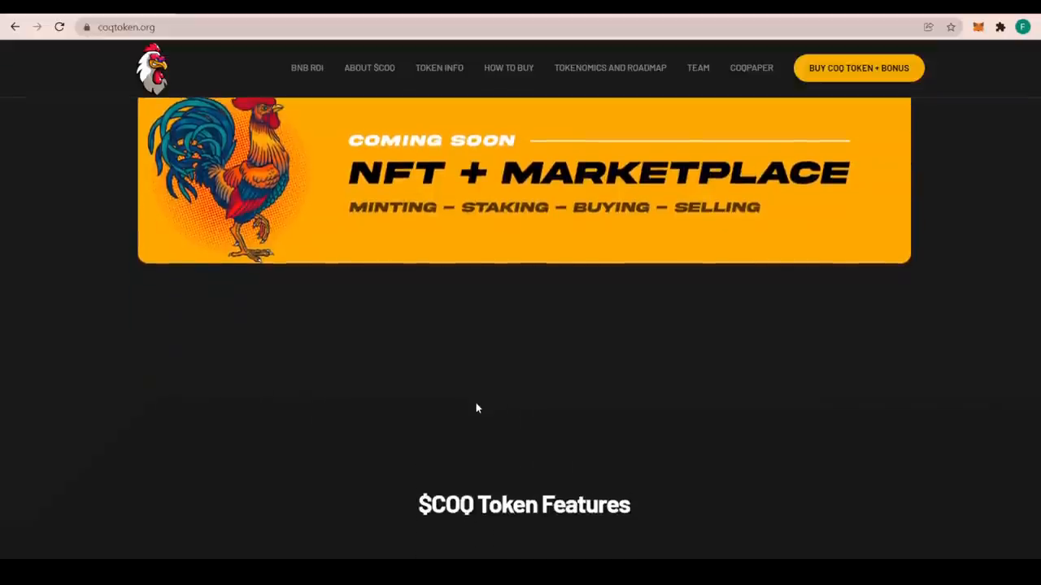
Scroll to the six $COQ Token Features, from BNB Passive Income to Aggressive Promotion
scroll("down", 3)
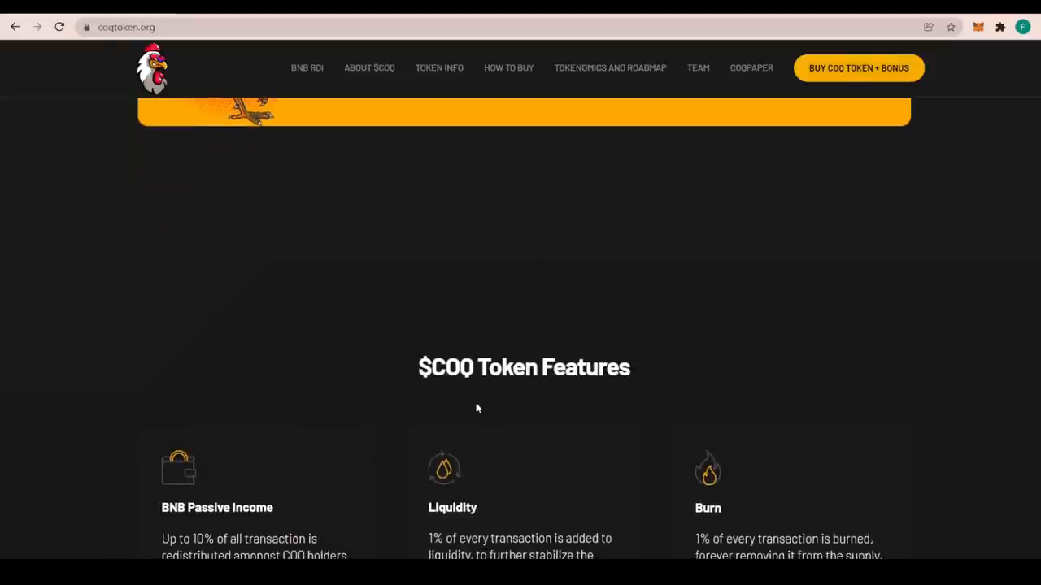
scroll("down", 3)
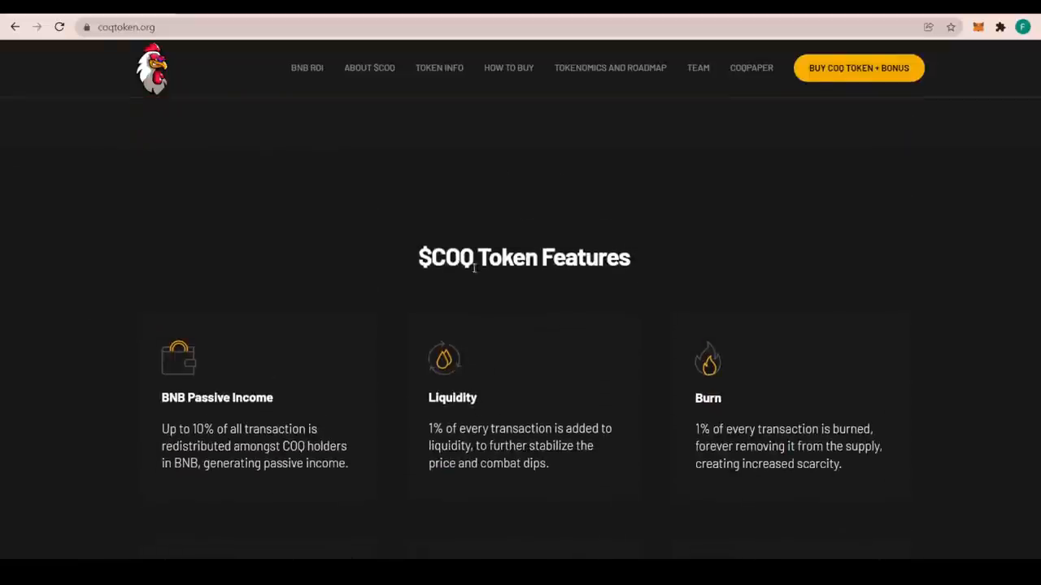
scroll("down", 3)
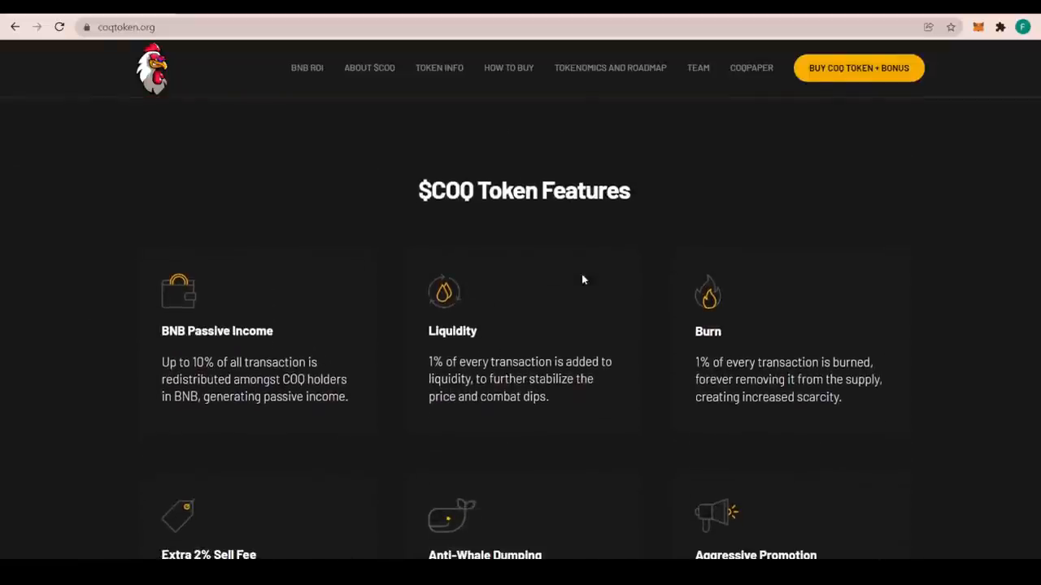
scroll("down", 3)
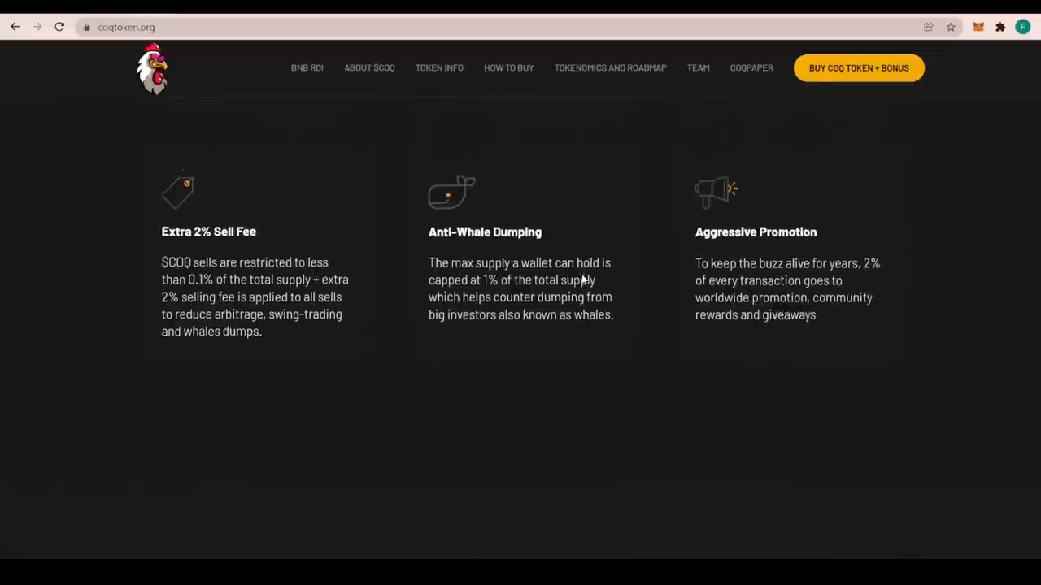
scroll("up", 3)
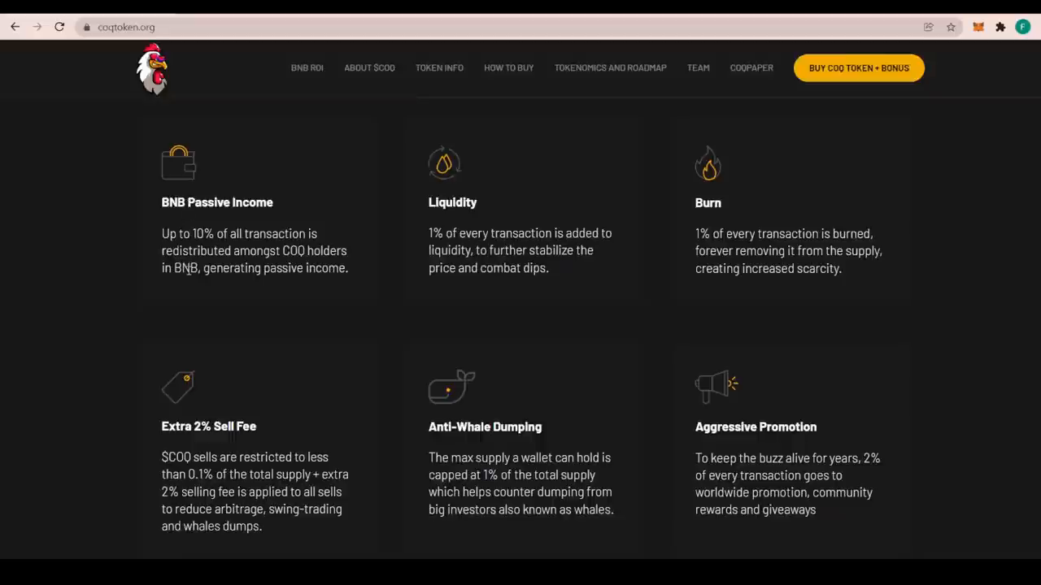
mouse_move(207, 284)
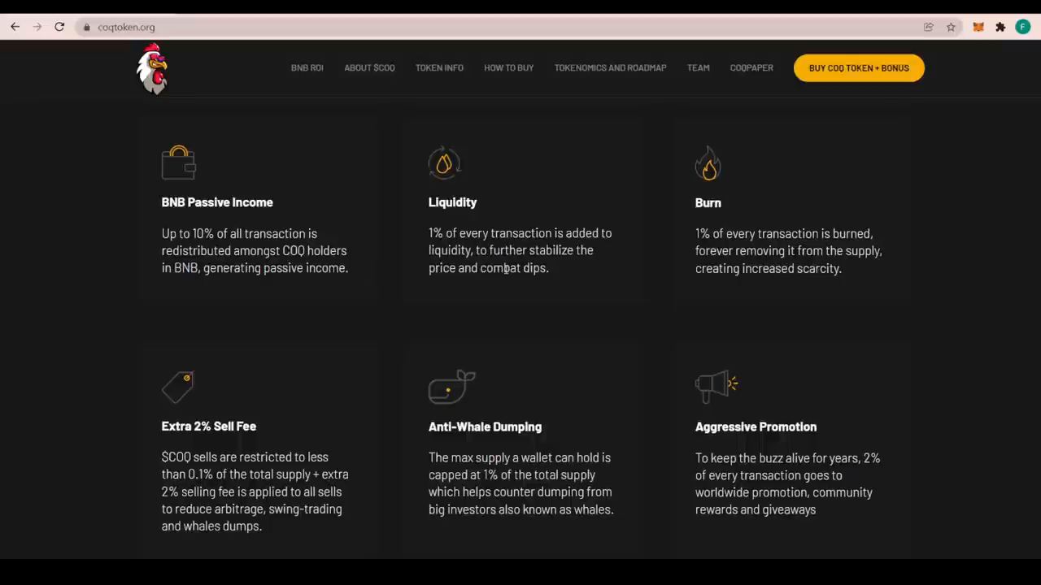
mouse_move(440, 226)
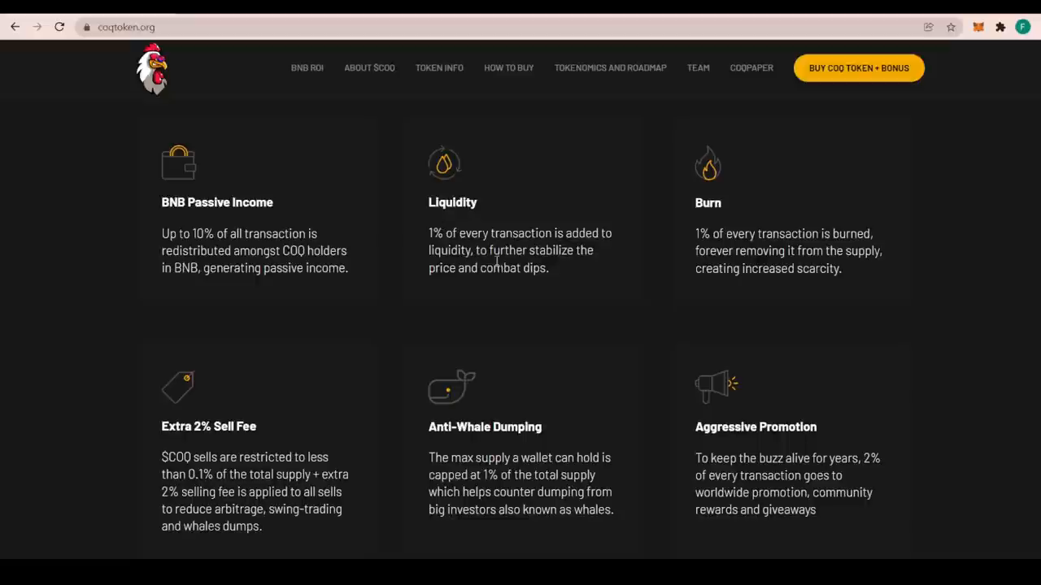
mouse_move(505, 283)
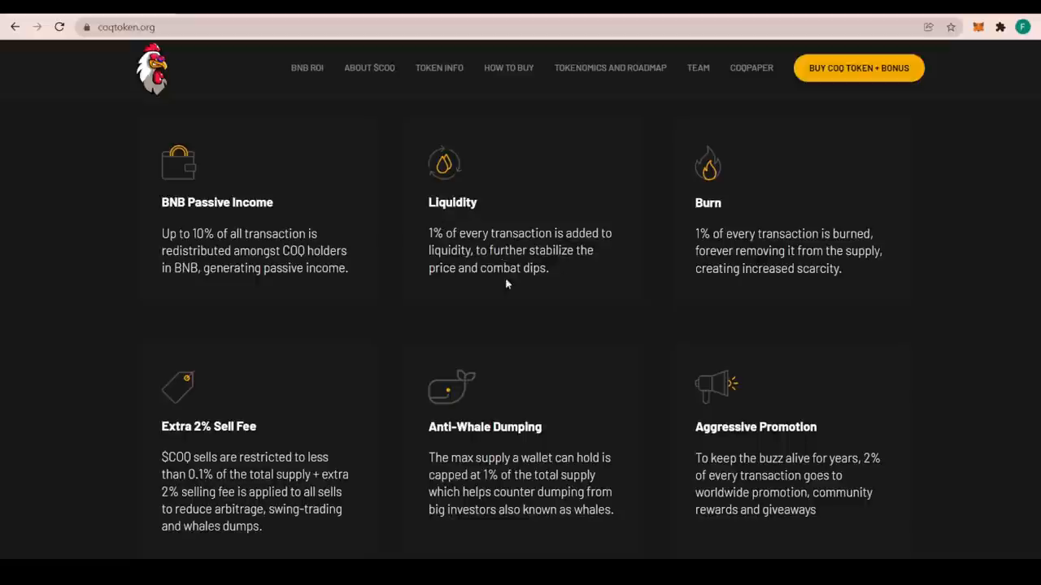
mouse_move(691, 209)
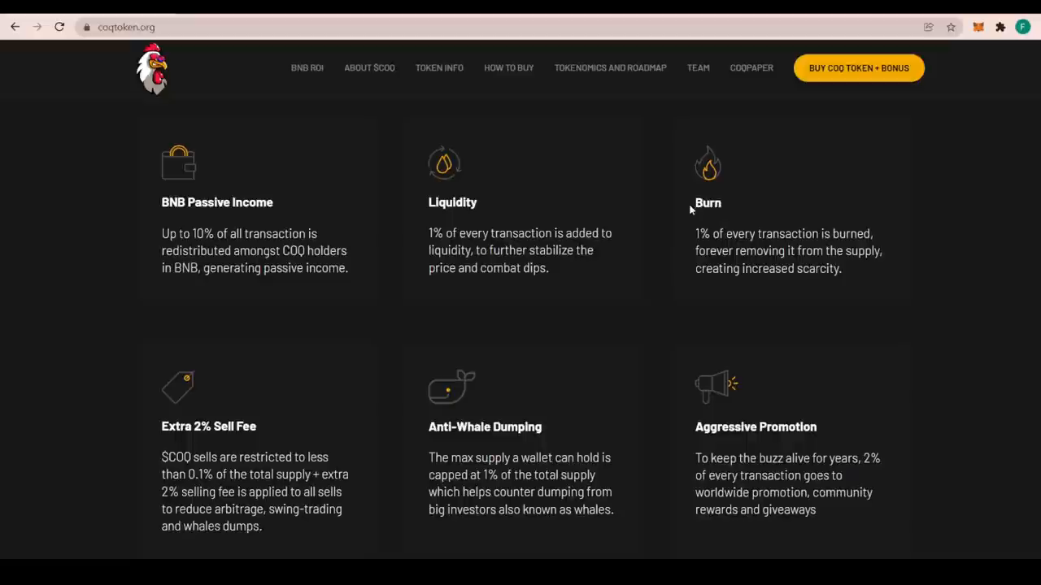
mouse_move(759, 263)
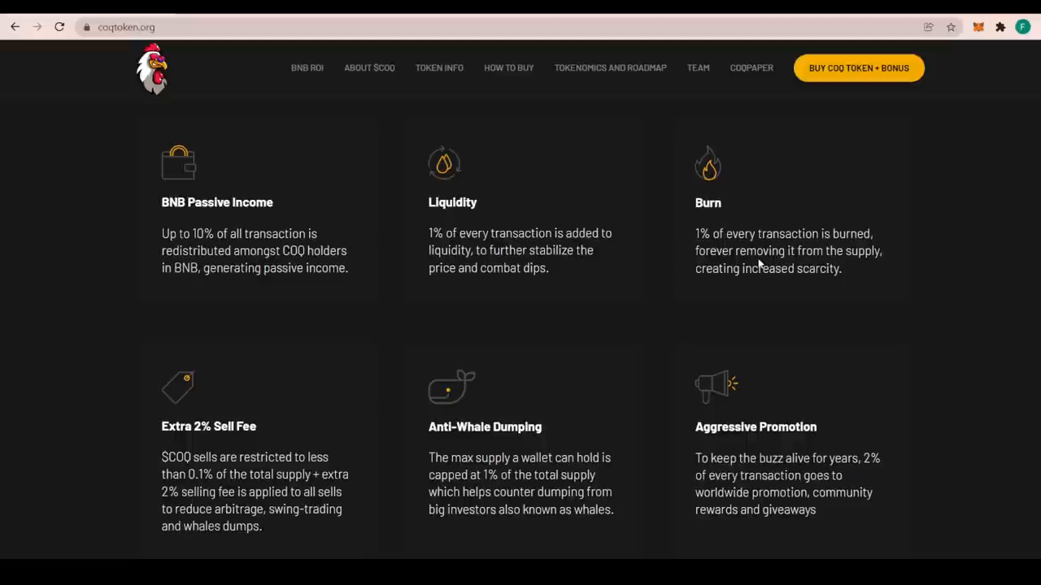
mouse_move(865, 298)
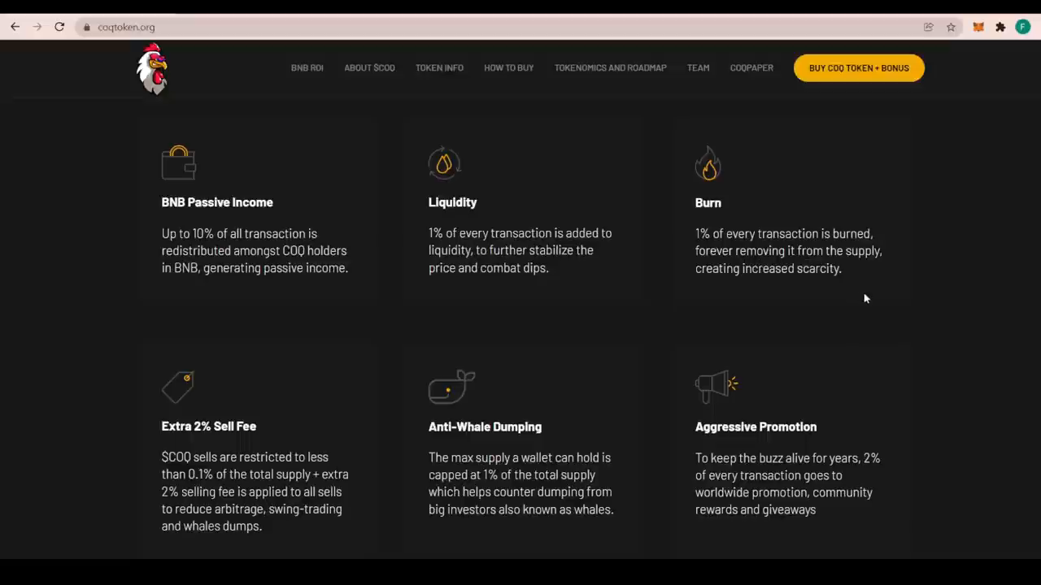
scroll("down", 3)
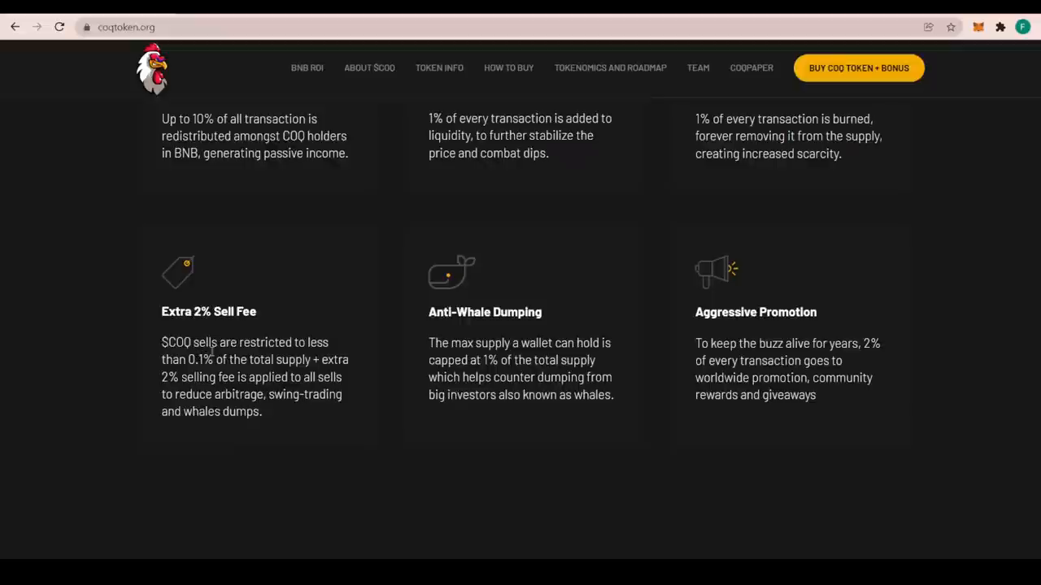
mouse_move(182, 367)
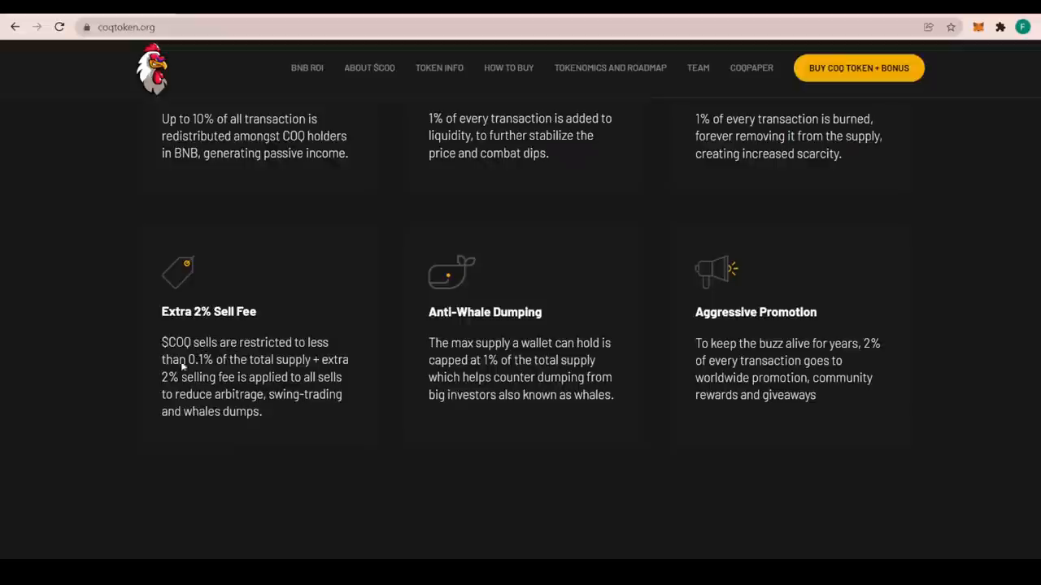
mouse_move(253, 367)
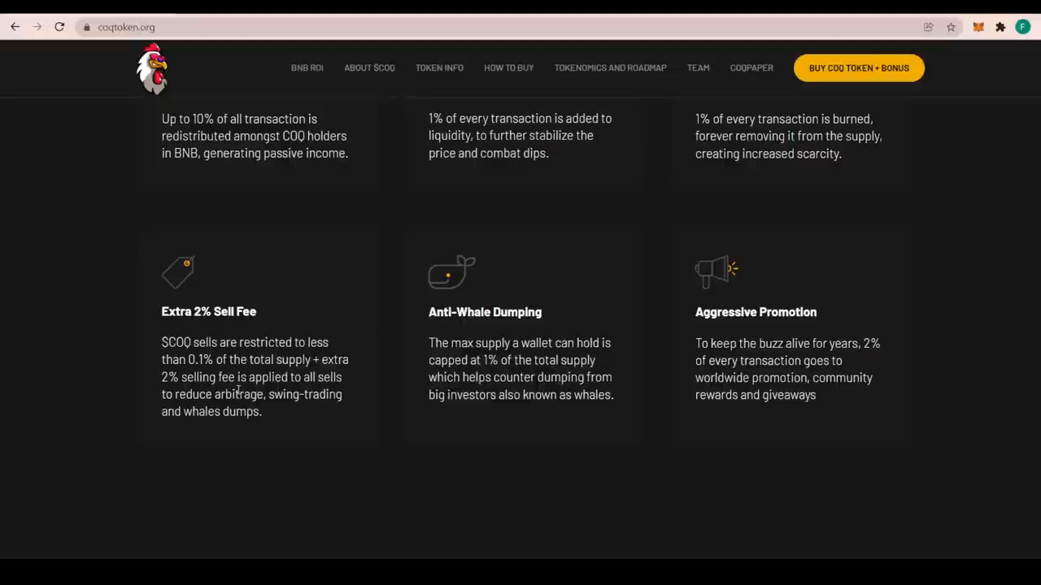
mouse_move(308, 439)
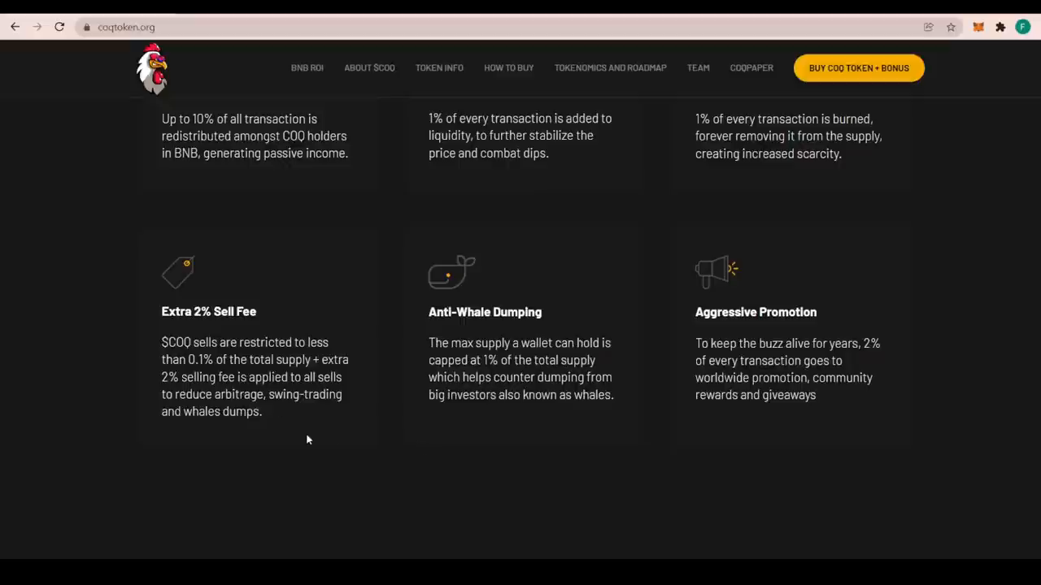
mouse_move(461, 319)
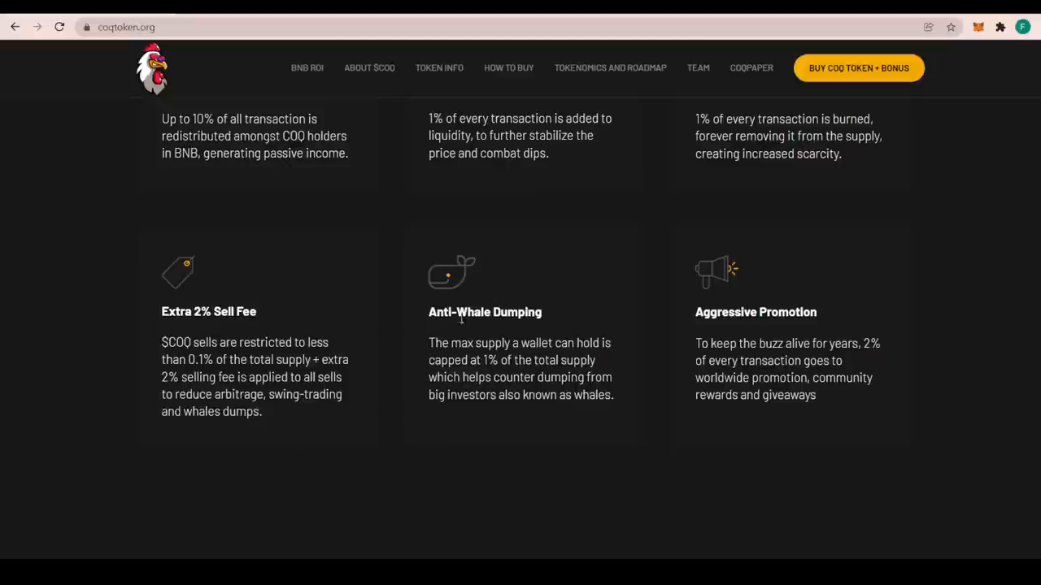
mouse_move(501, 304)
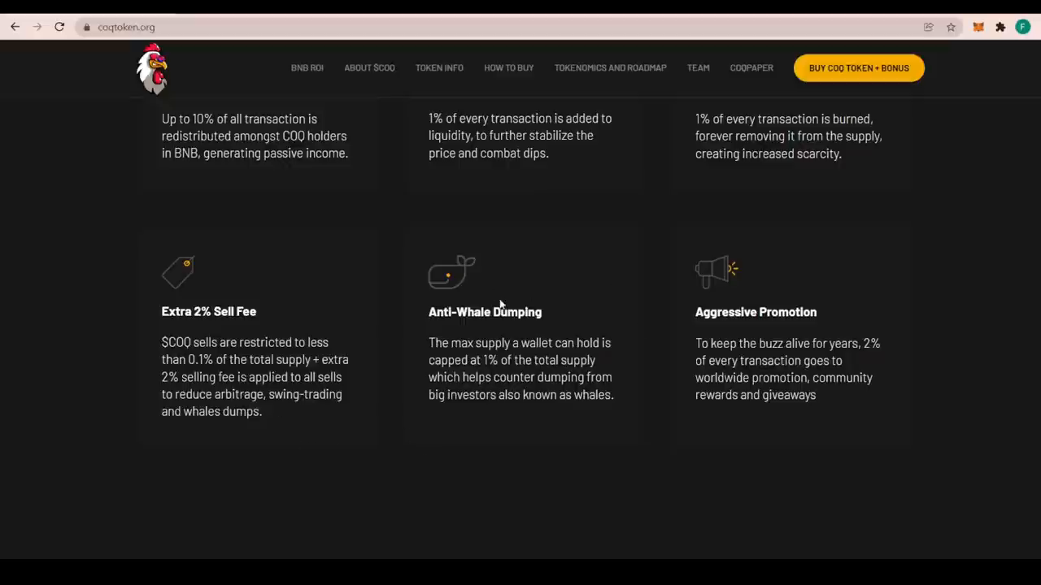
mouse_move(514, 347)
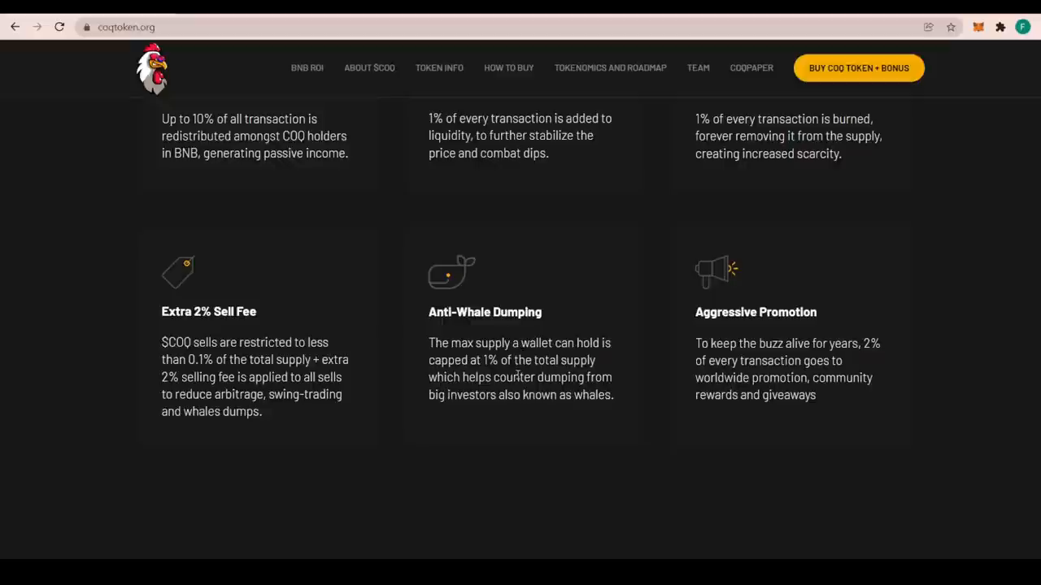
mouse_move(634, 451)
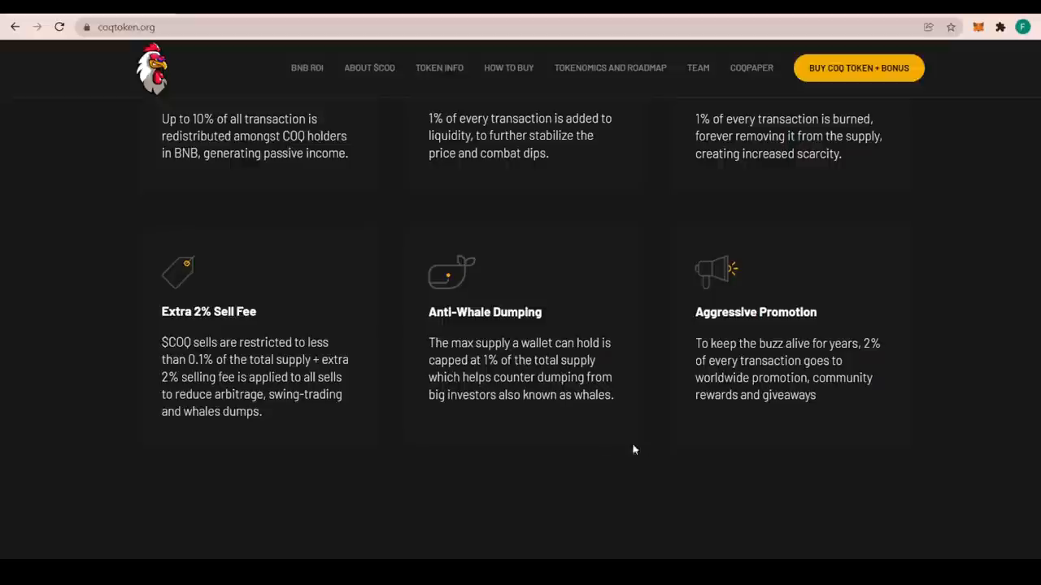
mouse_move(411, 313)
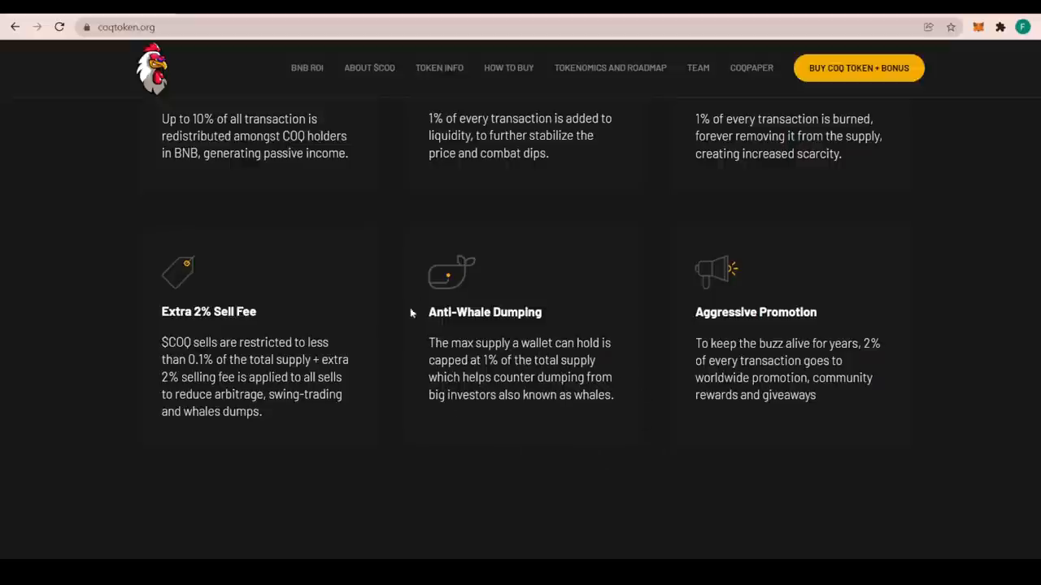
mouse_move(811, 338)
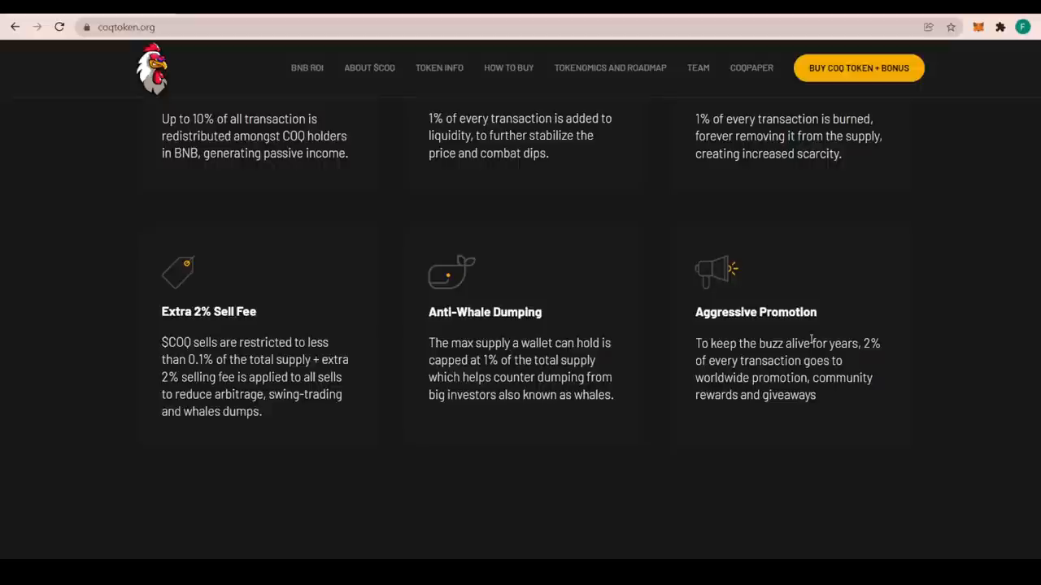
mouse_move(740, 370)
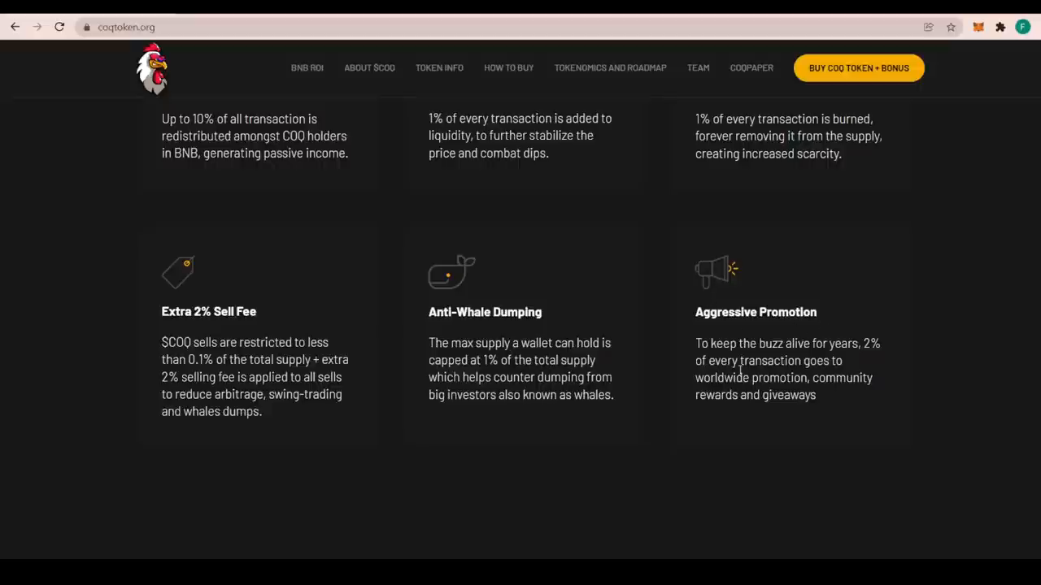
mouse_move(714, 356)
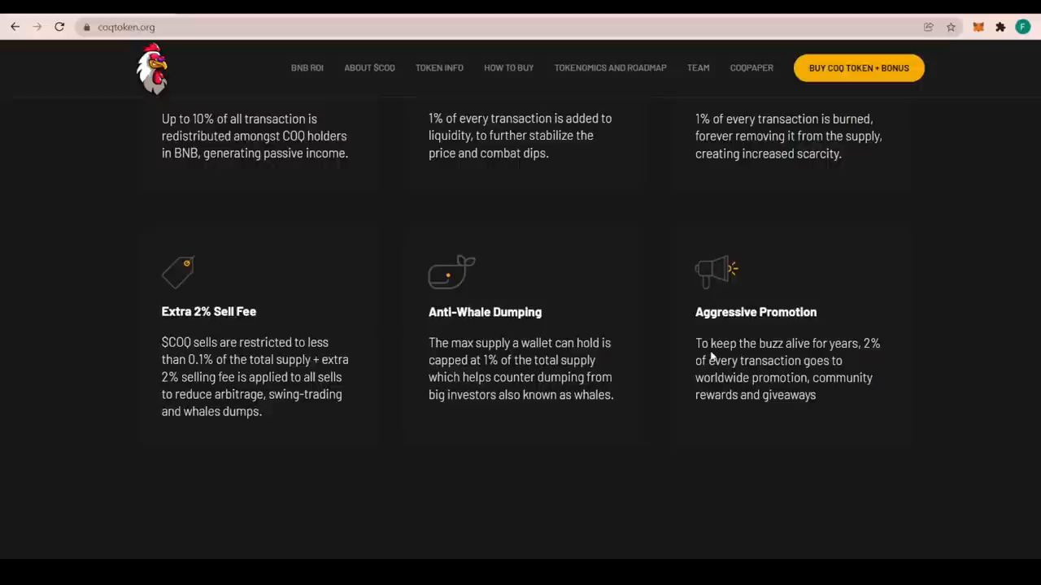
mouse_move(853, 336)
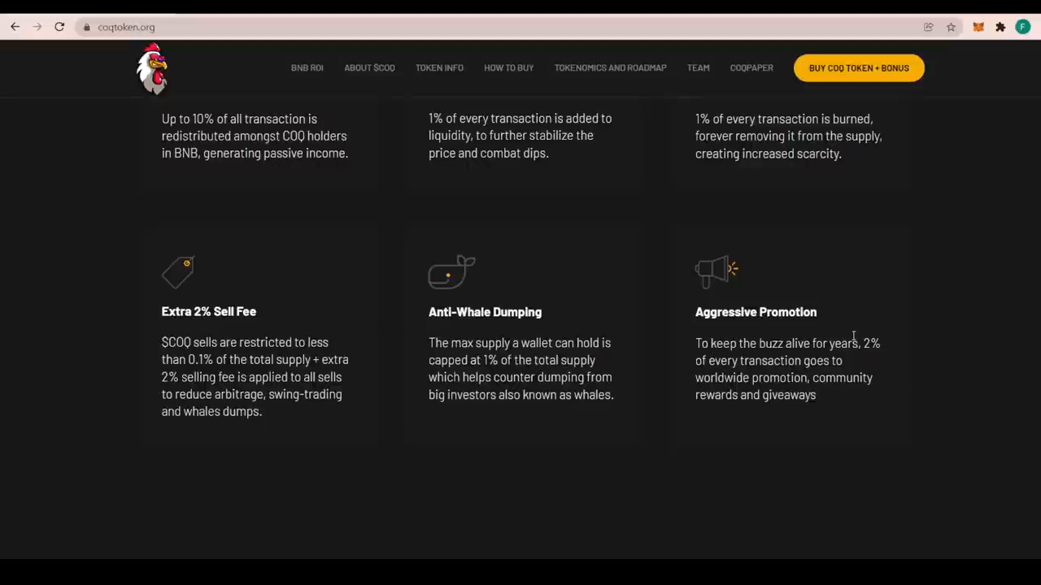
Scroll past the feature cards to the $COQ Token Info section with its contract address and FAQ
scroll("down", 3)
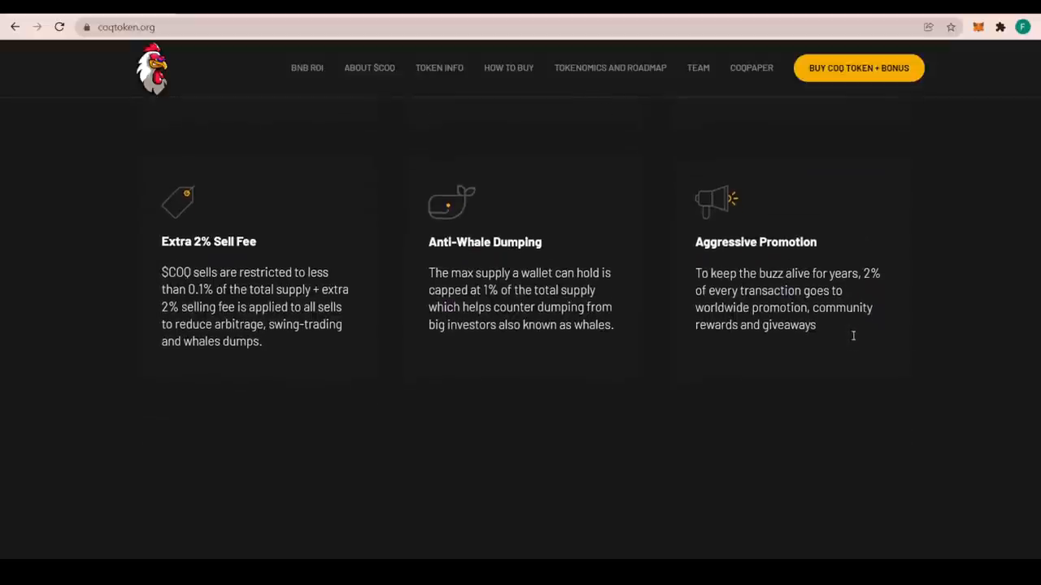
scroll("down", 3)
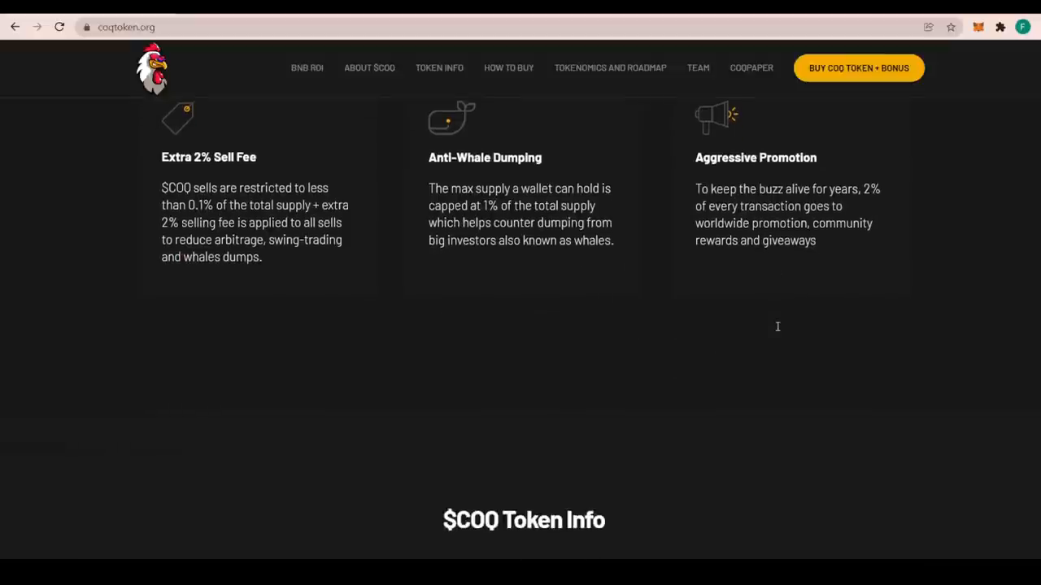
scroll("down", 3)
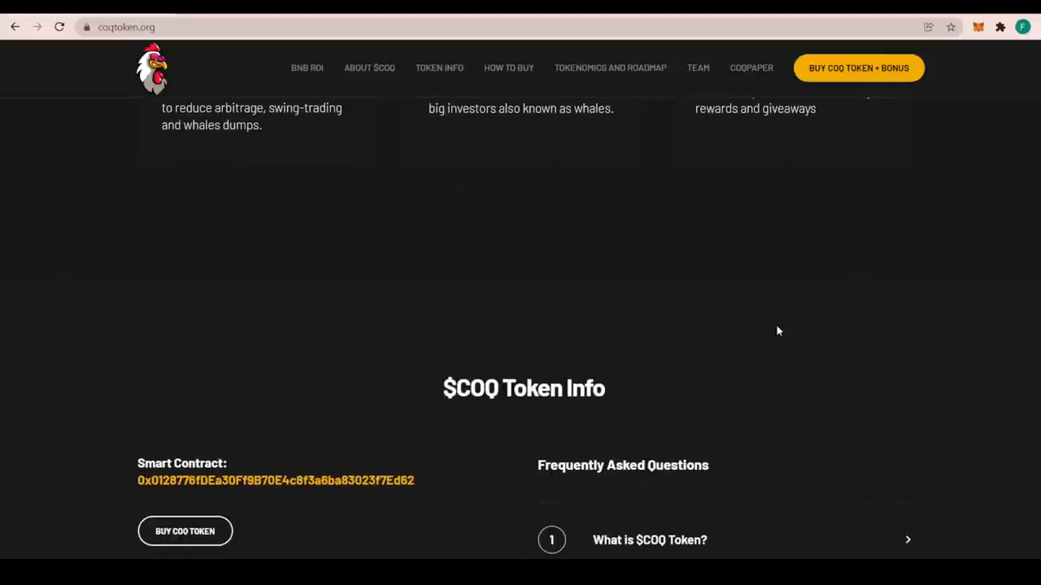
scroll("down", 3)
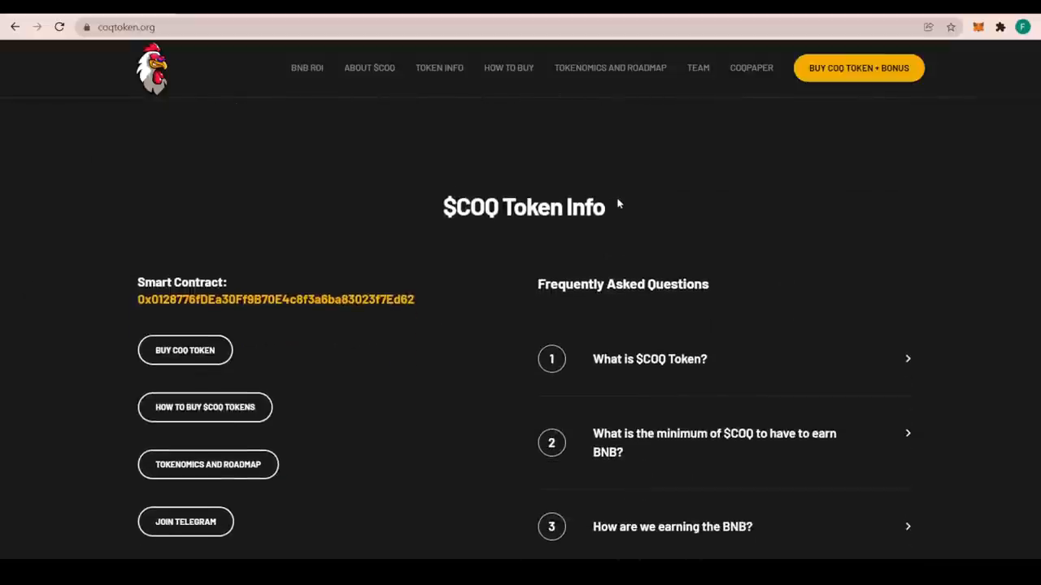
scroll("up", 3)
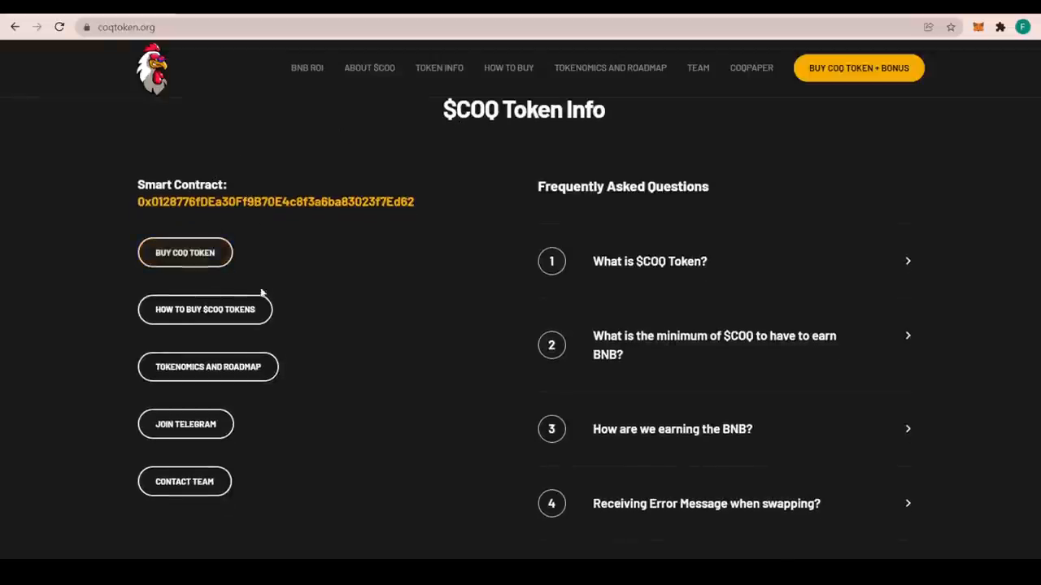
mouse_move(204, 309)
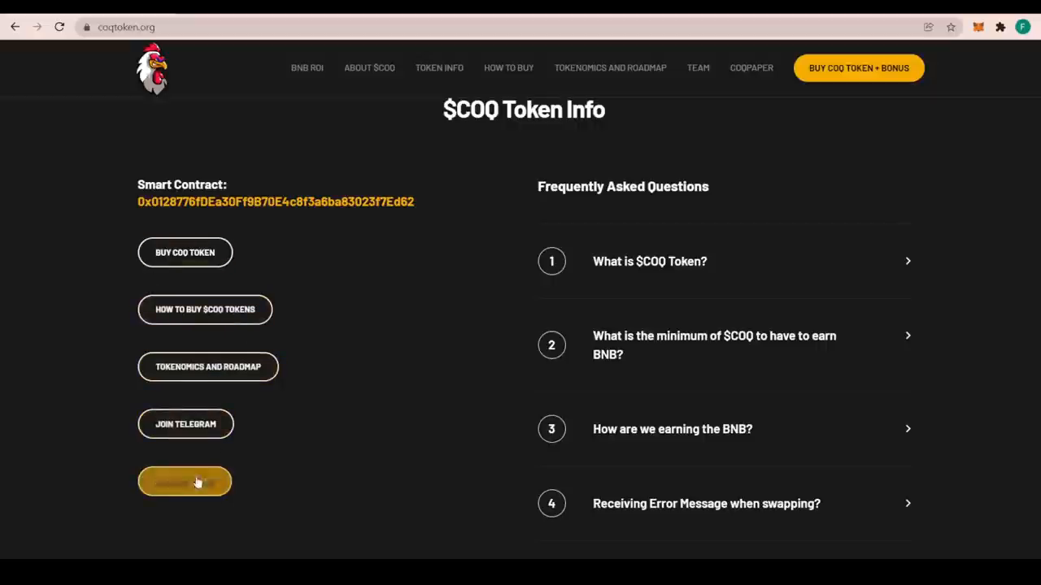
mouse_move(180, 451)
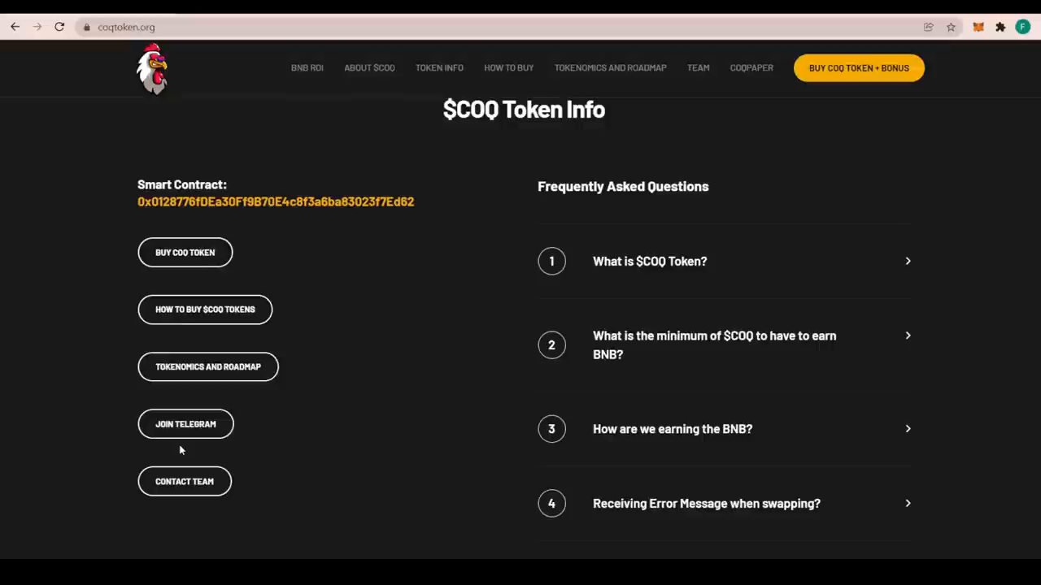
mouse_move(185, 424)
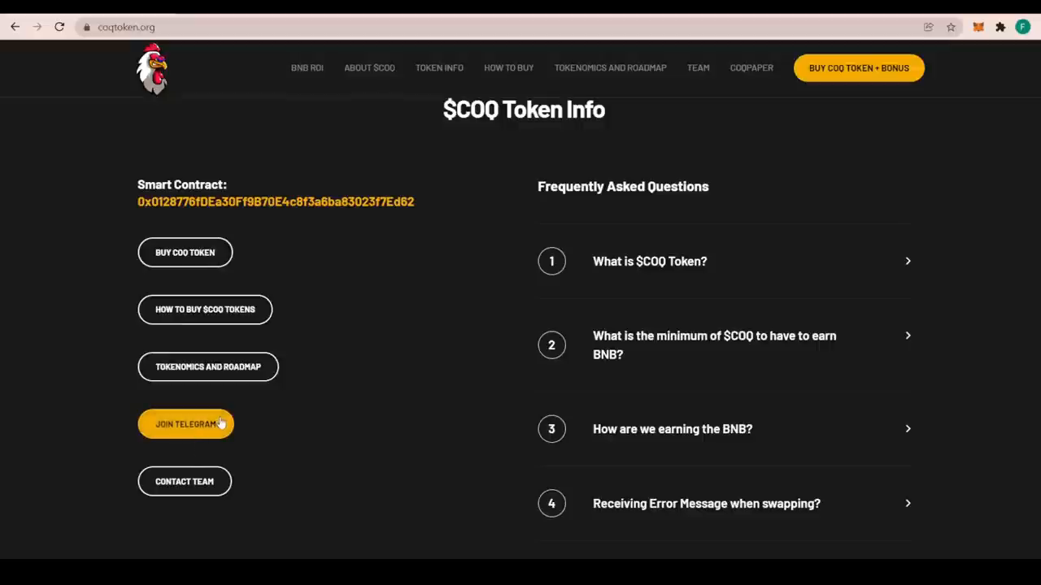
mouse_move(598, 327)
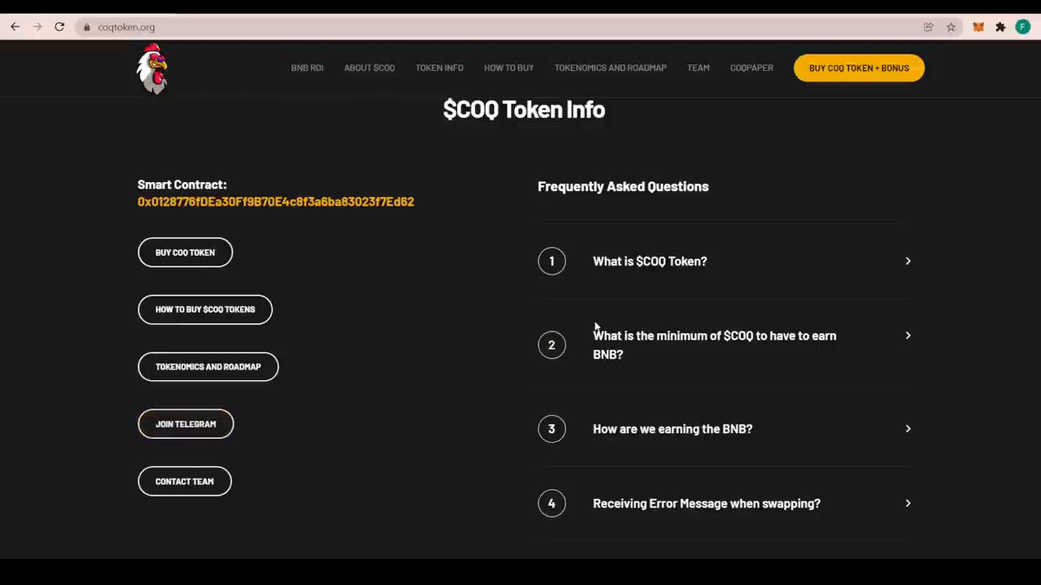
scroll("down", 3)
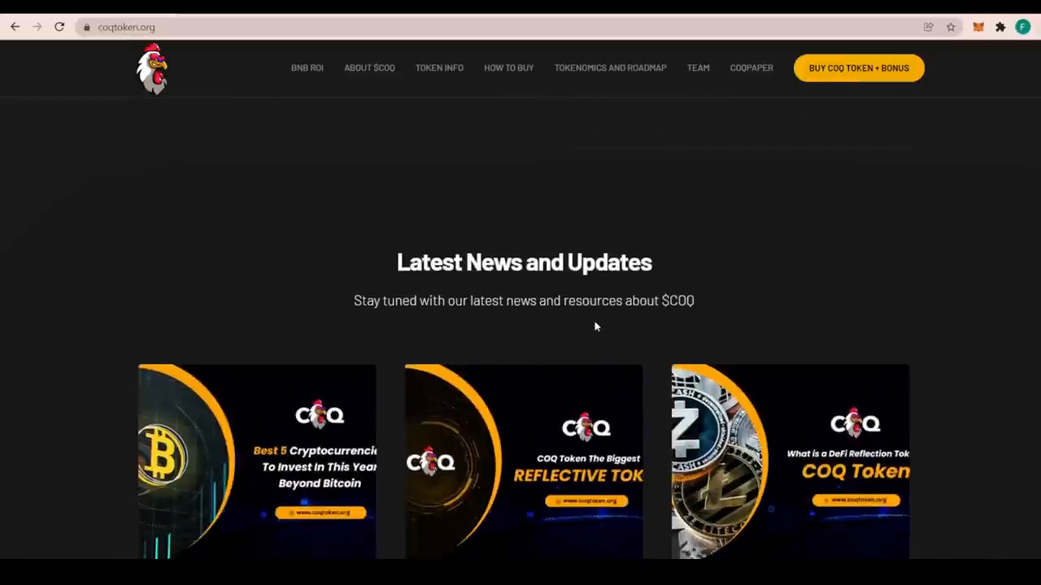
scroll("down", 3)
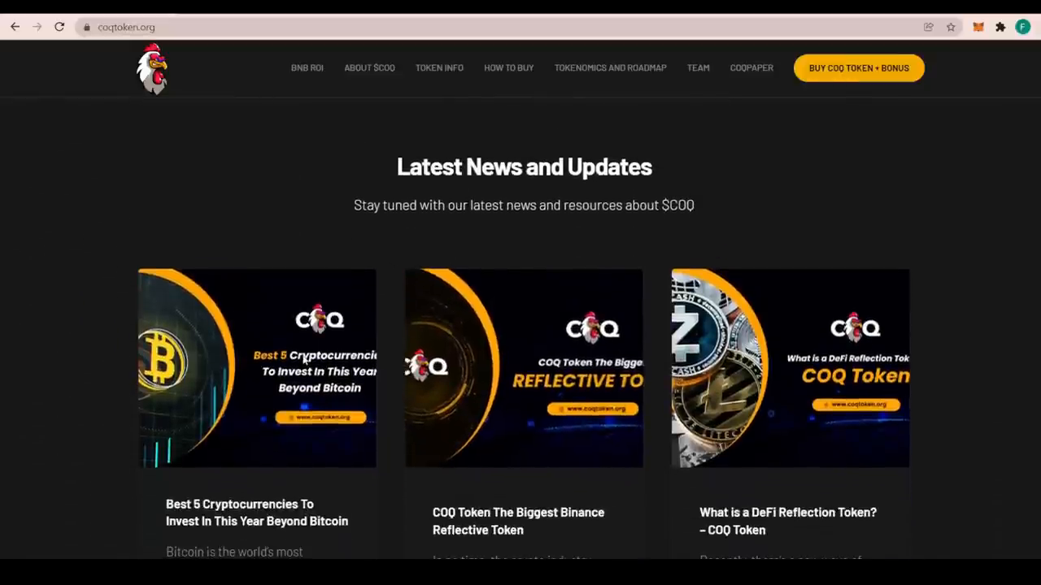
scroll("down", 3)
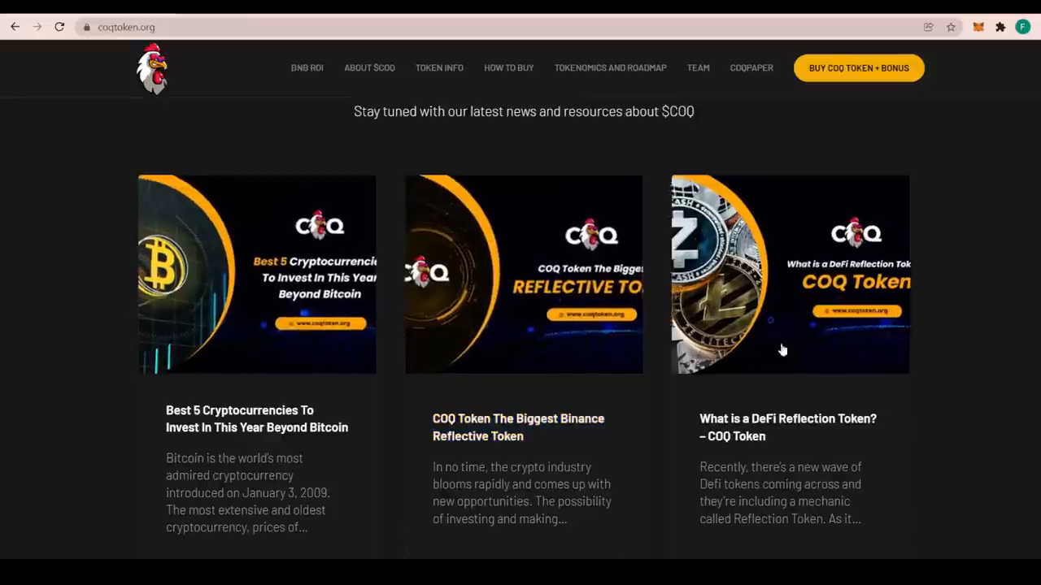
scroll("down", 3)
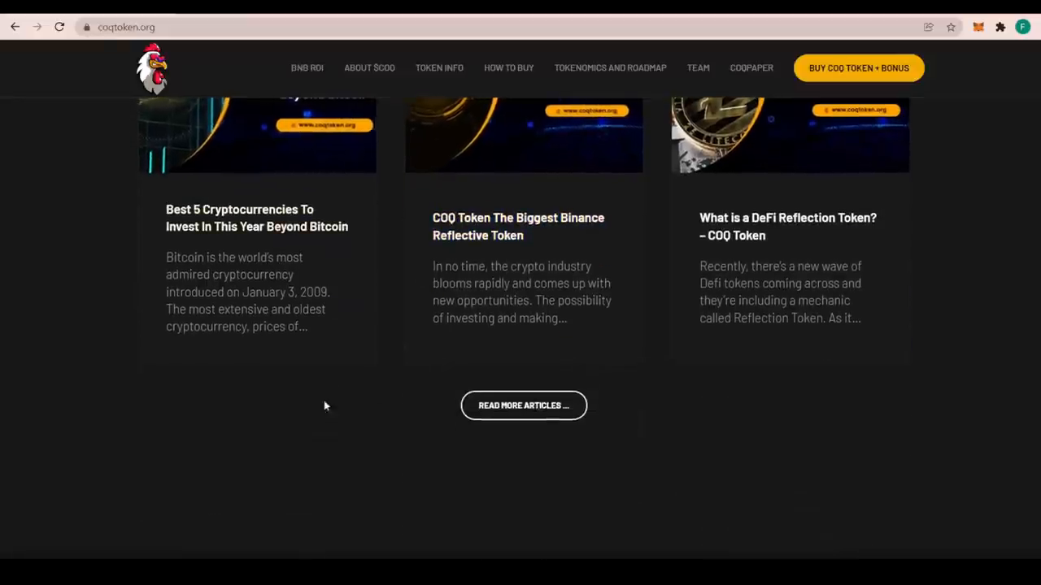
scroll("down", 3)
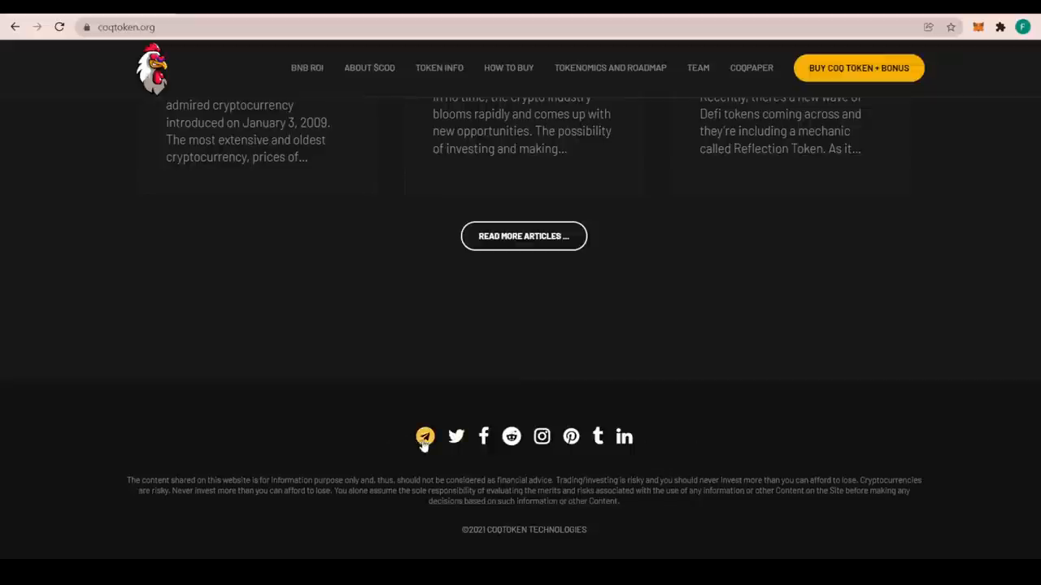
mouse_move(484, 437)
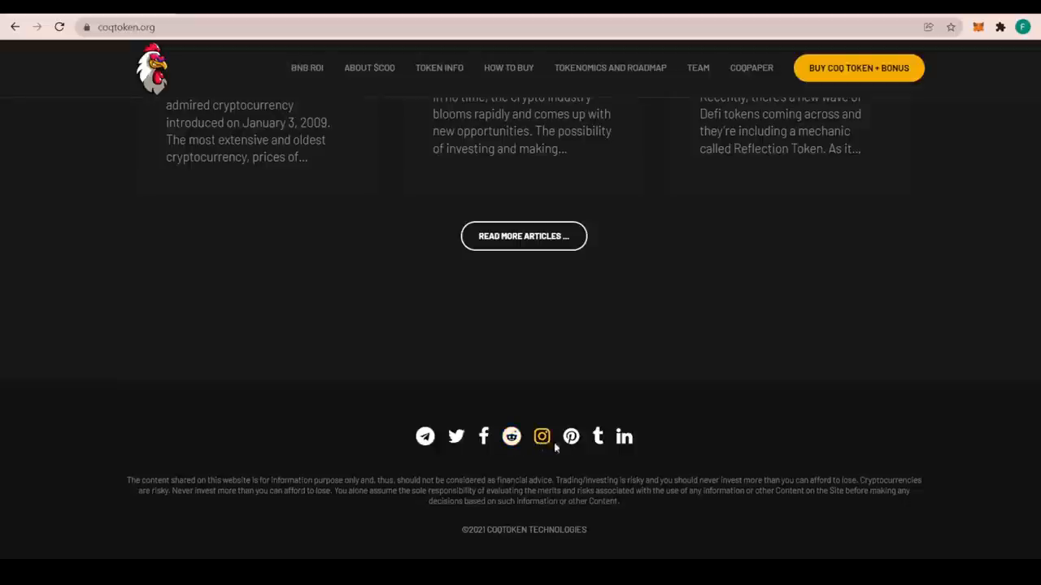
mouse_move(598, 437)
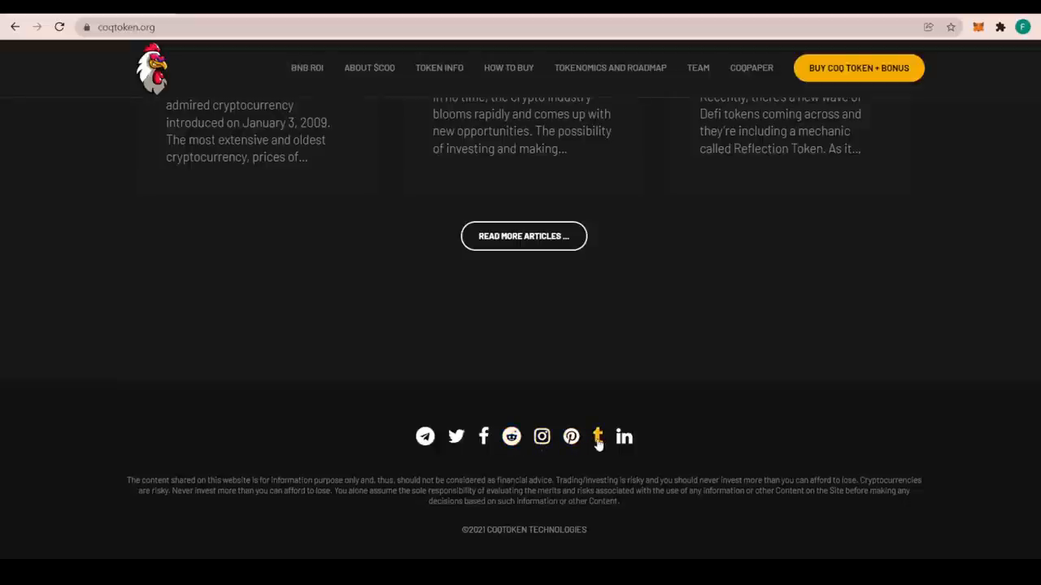
mouse_move(547, 402)
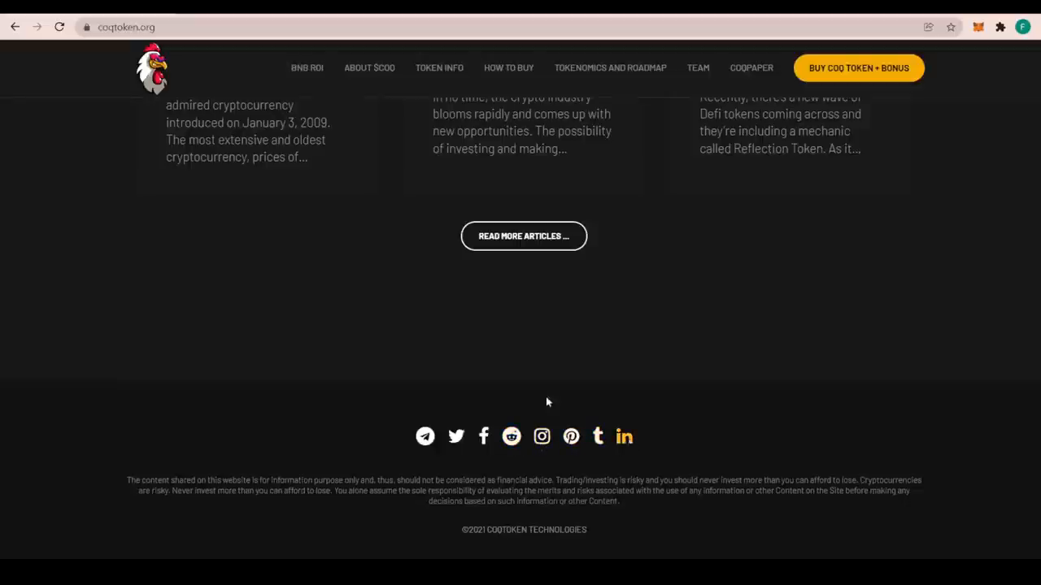
mouse_move(387, 431)
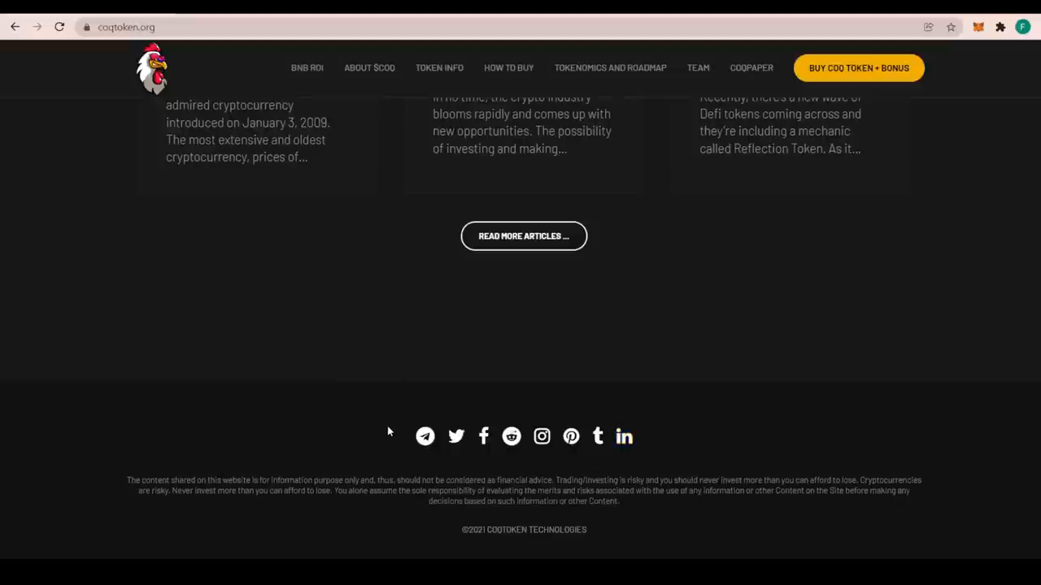
Scroll up from the footer past Latest News and Updates to the $COQ Token Info section
scroll("up", 3)
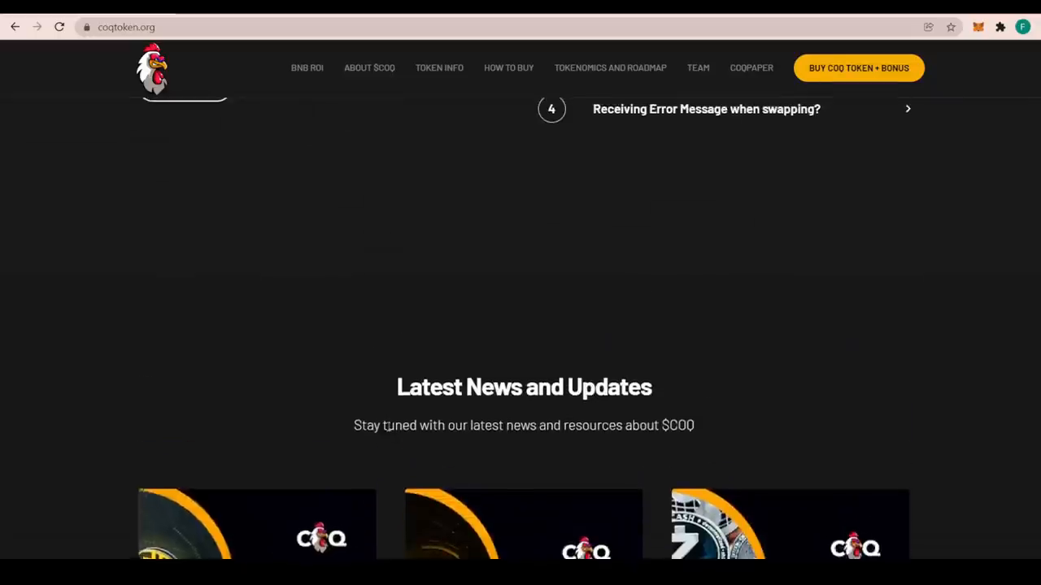
scroll("up", 3)
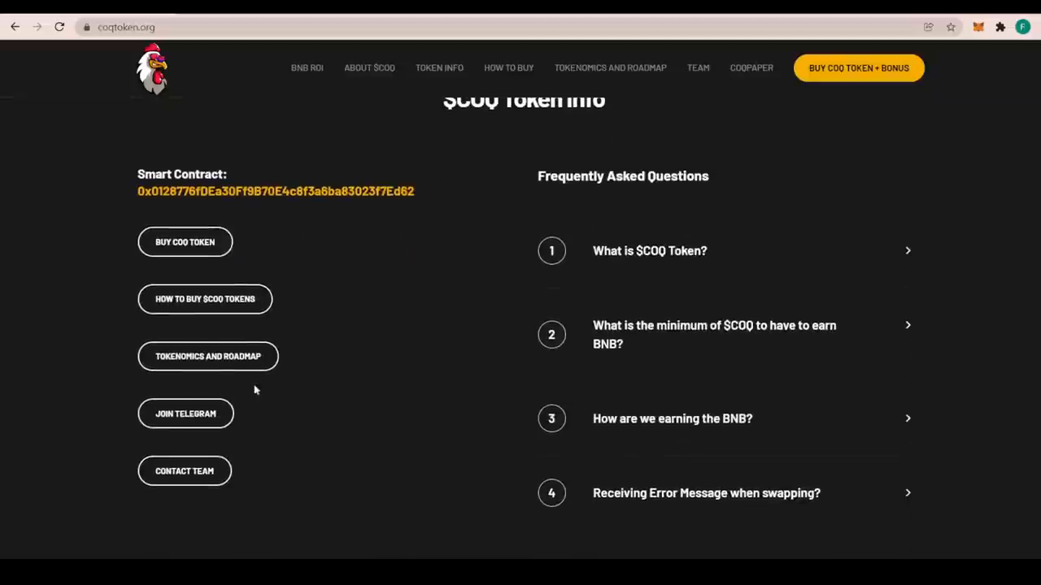
scroll("up", 3)
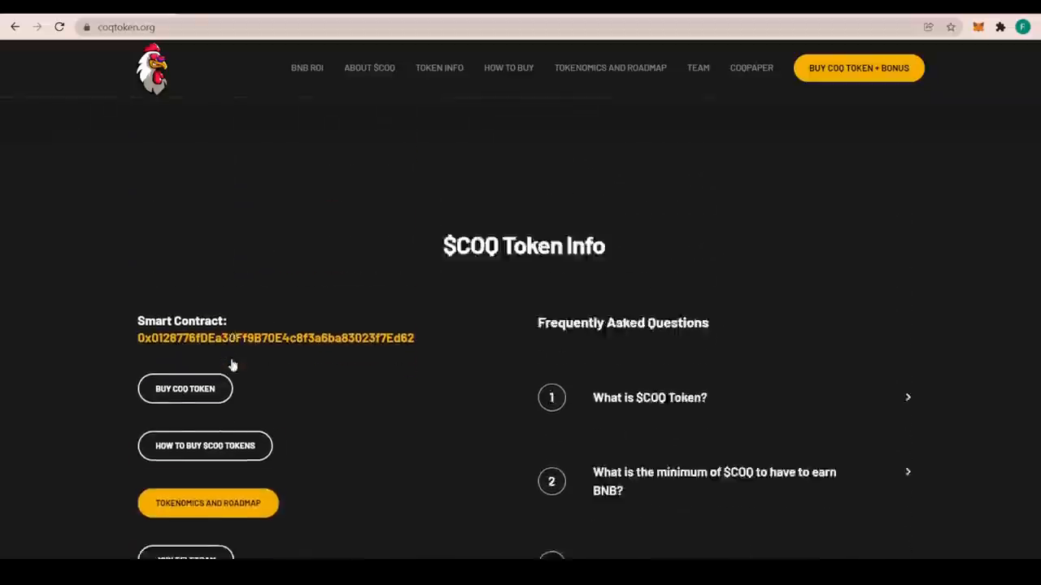
scroll("down", 3)
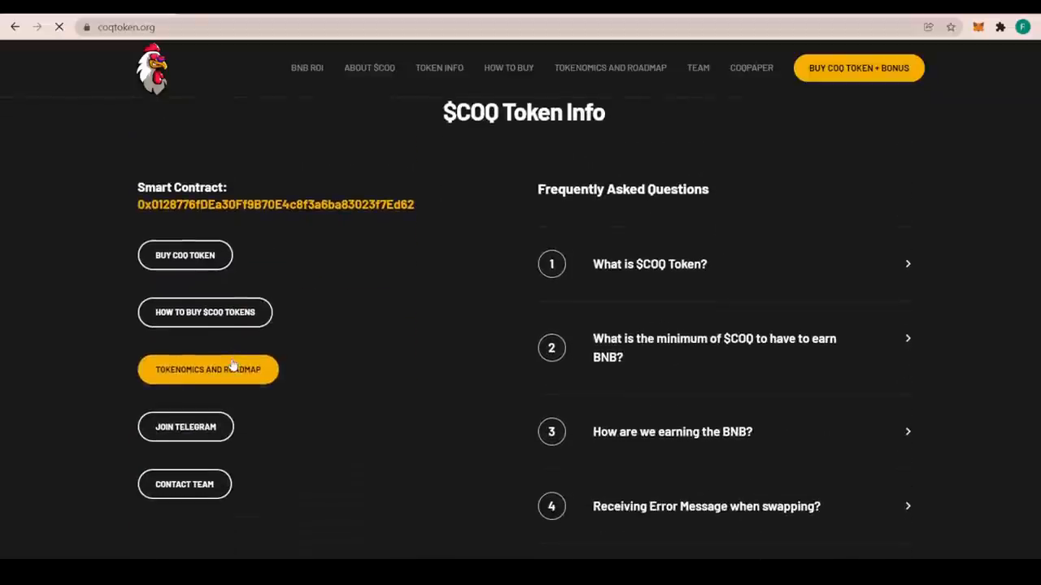
Open the Tokenomics and Roadmap page and scroll through the token details and allocation chart
left_click(207, 370)
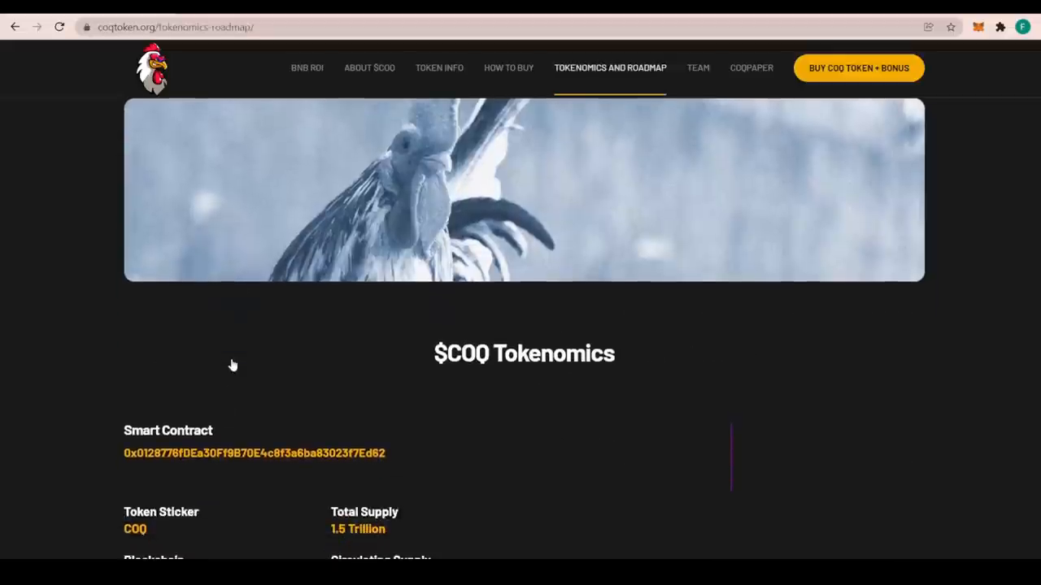
scroll("down", 3)
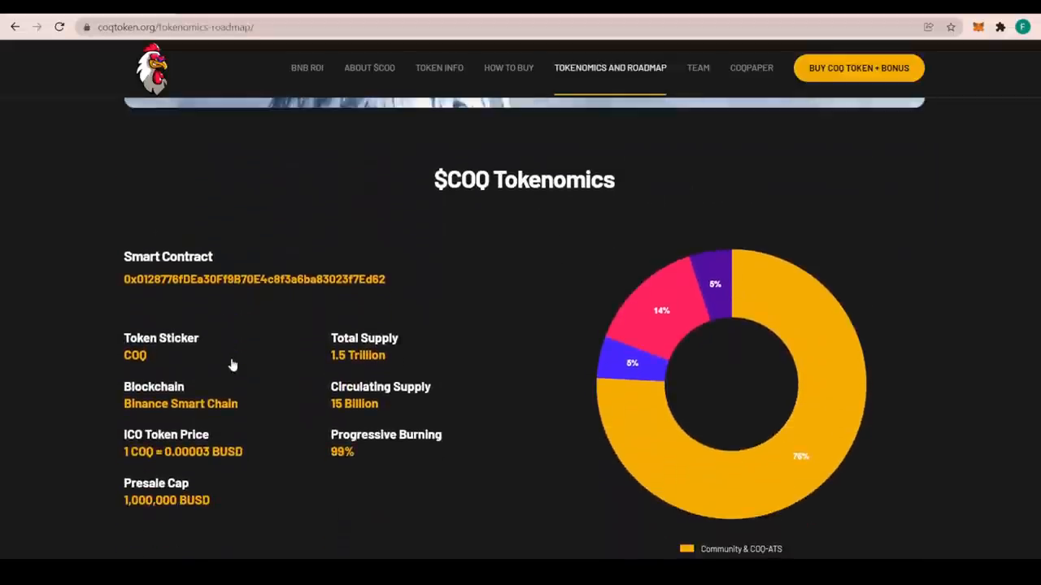
scroll("down", 3)
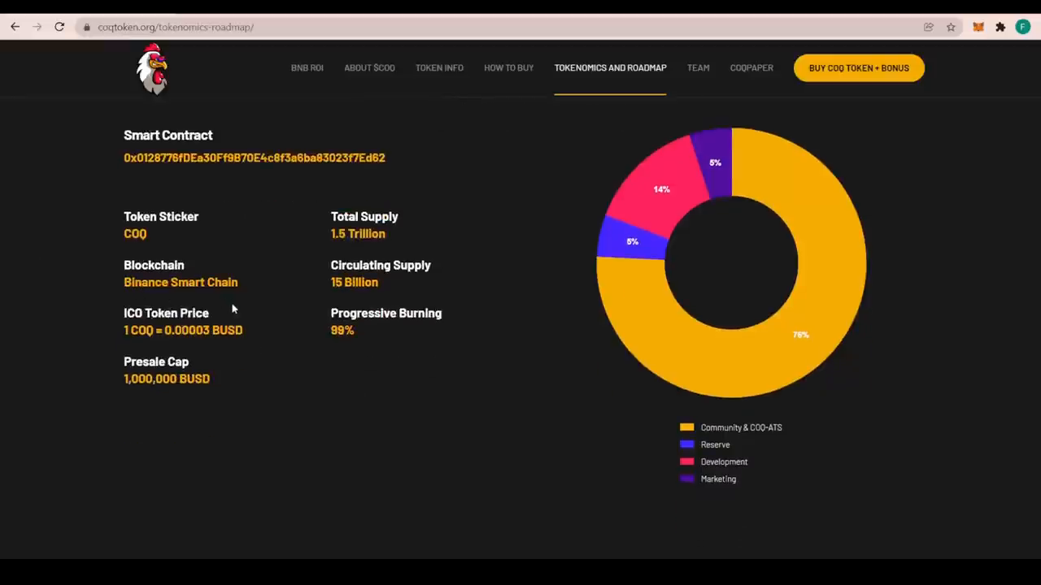
mouse_move(177, 337)
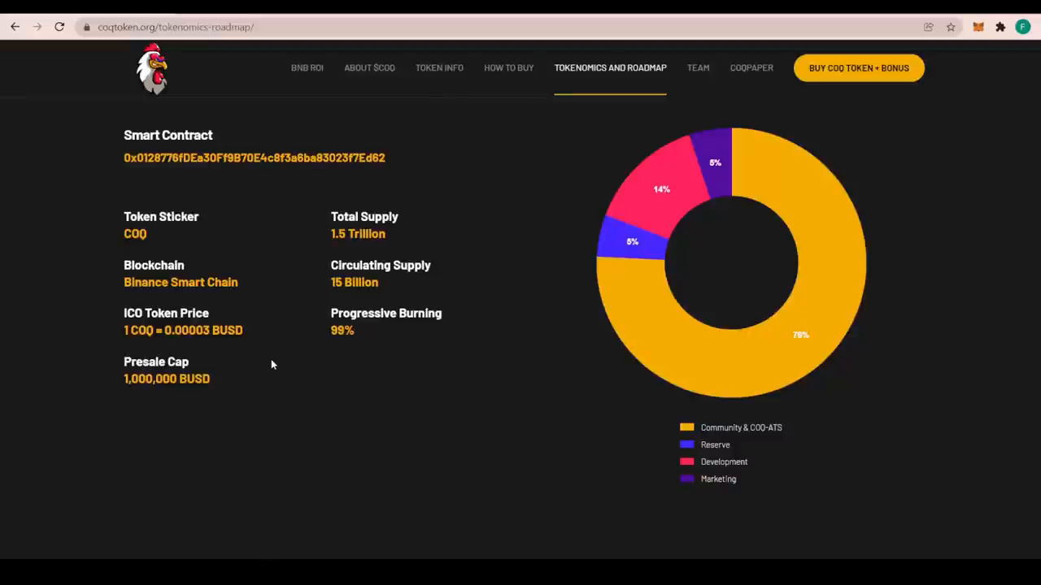
scroll("down", 3)
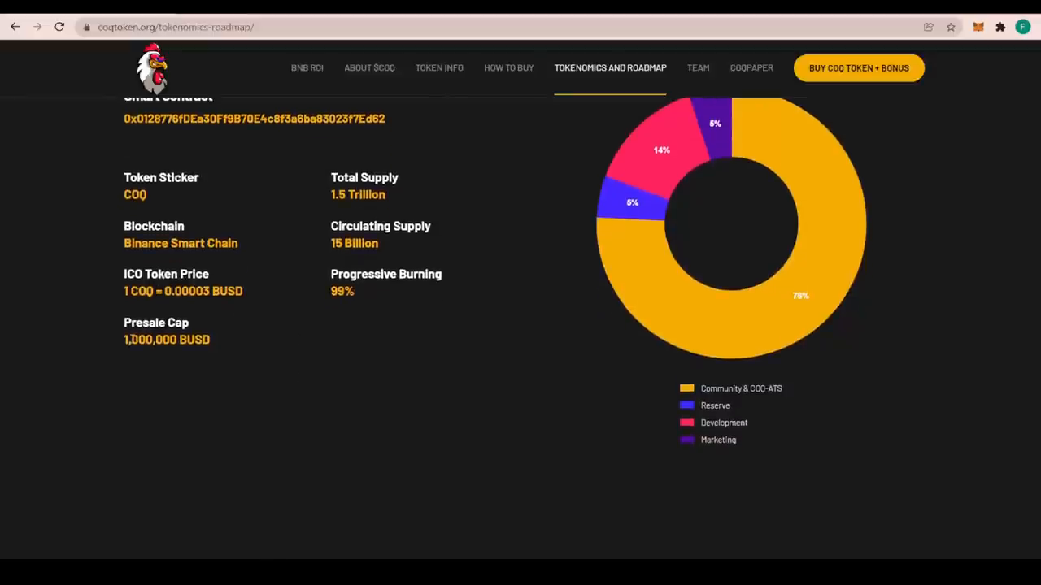
mouse_move(232, 368)
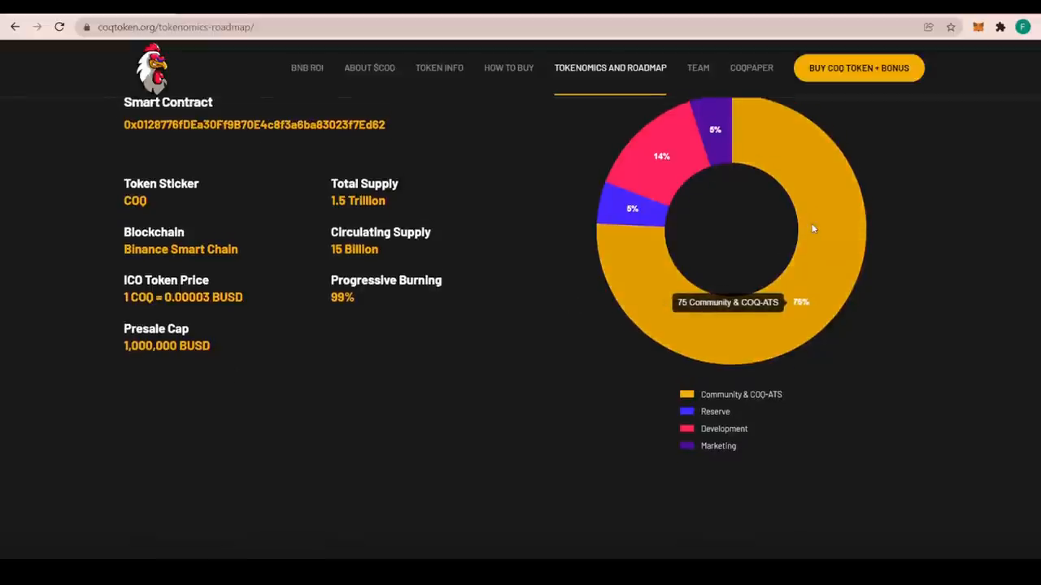
scroll("down", 3)
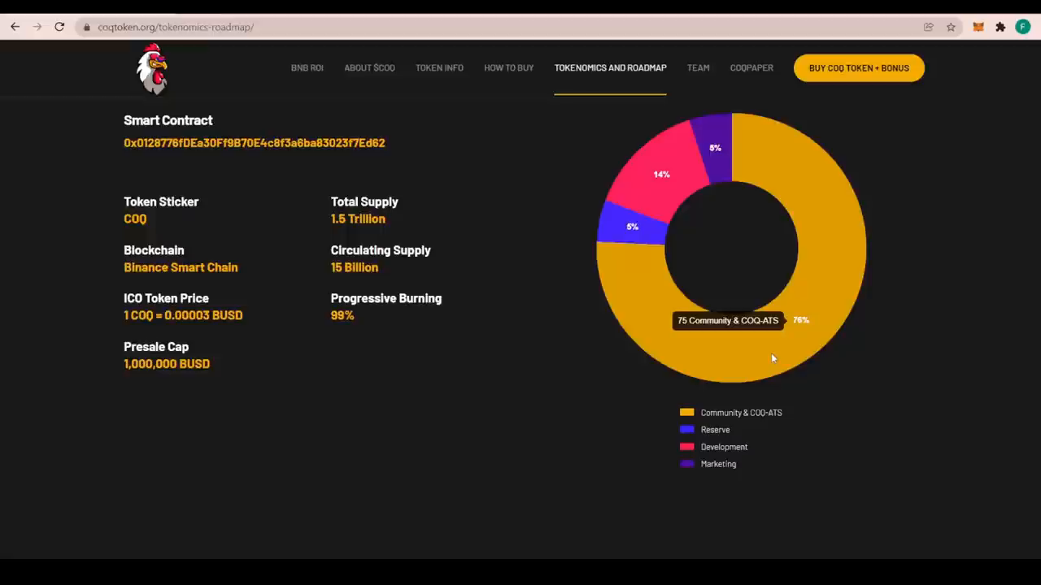
mouse_move(718, 148)
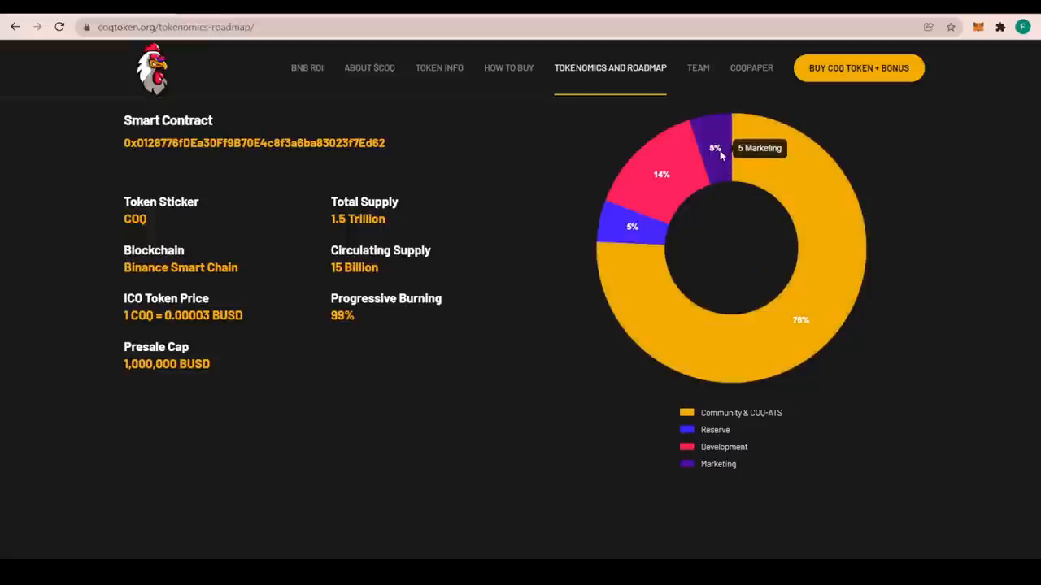
mouse_move(632, 230)
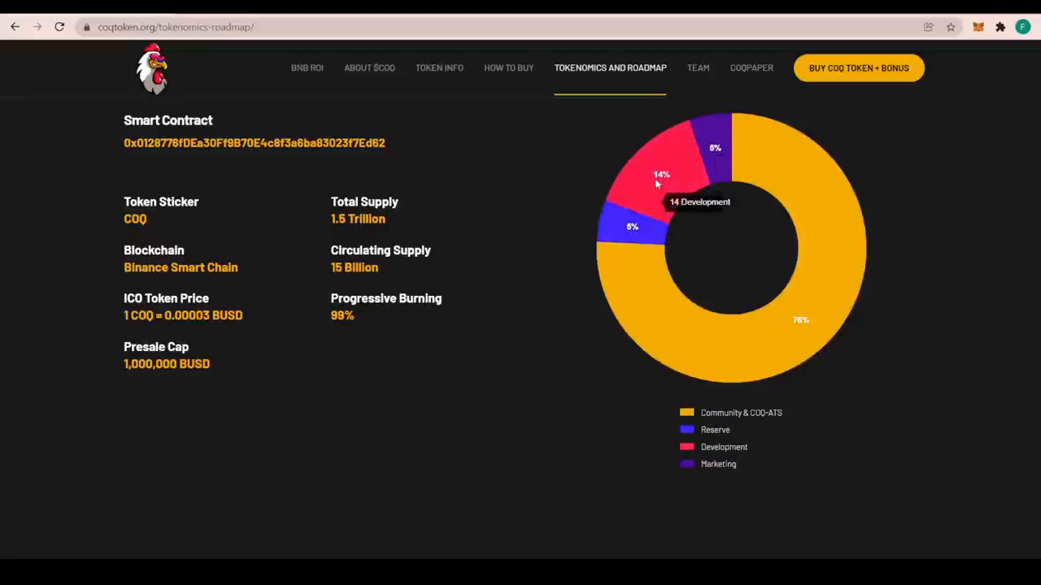
mouse_move(663, 160)
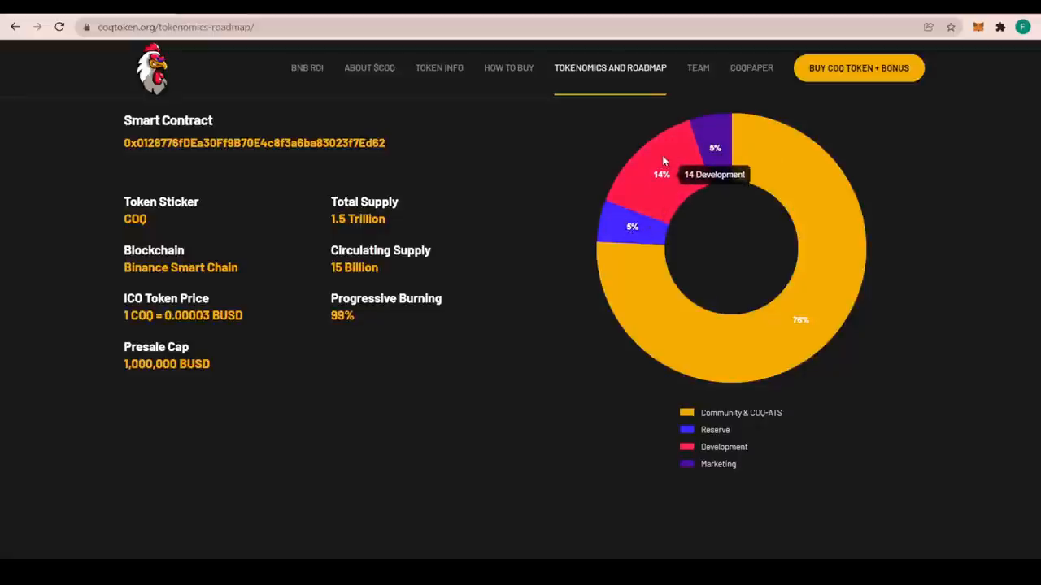
scroll("down", 3)
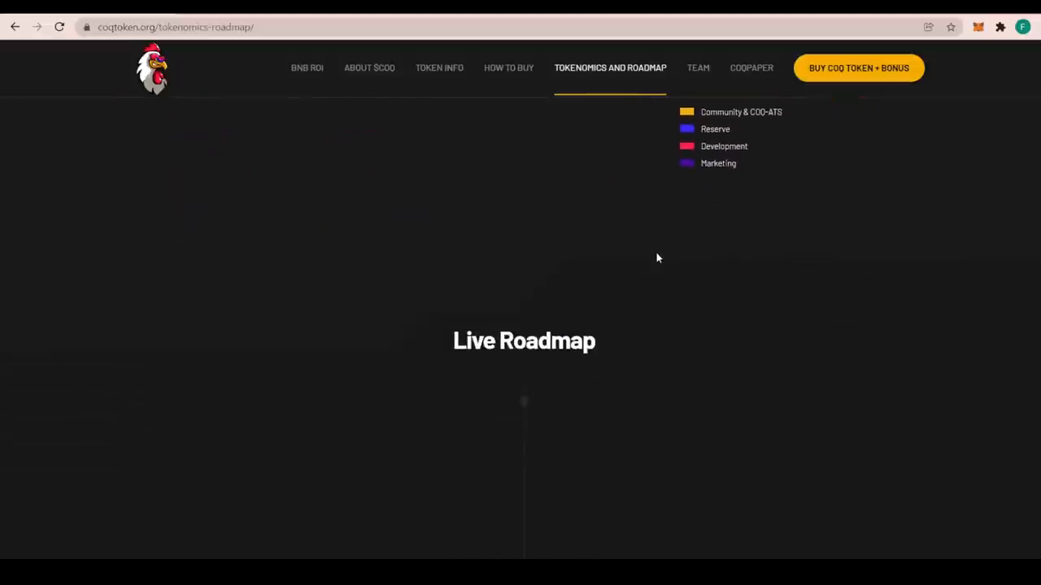
Scroll through the Live Roadmap to 5000 Solid Telegram Members and the Future Milestone heading
scroll("down", 3)
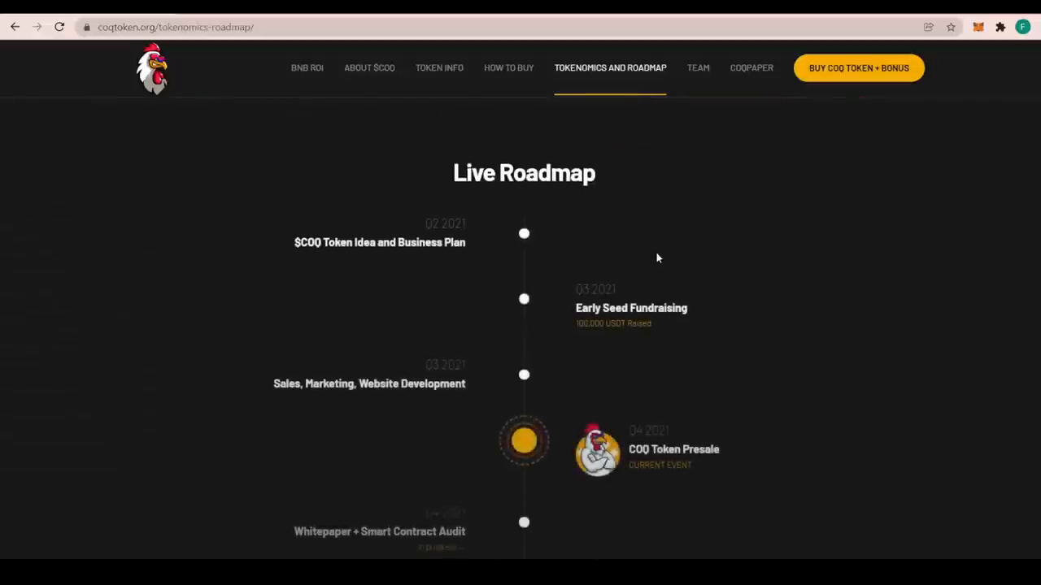
mouse_move(443, 203)
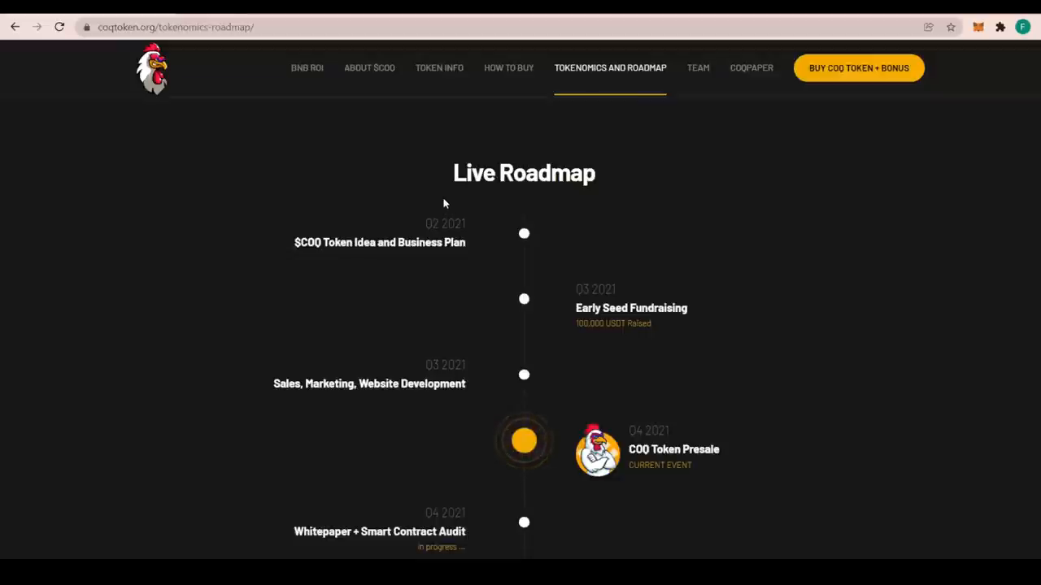
mouse_move(439, 263)
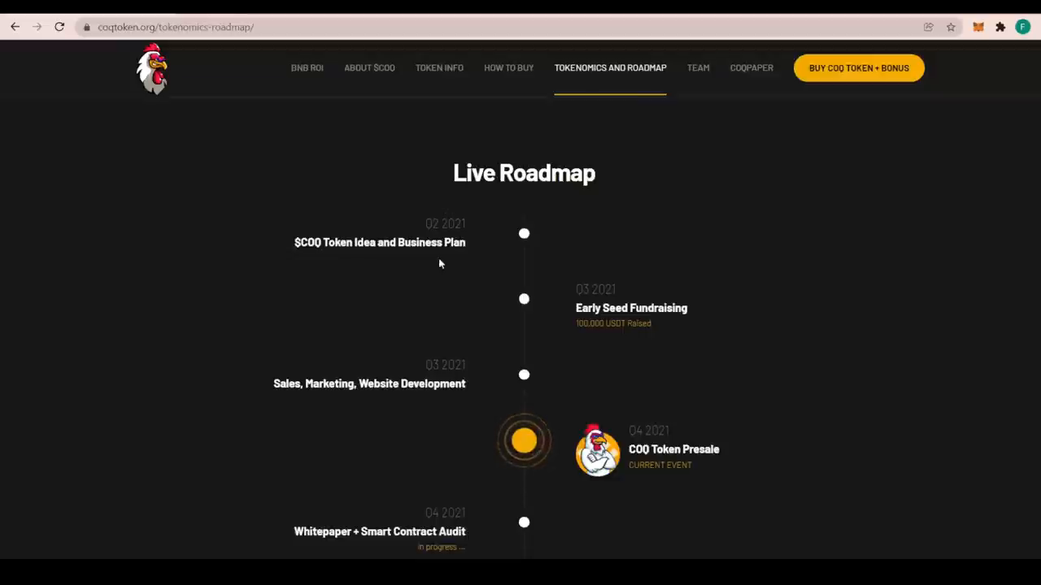
mouse_move(437, 262)
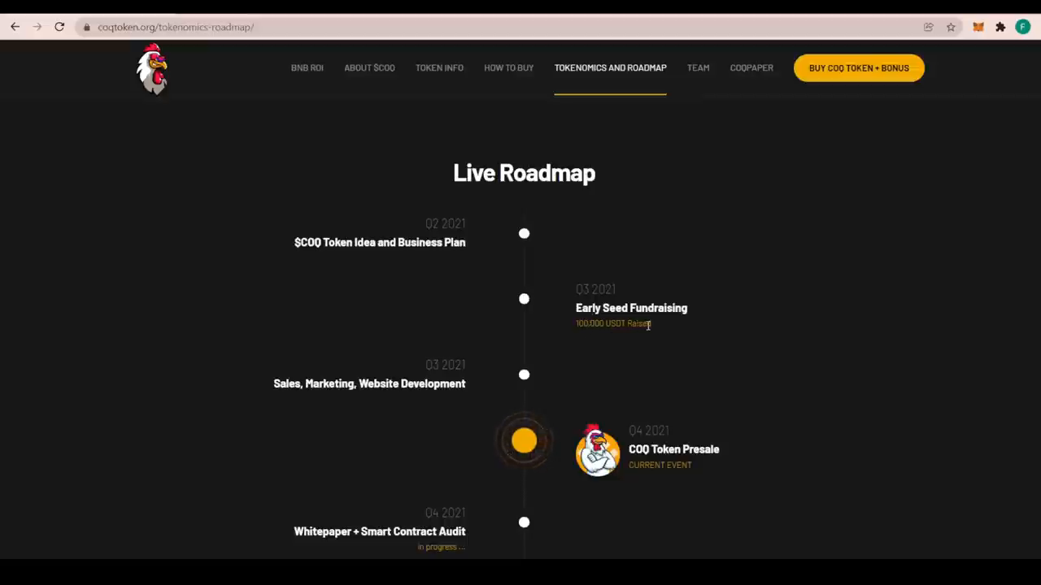
mouse_move(561, 439)
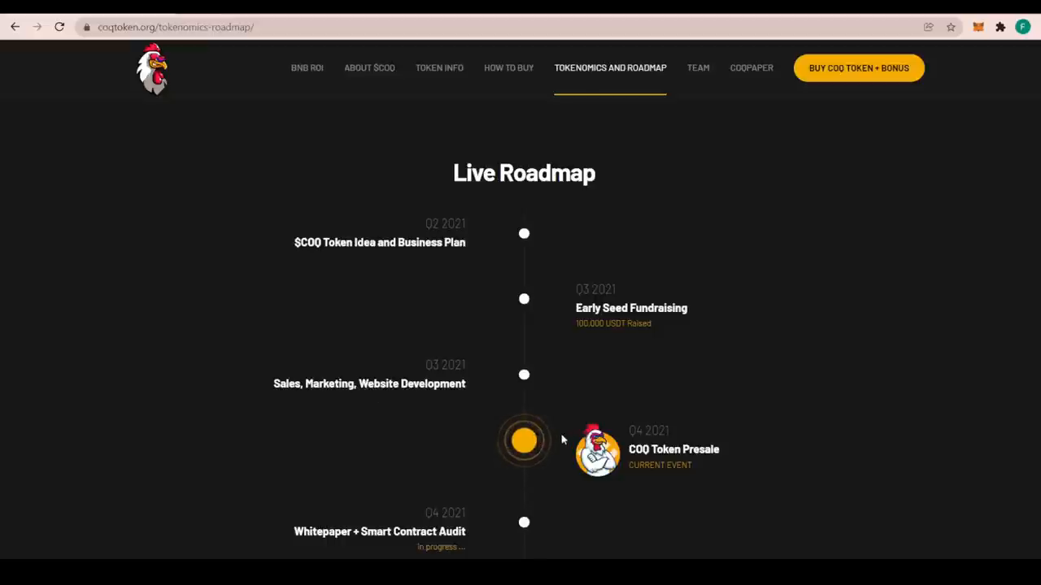
scroll("down", 3)
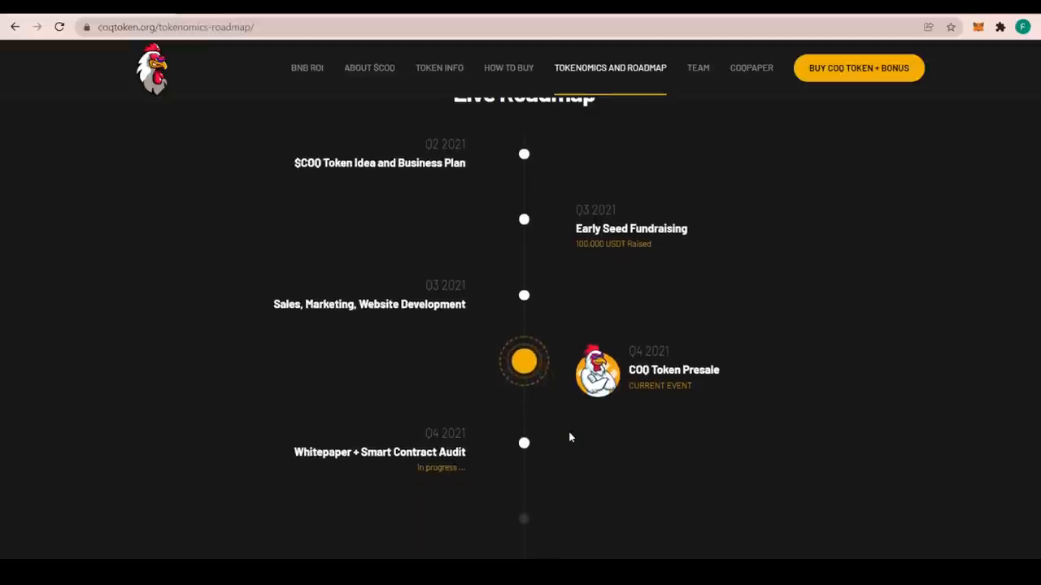
scroll("down", 3)
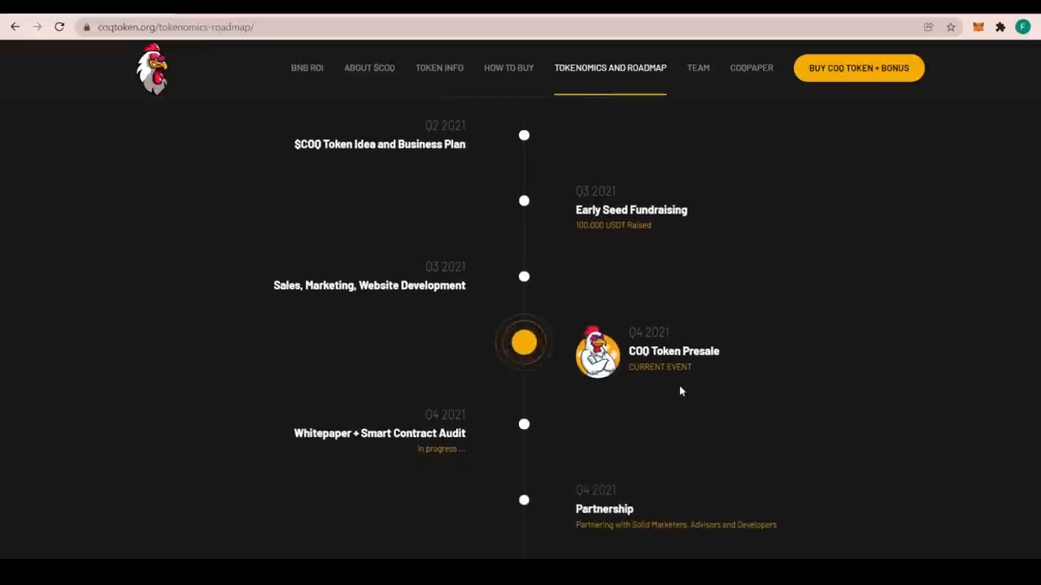
scroll("down", 3)
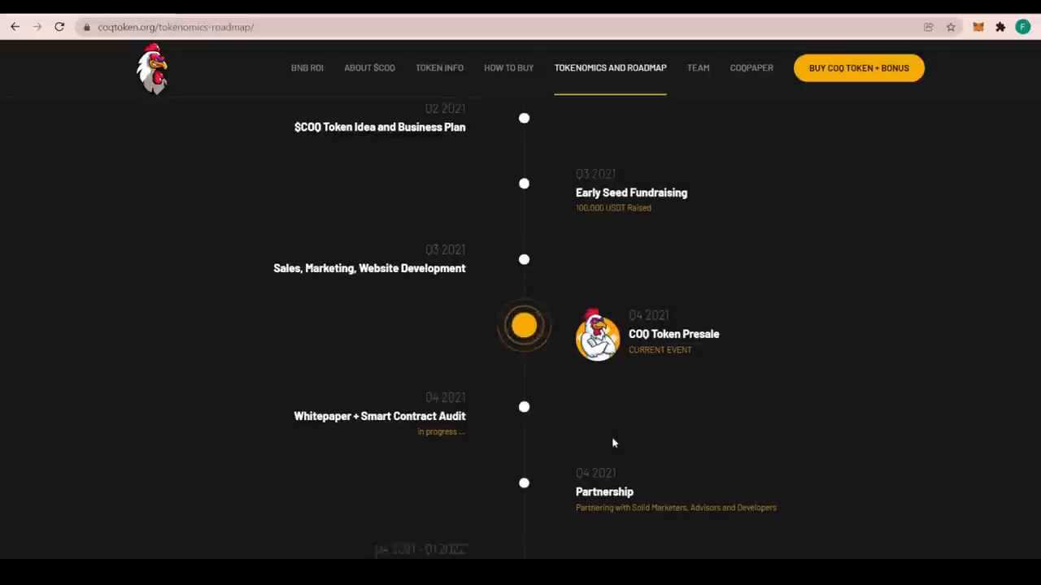
scroll("down", 3)
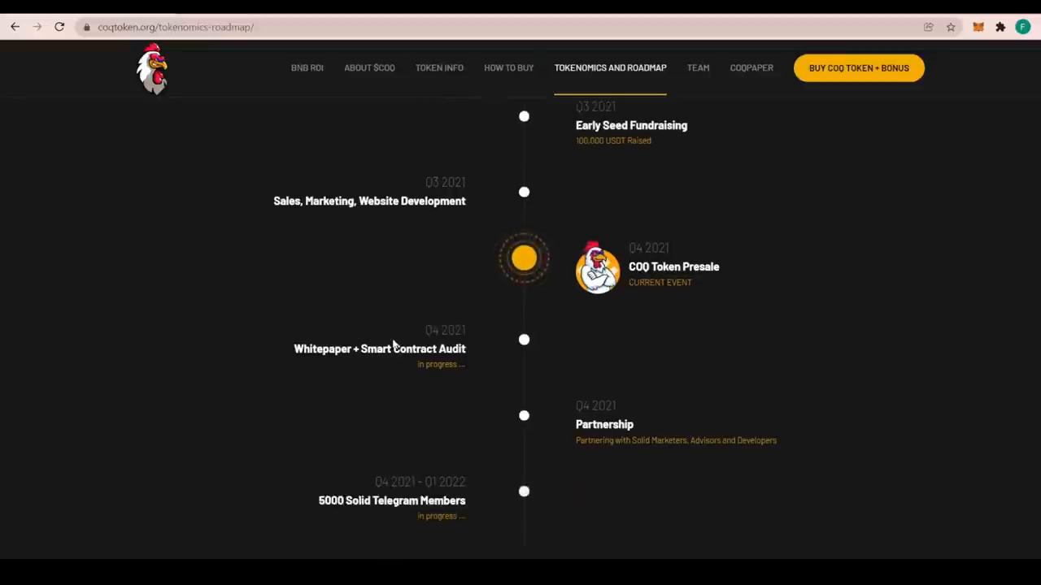
mouse_move(634, 458)
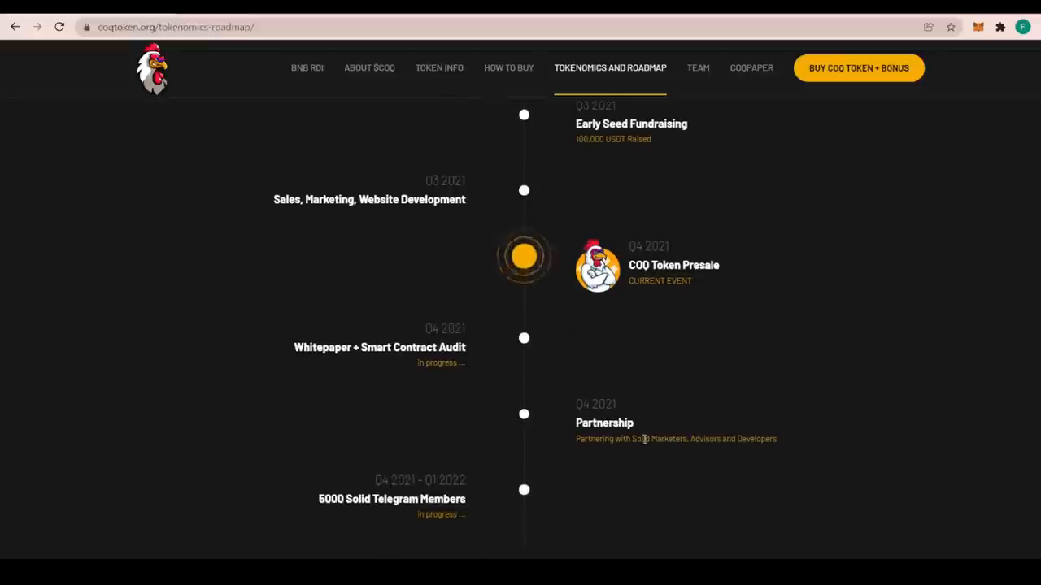
scroll("down", 3)
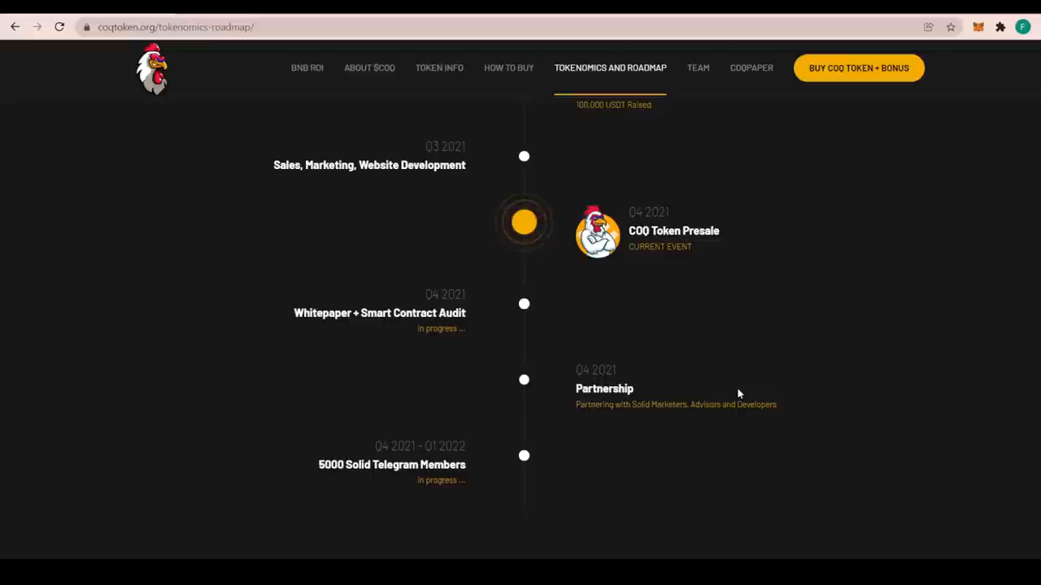
scroll("down", 3)
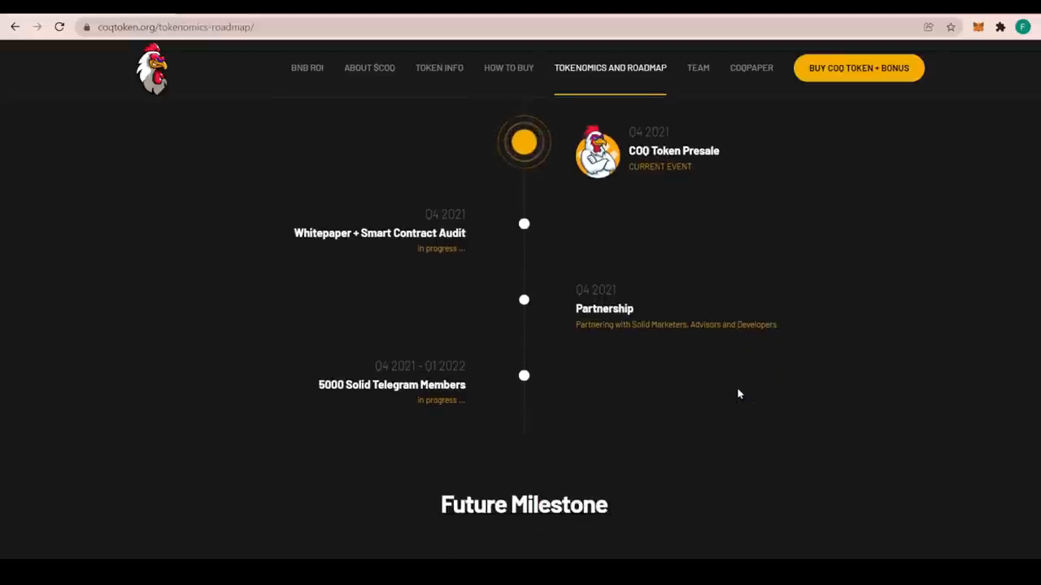
scroll("down", 3)
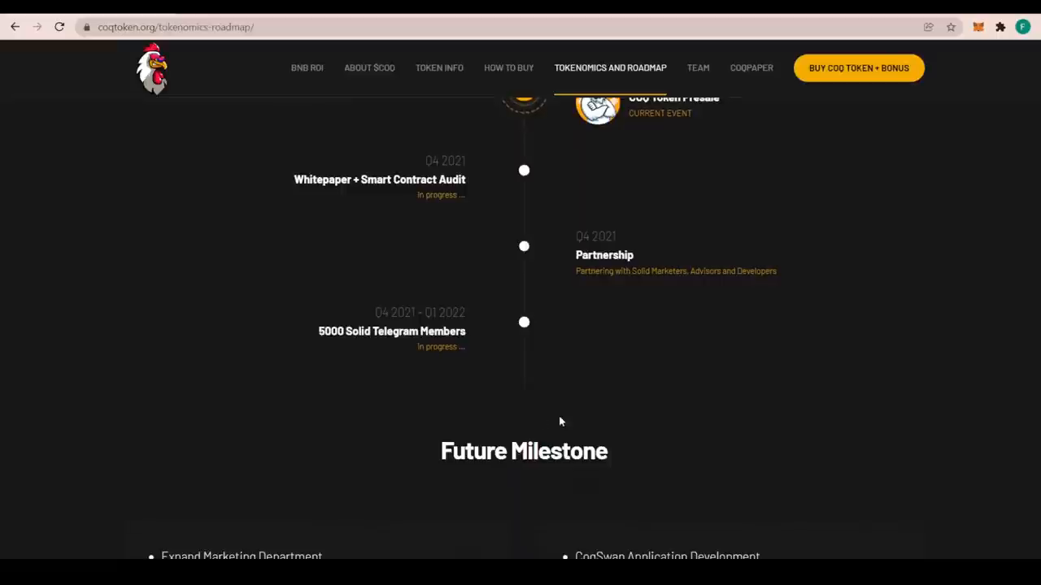
mouse_move(349, 361)
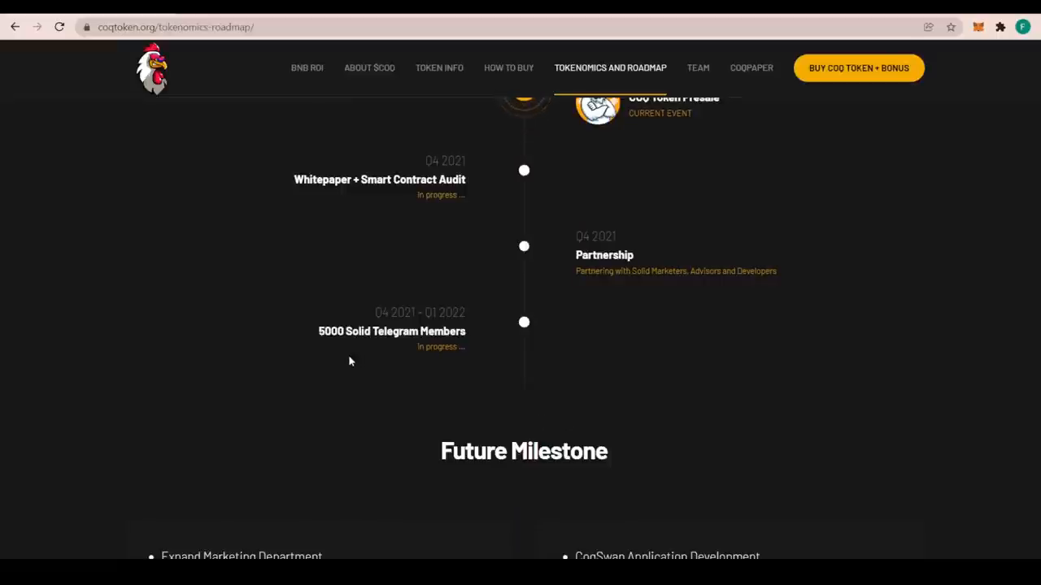
Scroll to show both Future Milestone lists, from Expand Marketing Department to BNB Bank Creation
scroll("down", 3)
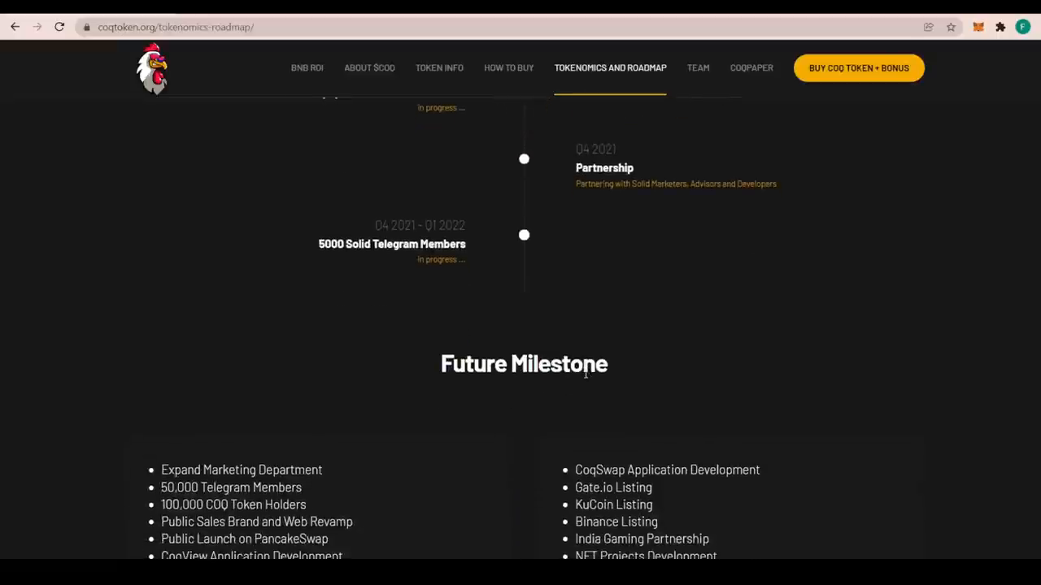
scroll("down", 3)
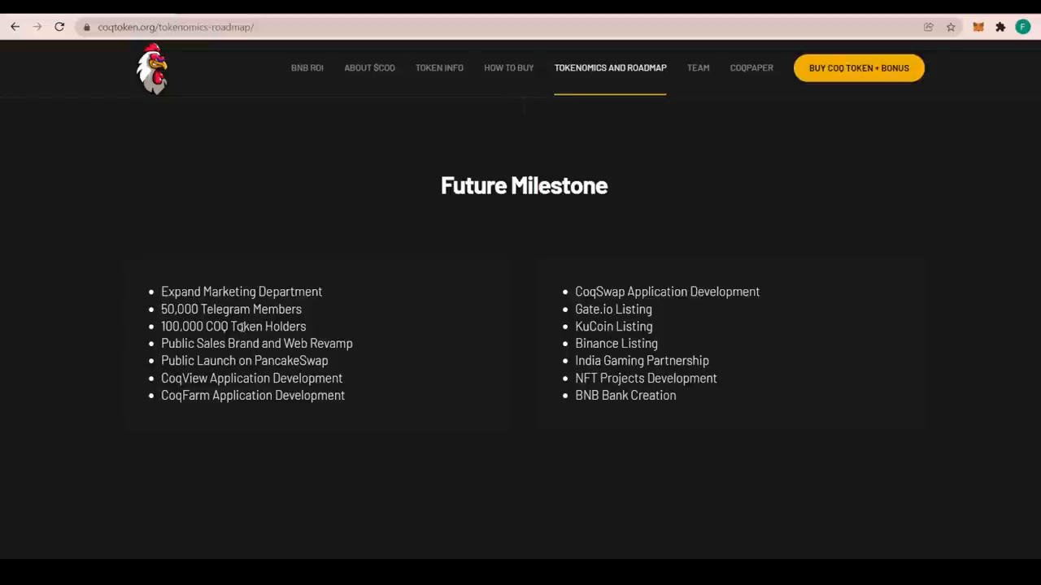
mouse_move(277, 339)
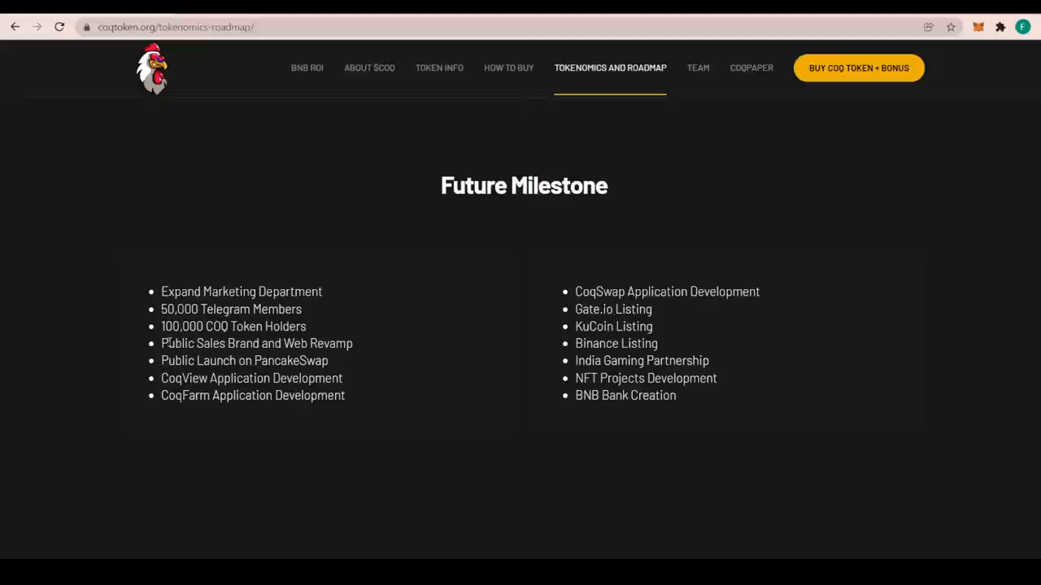
mouse_move(187, 360)
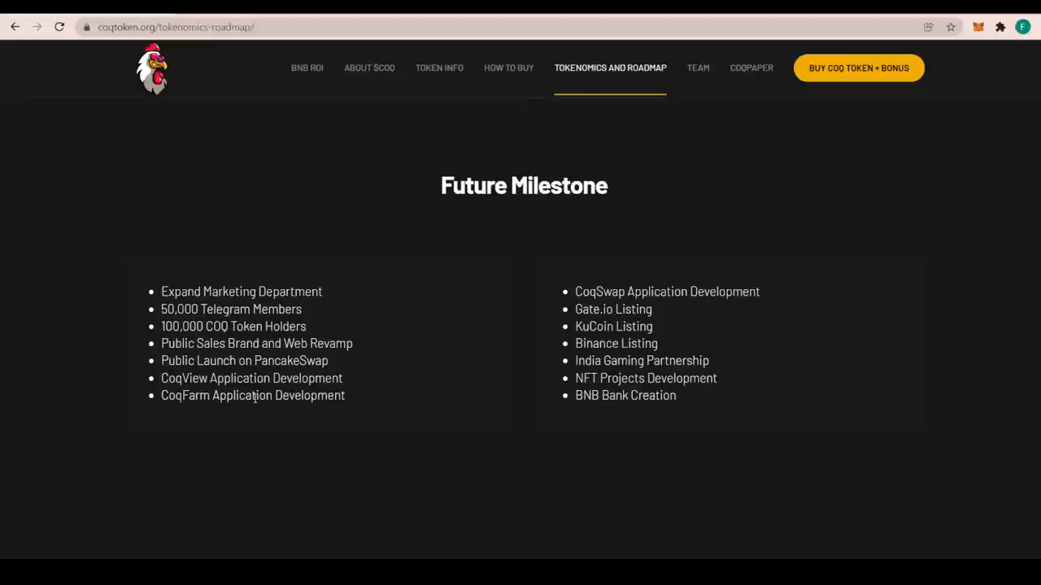
mouse_move(488, 436)
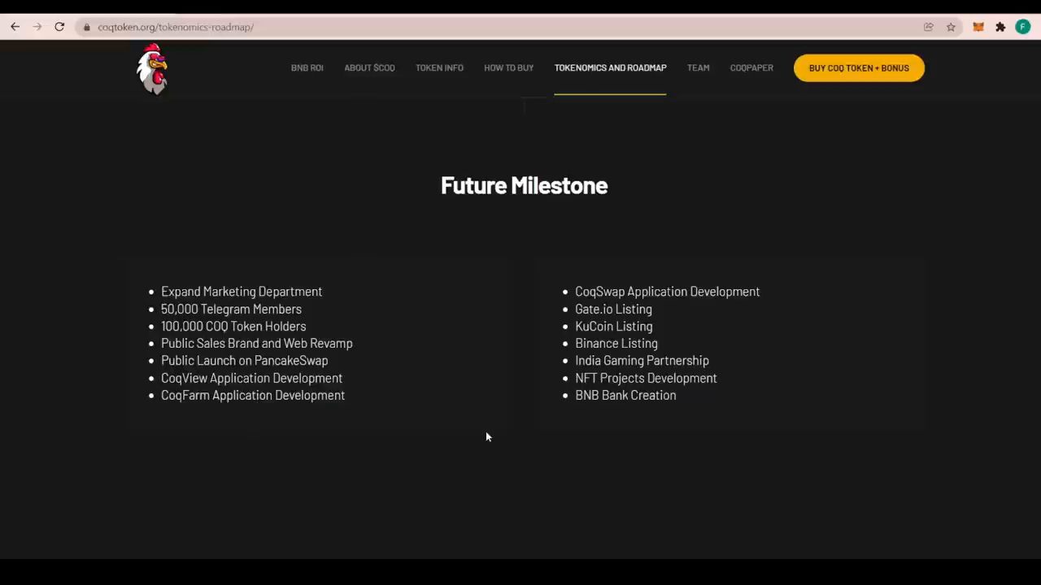
mouse_move(654, 335)
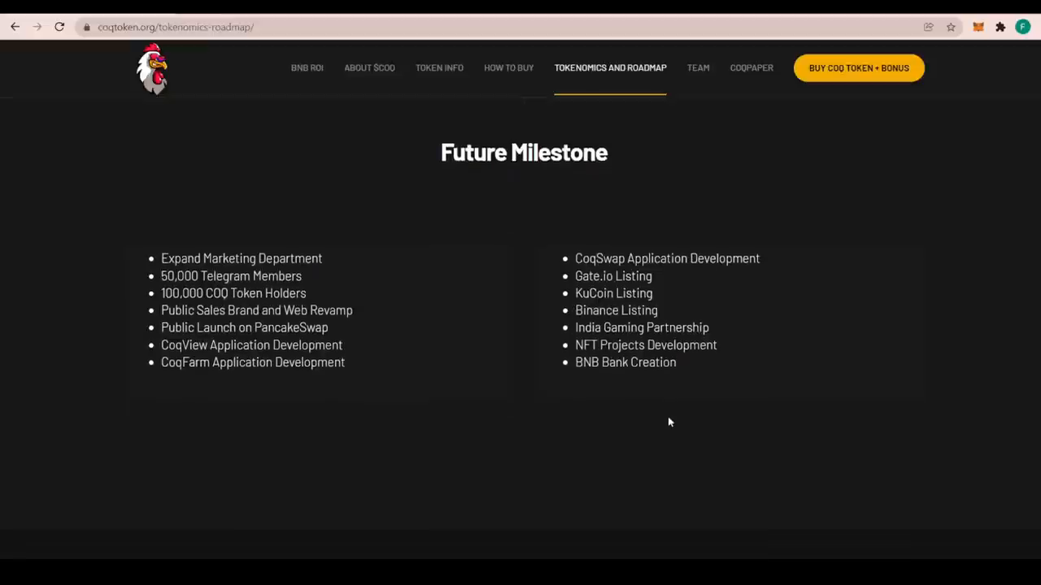
Scroll to the page bottom to view the social links, disclaimer and 2021 copyright
scroll("down", 3)
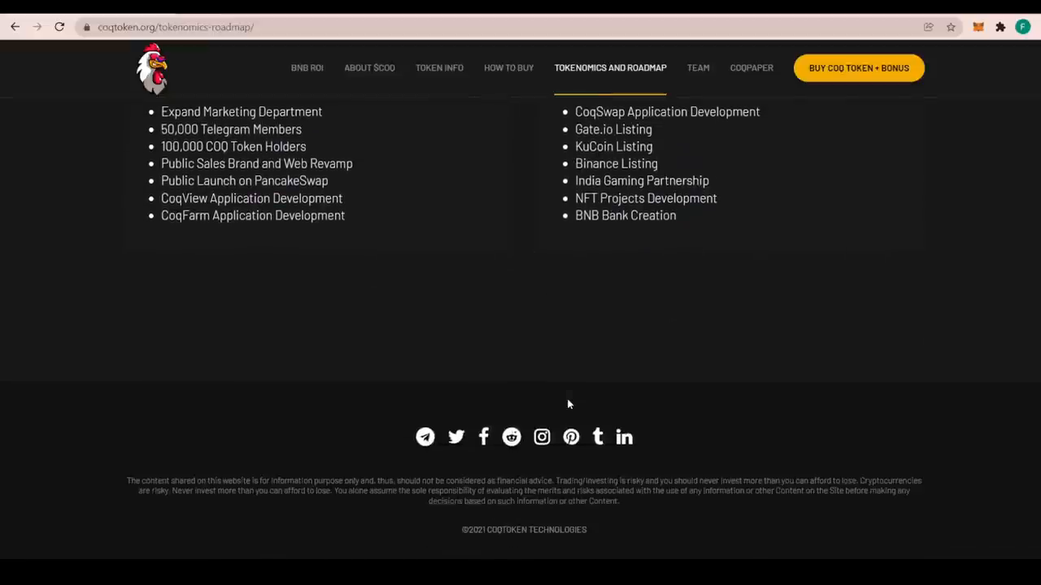
scroll("up", 3)
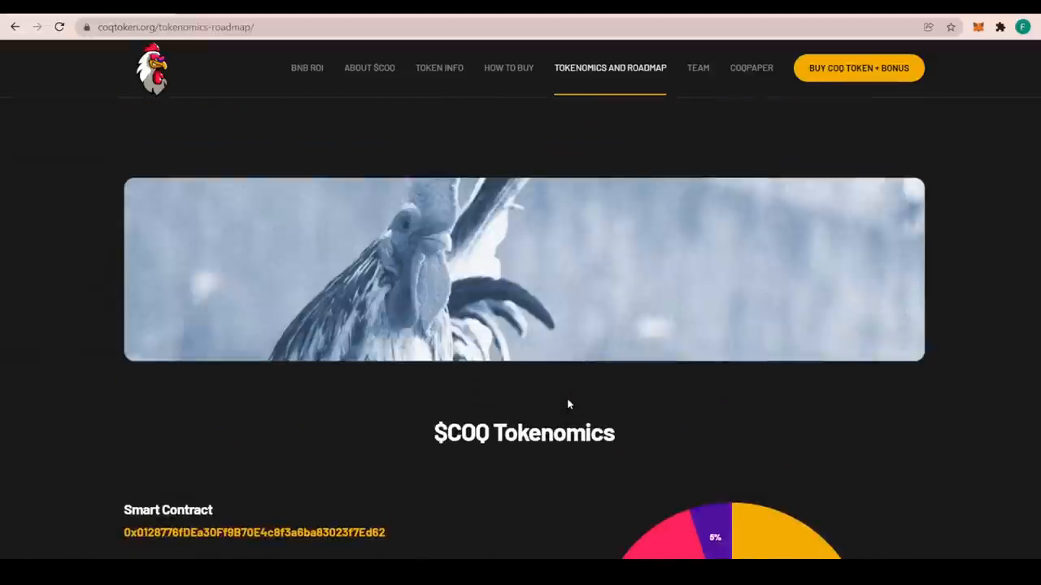
scroll("down", 3)
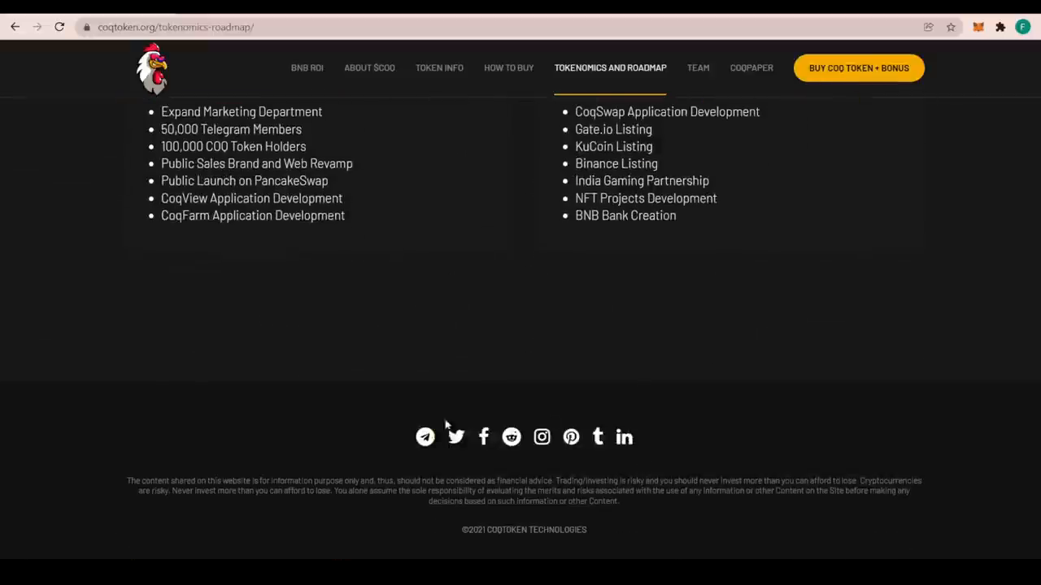
mouse_move(720, 420)
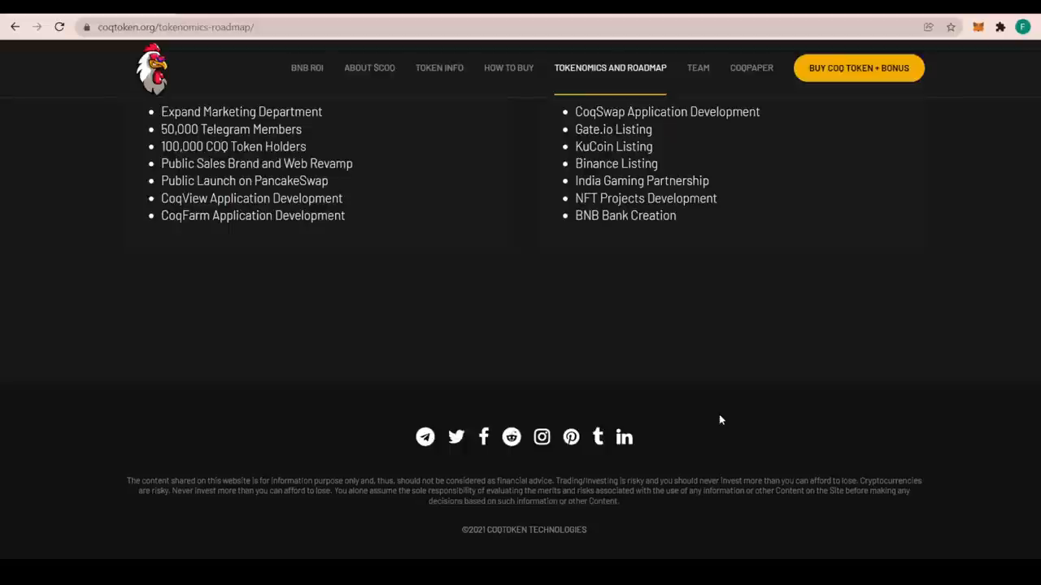
scroll("up", 3)
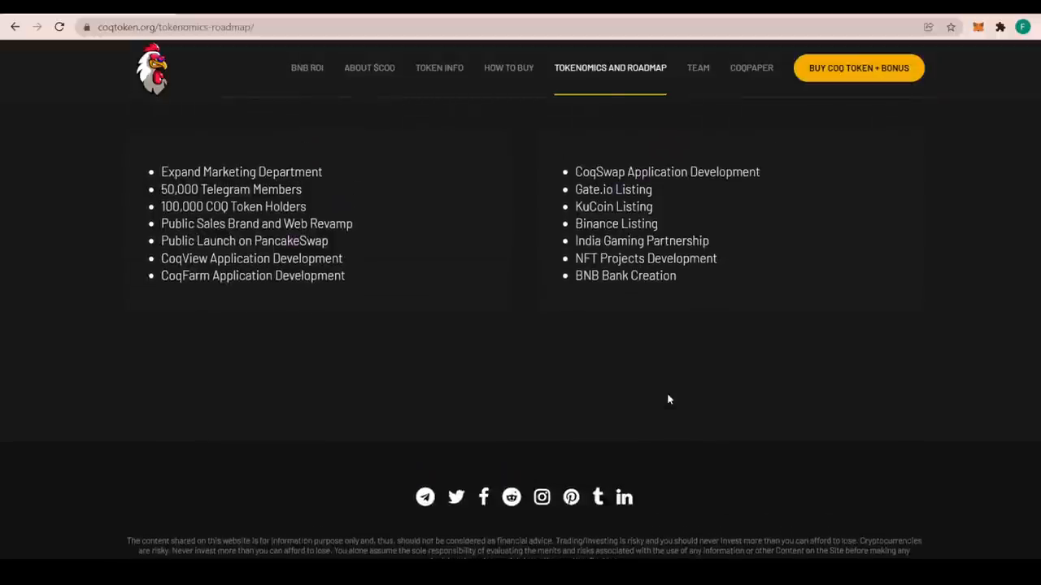
scroll("up", 3)
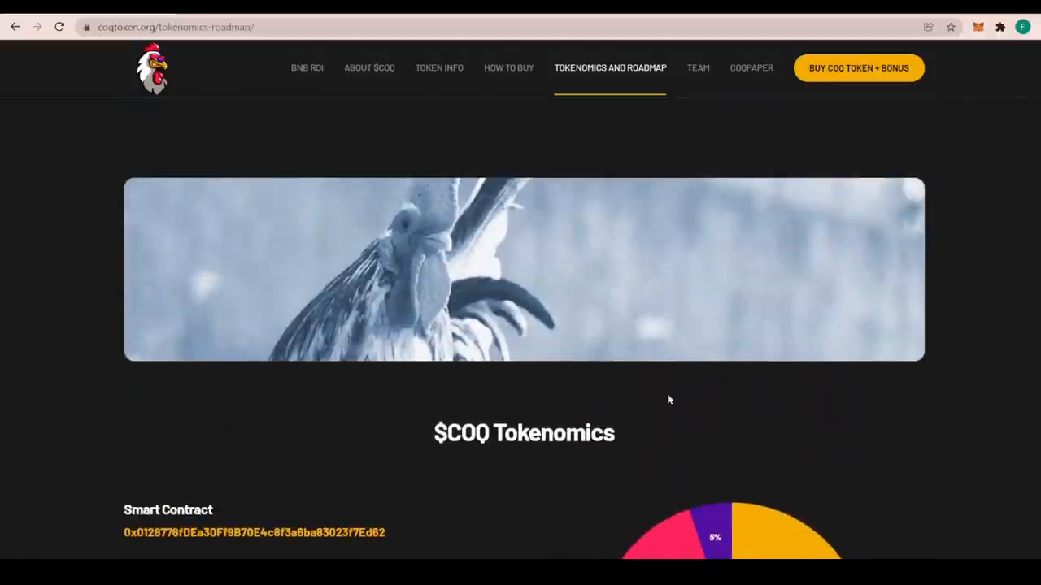
scroll("down", 3)
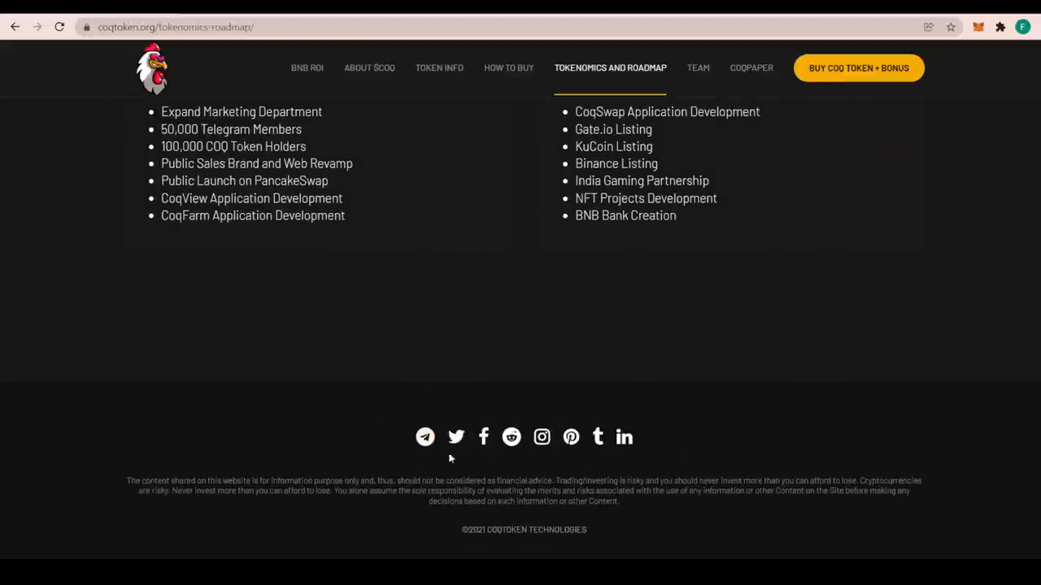
scroll("up", 3)
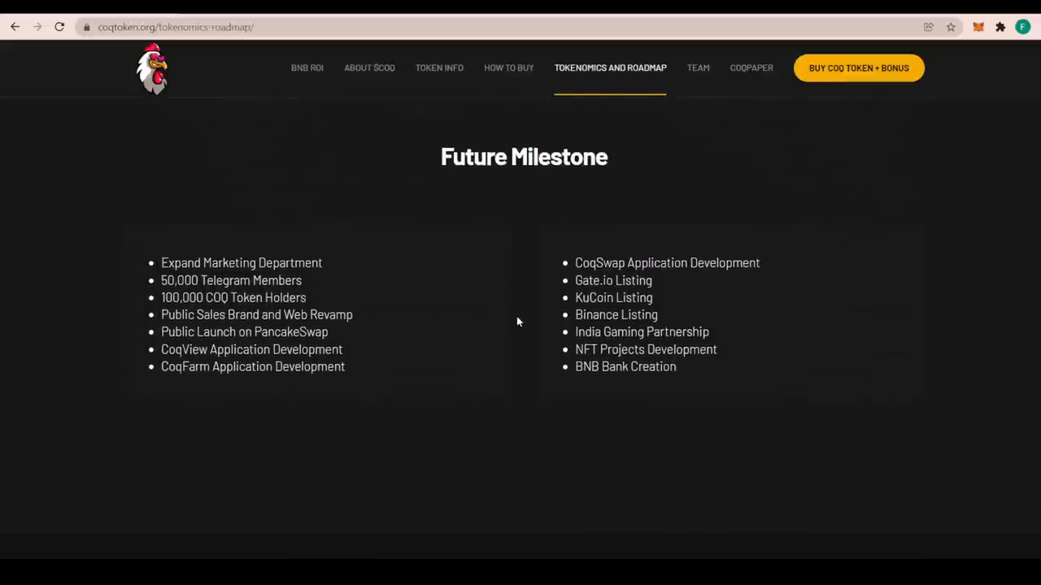
scroll("up", 3)
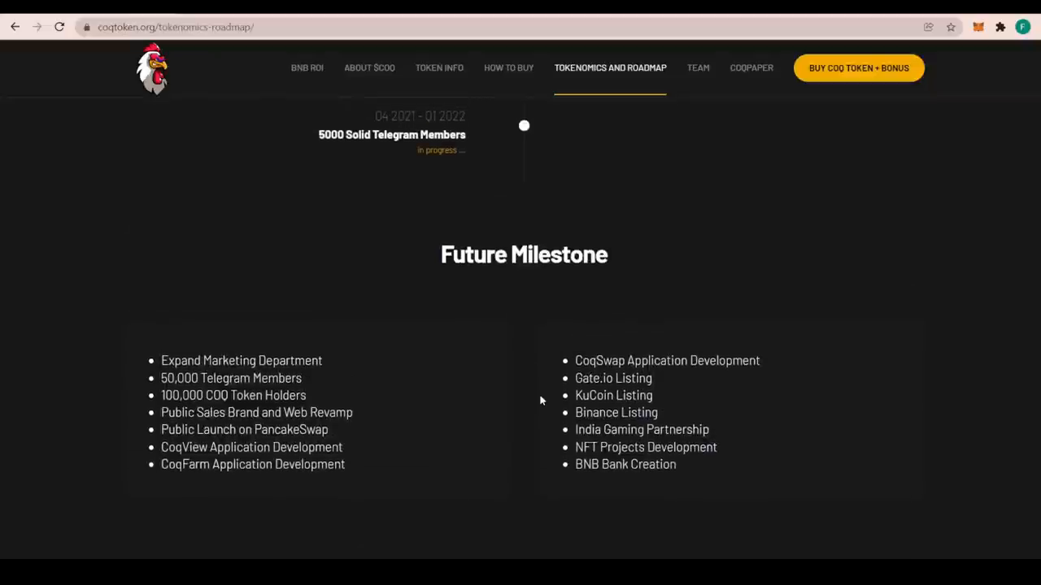
scroll("up", 3)
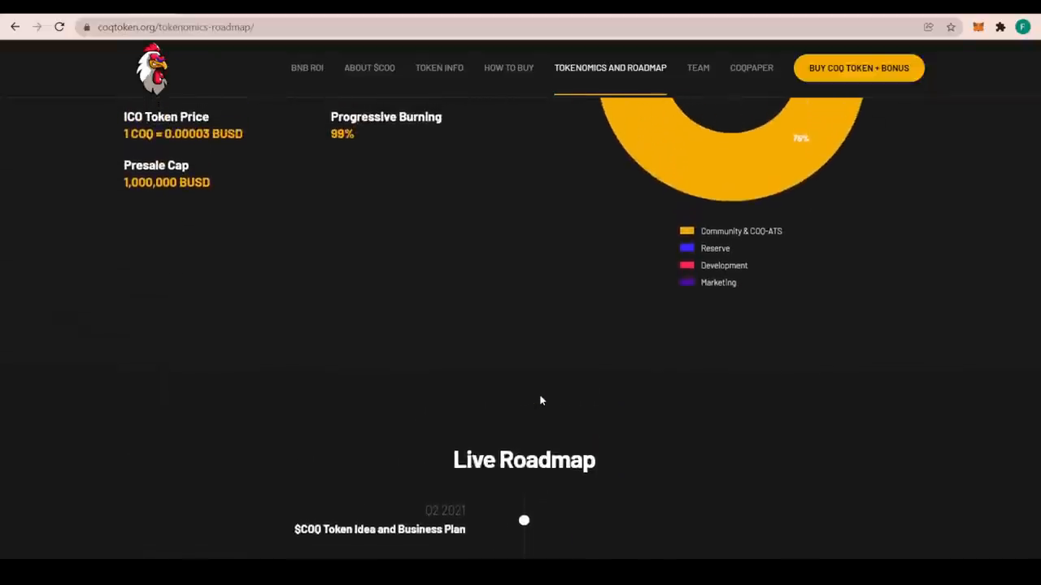
scroll("up", 3)
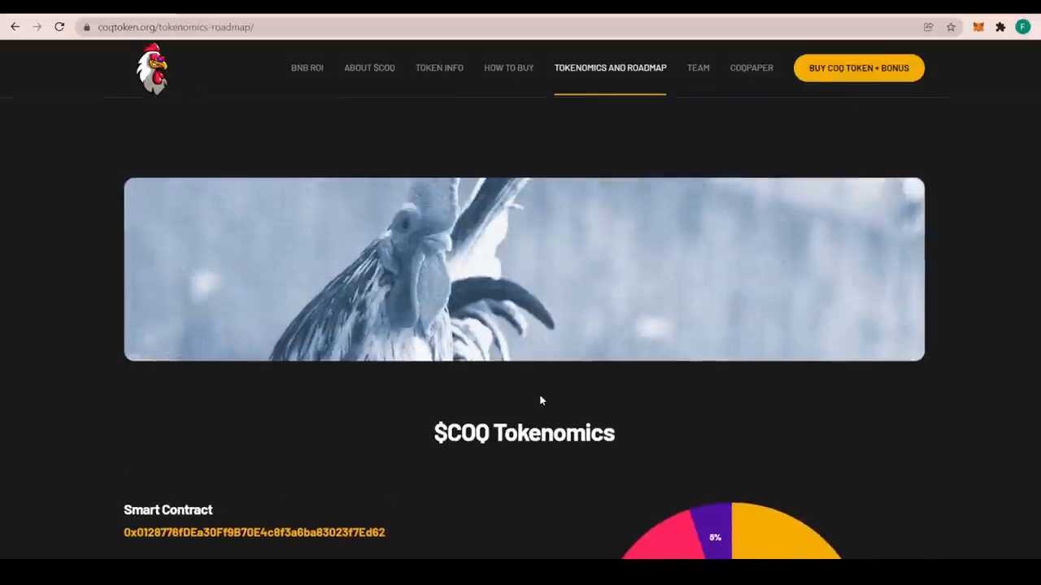
scroll("down", 3)
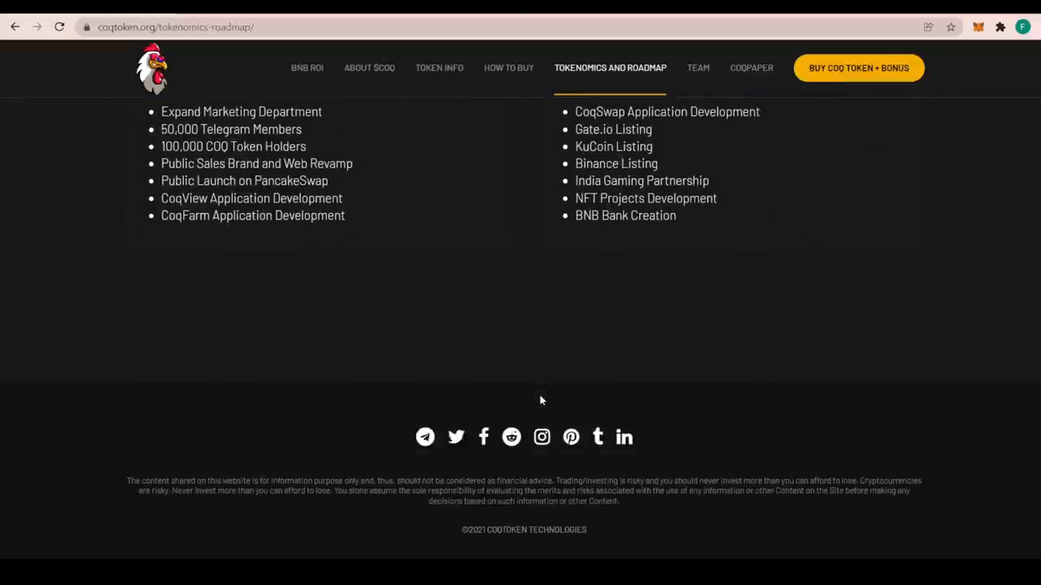
mouse_move(386, 384)
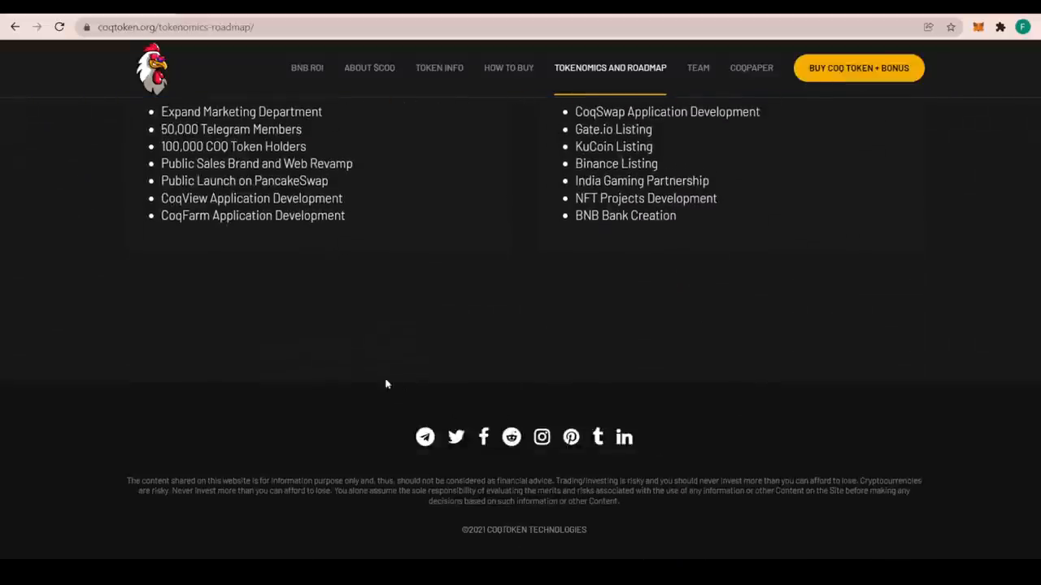
mouse_move(478, 336)
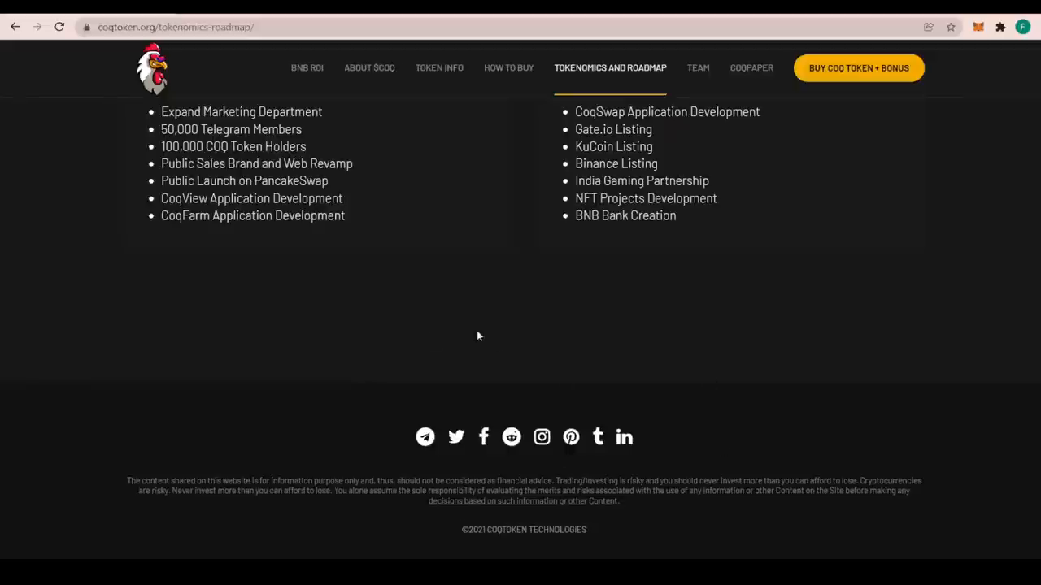
mouse_move(570, 436)
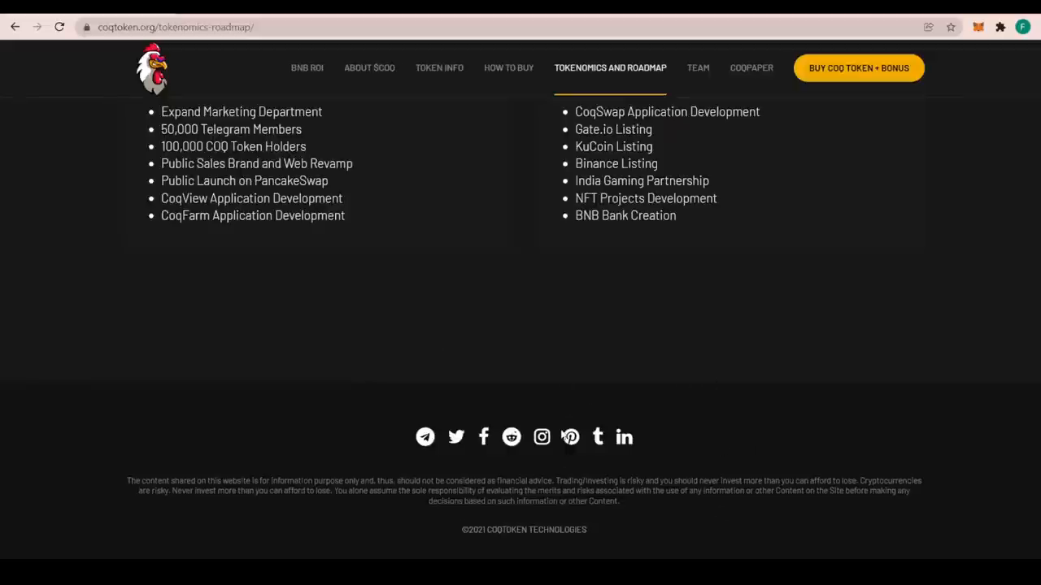
mouse_move(425, 437)
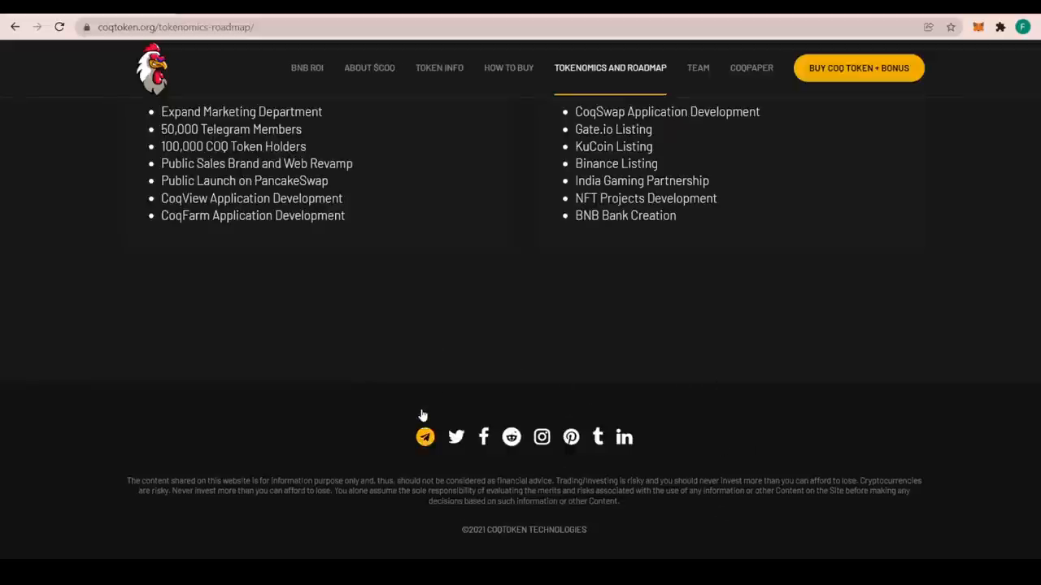